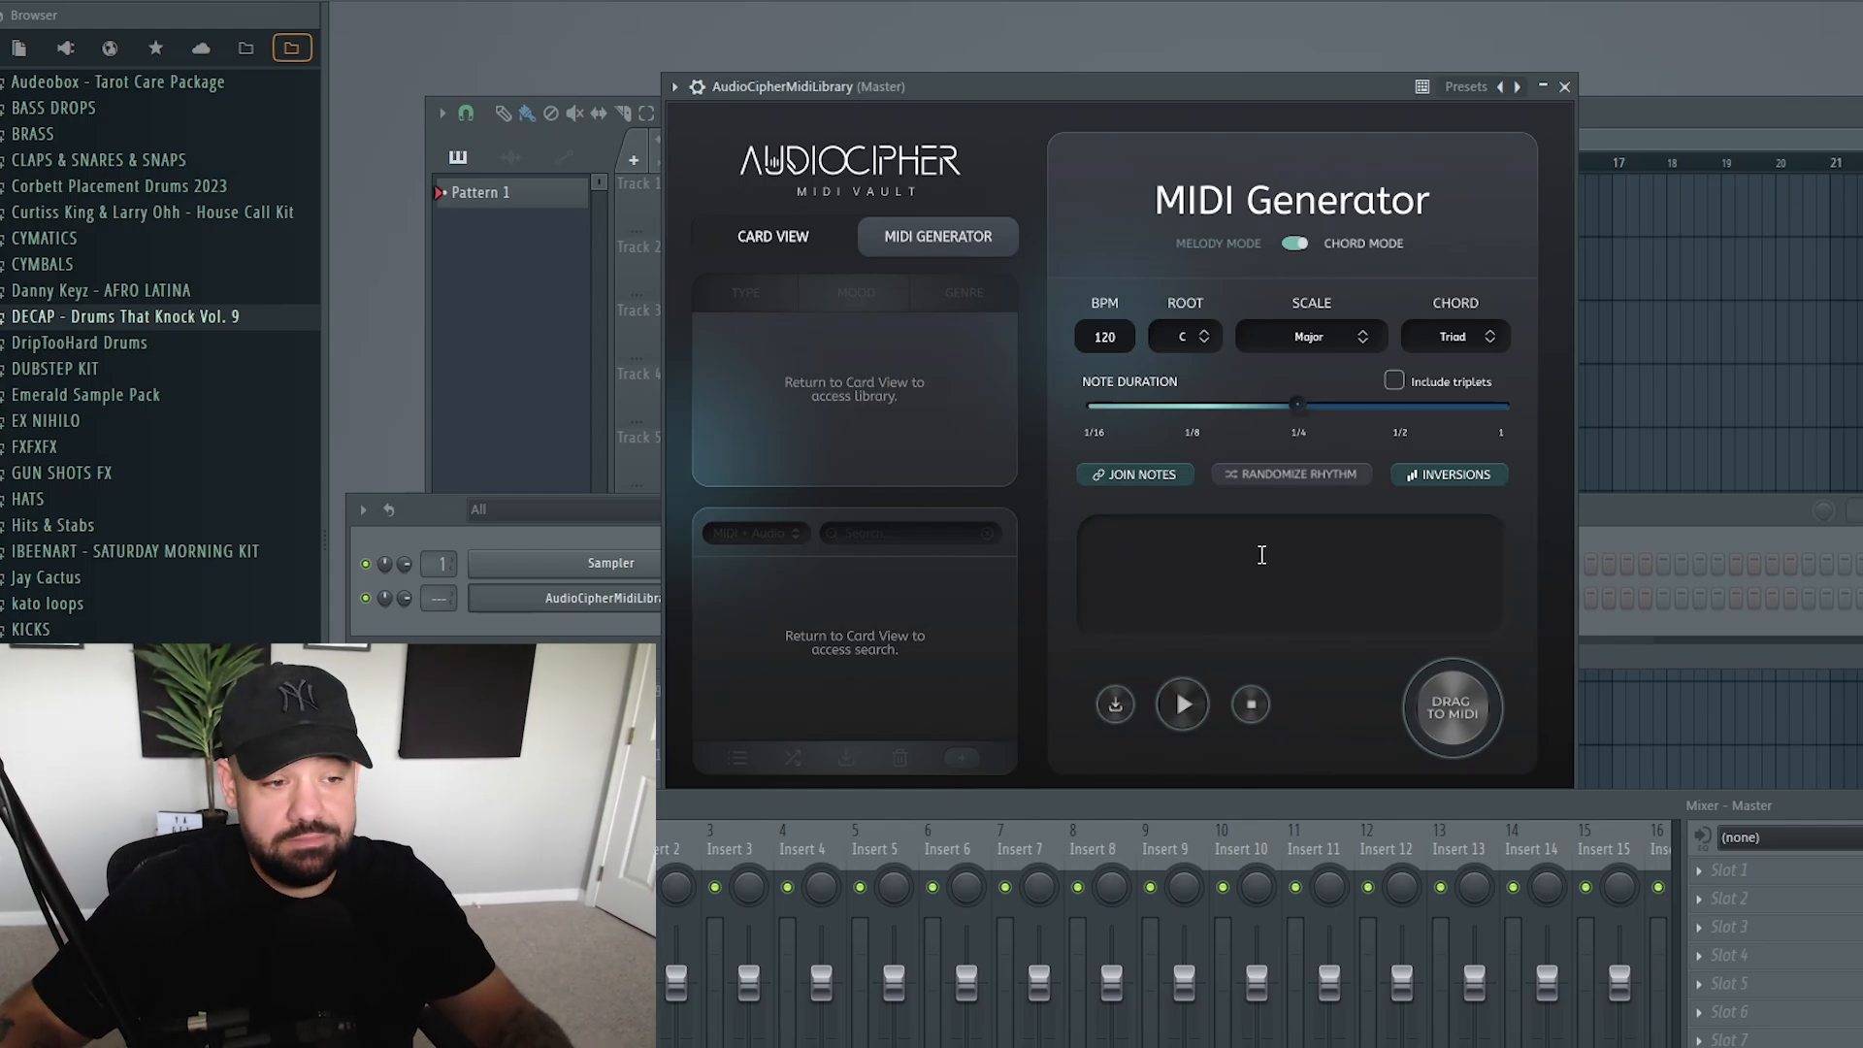
Switch to Melody Mode with the phrase 'ya get me', root D# and Minor scale
left_click(1295, 243)
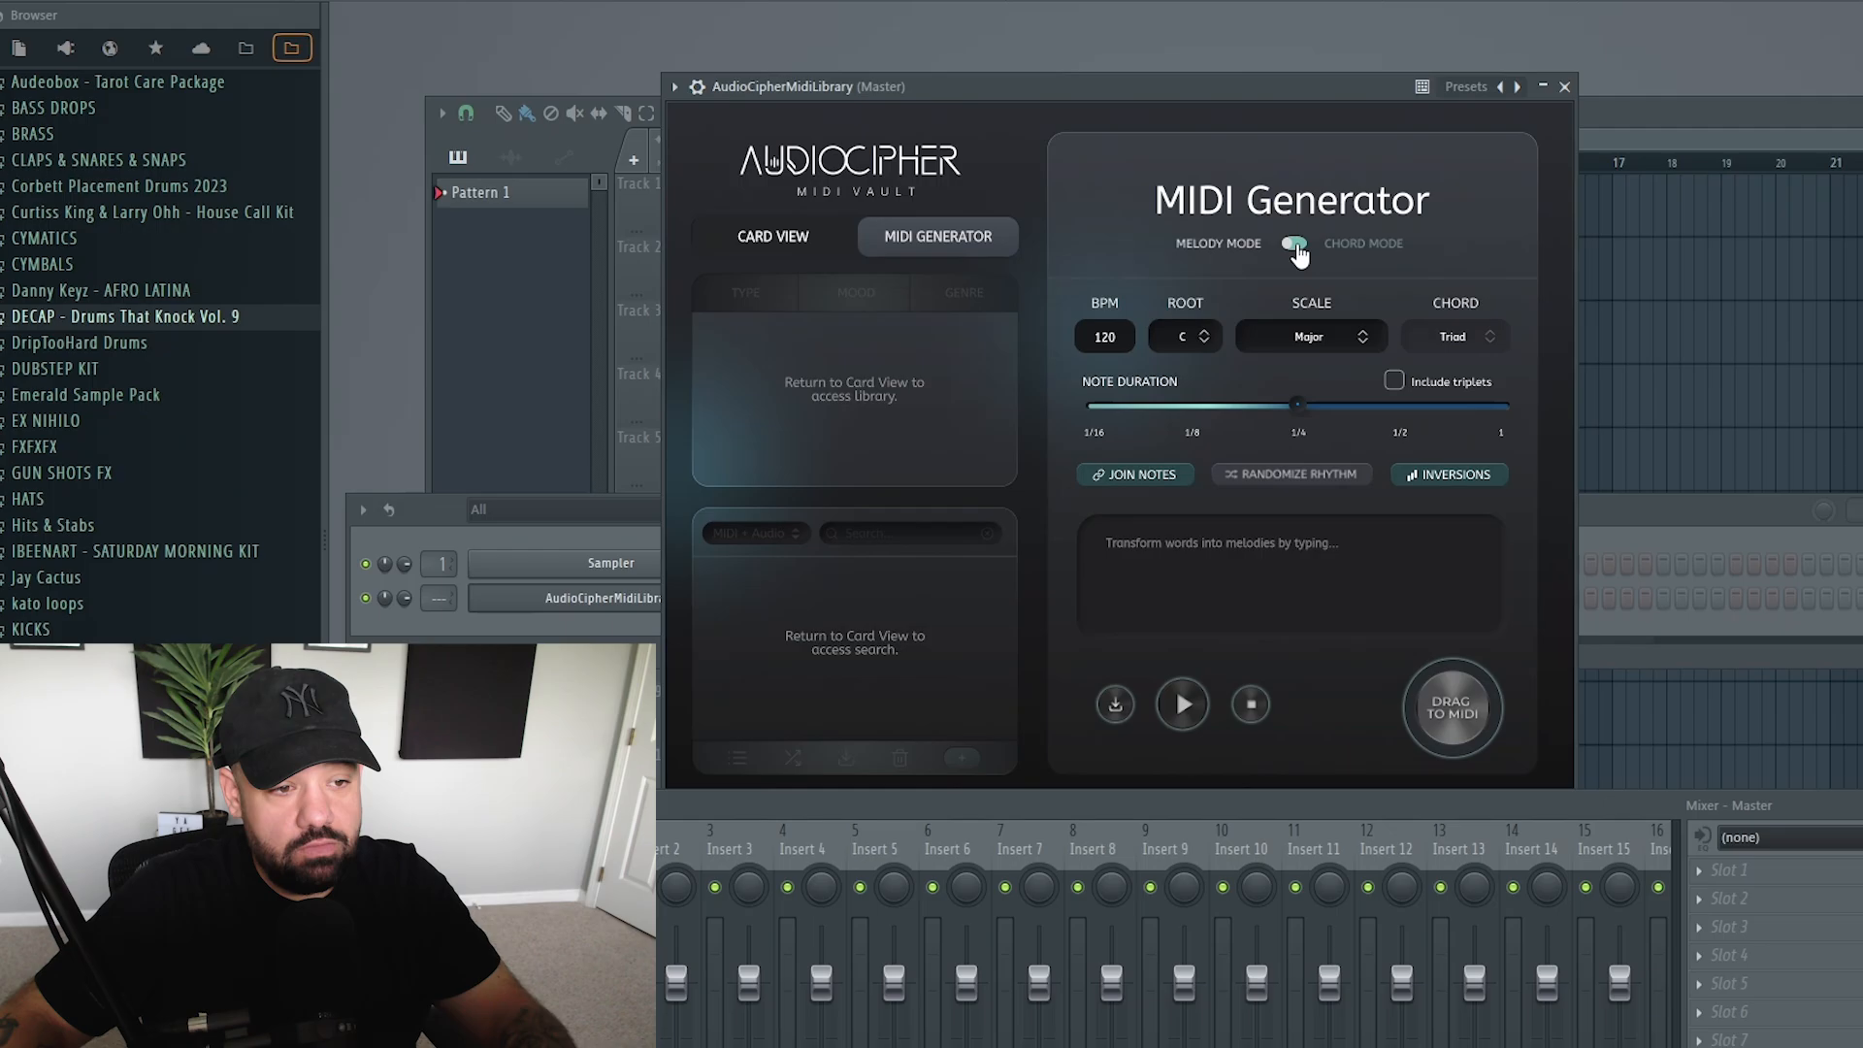
left_click(1295, 244)
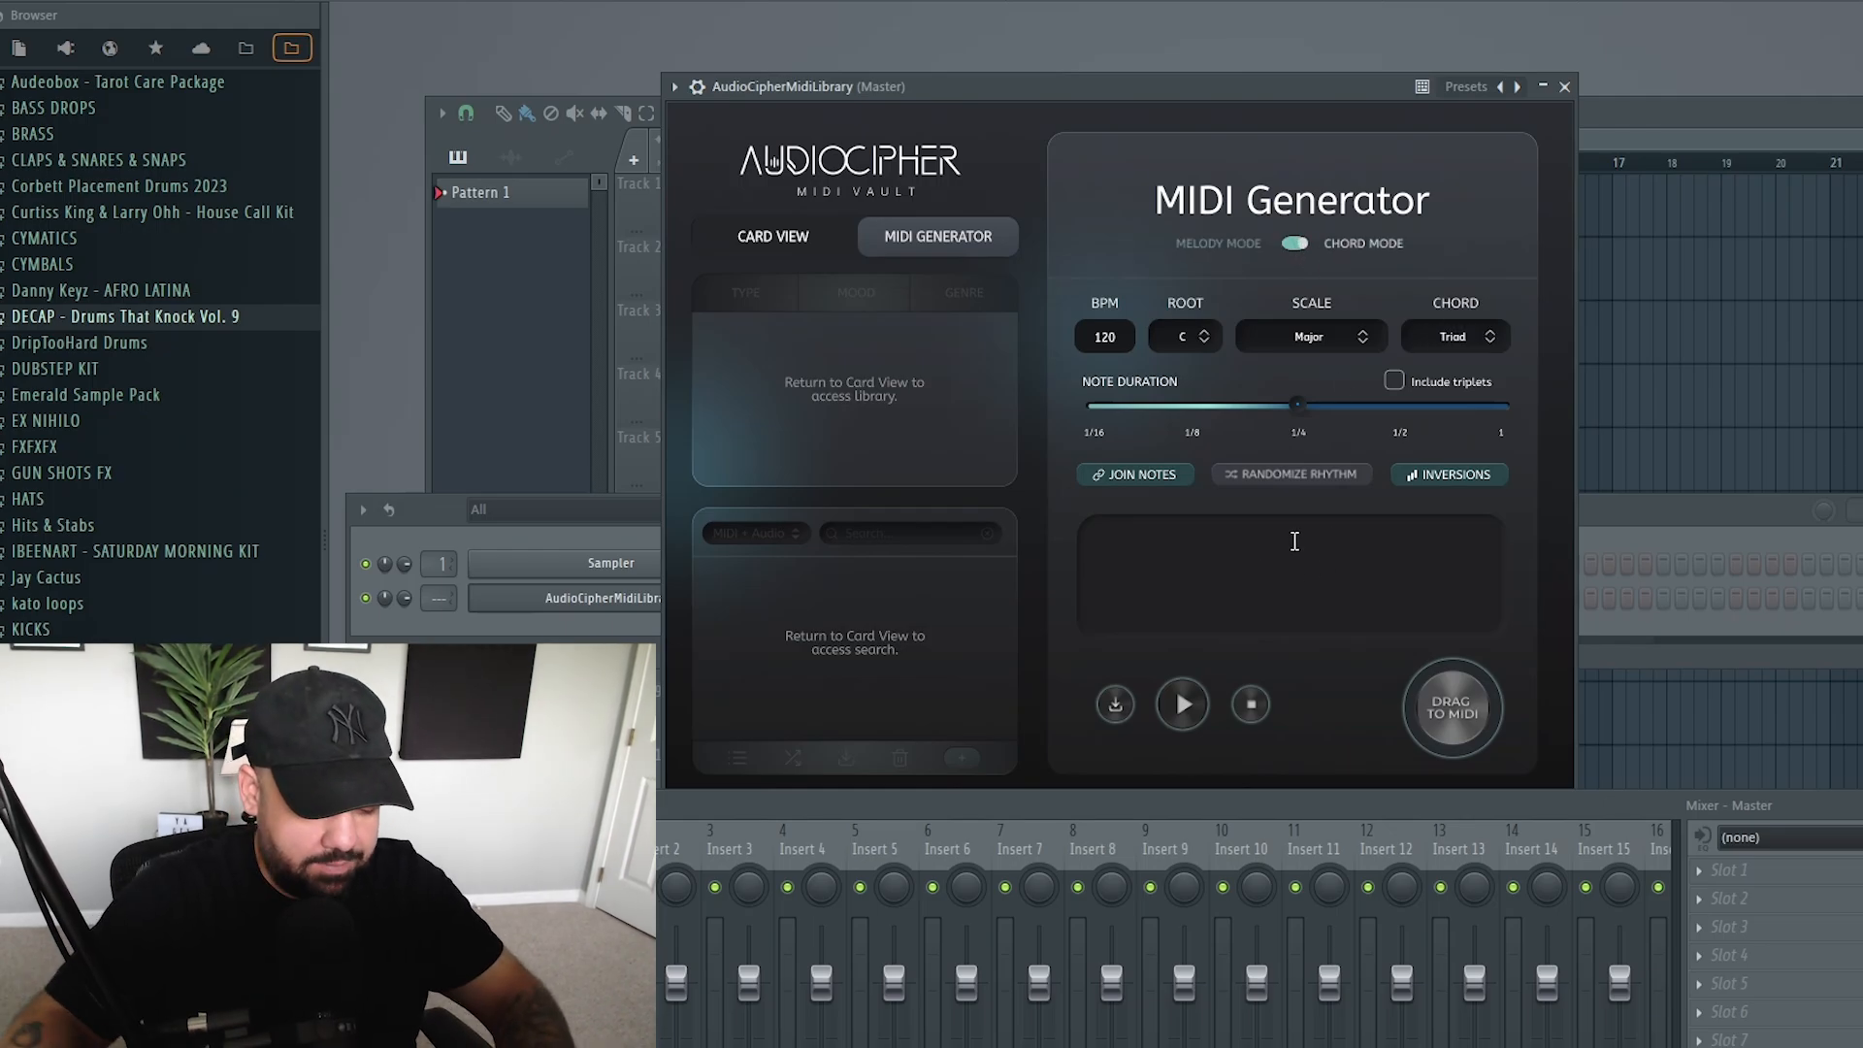
type("ya get me")
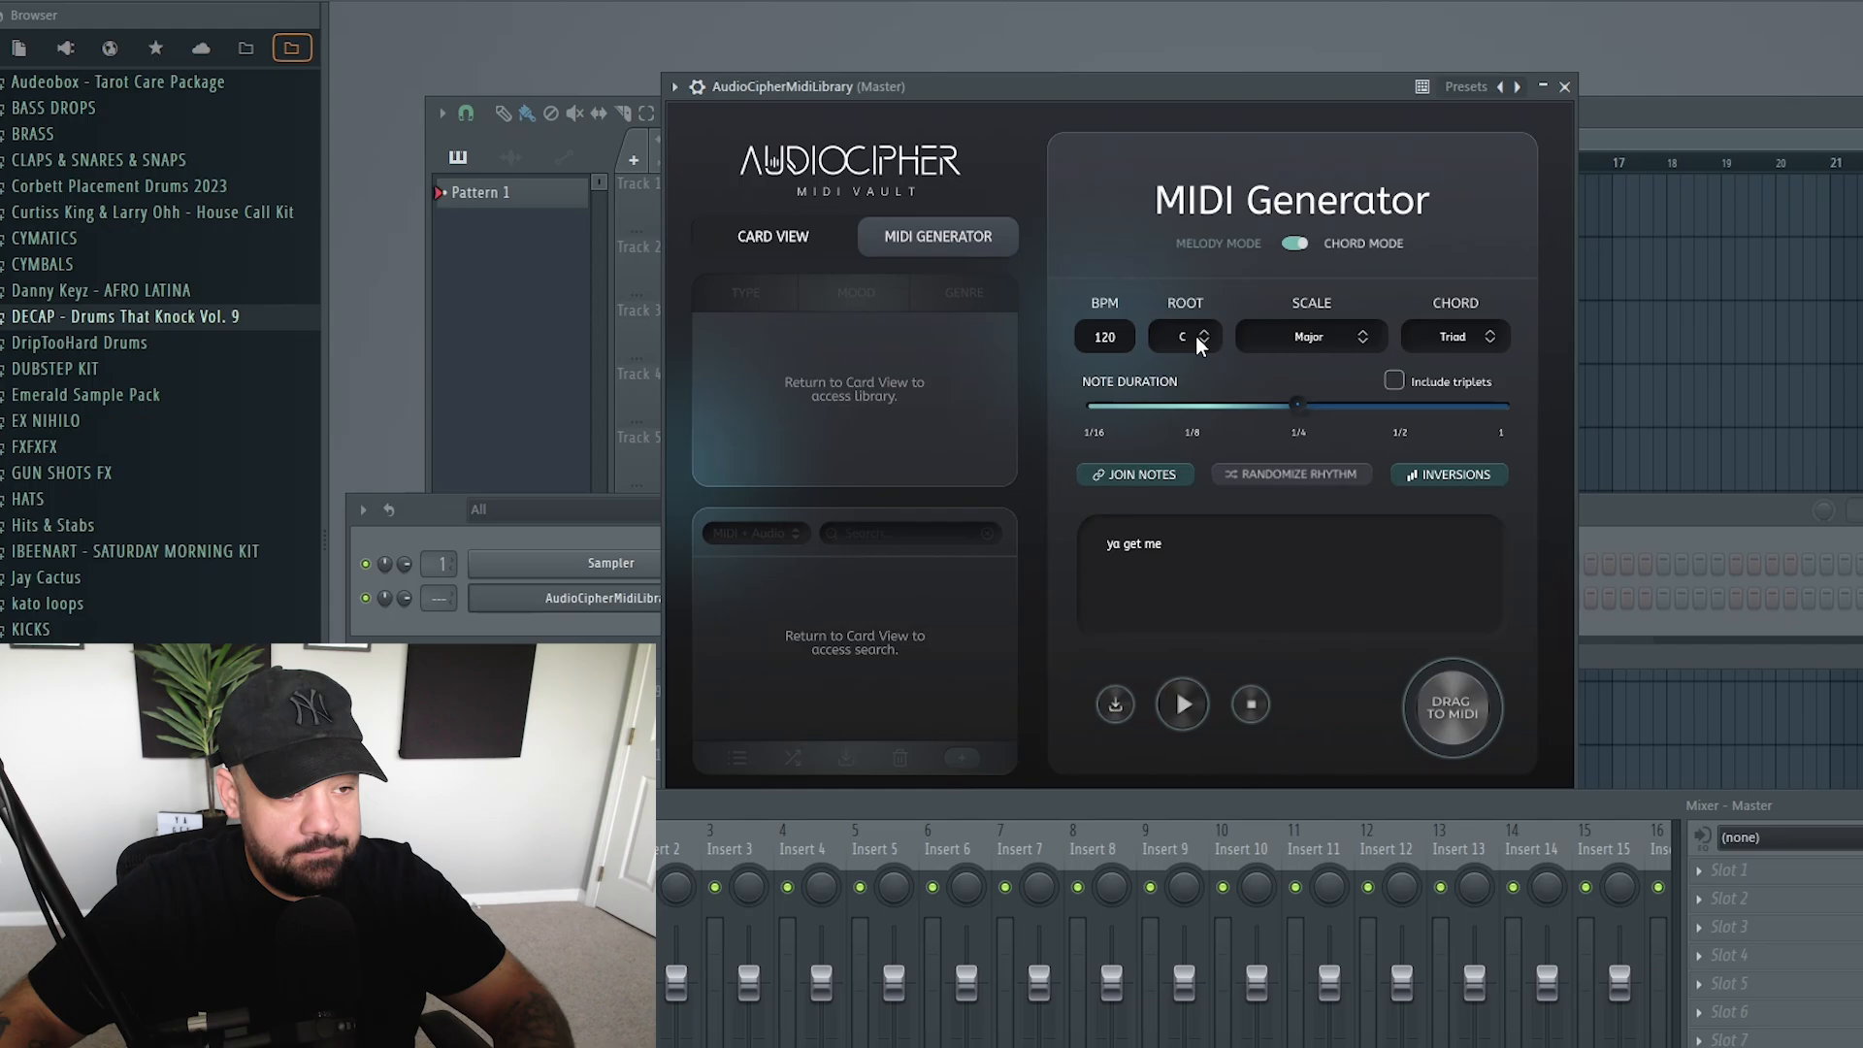
left_click(1184, 336)
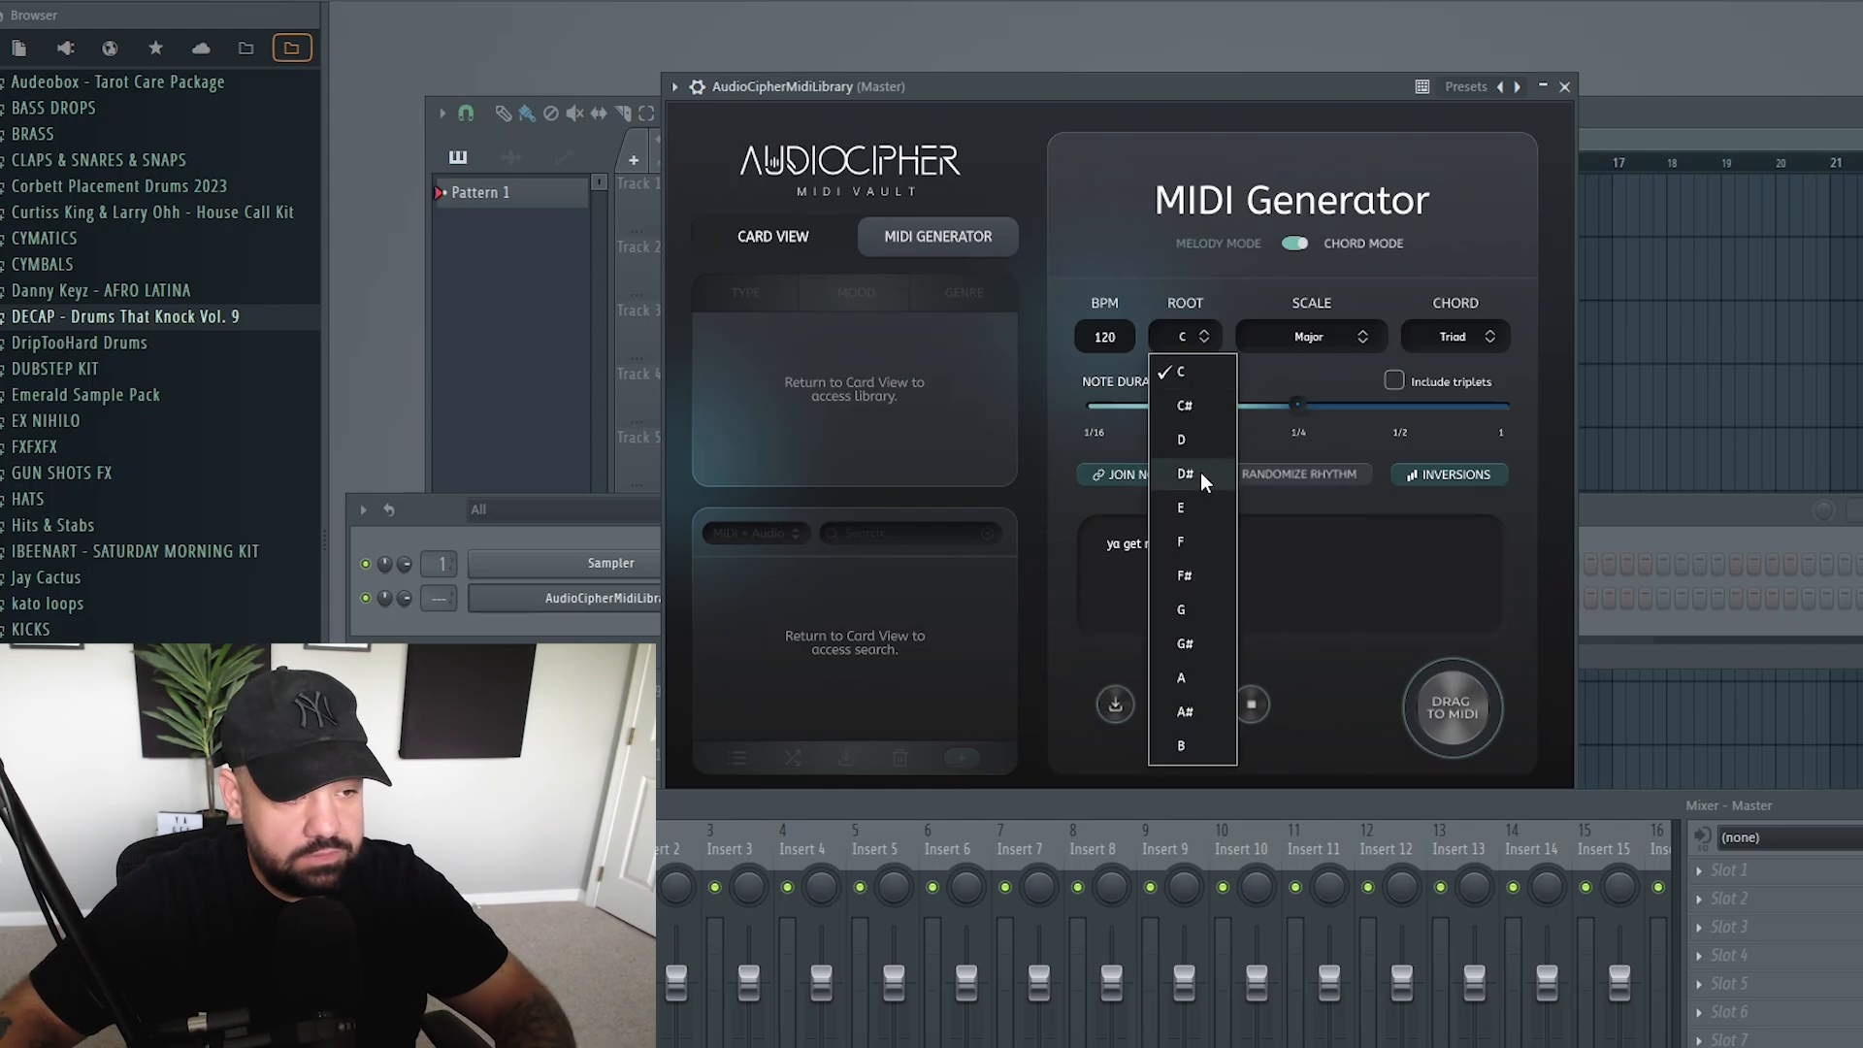
left_click(1184, 473)
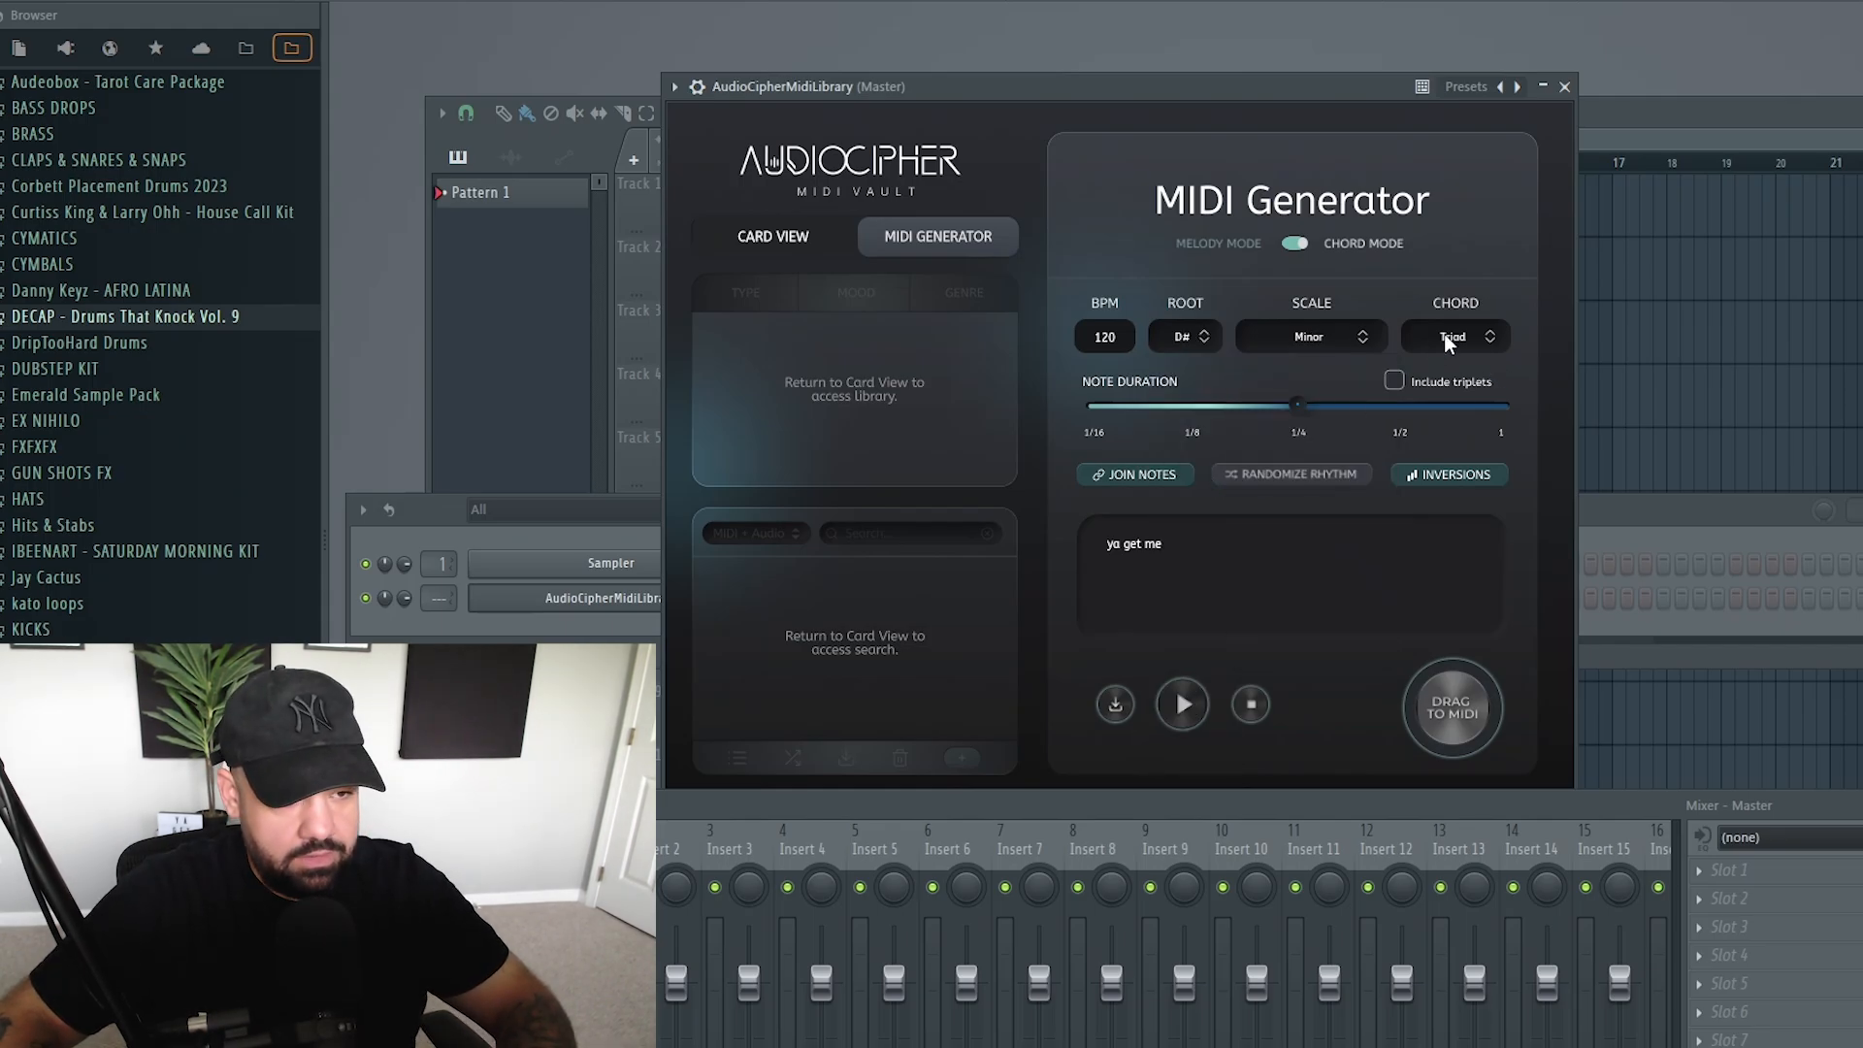
left_click(1395, 381)
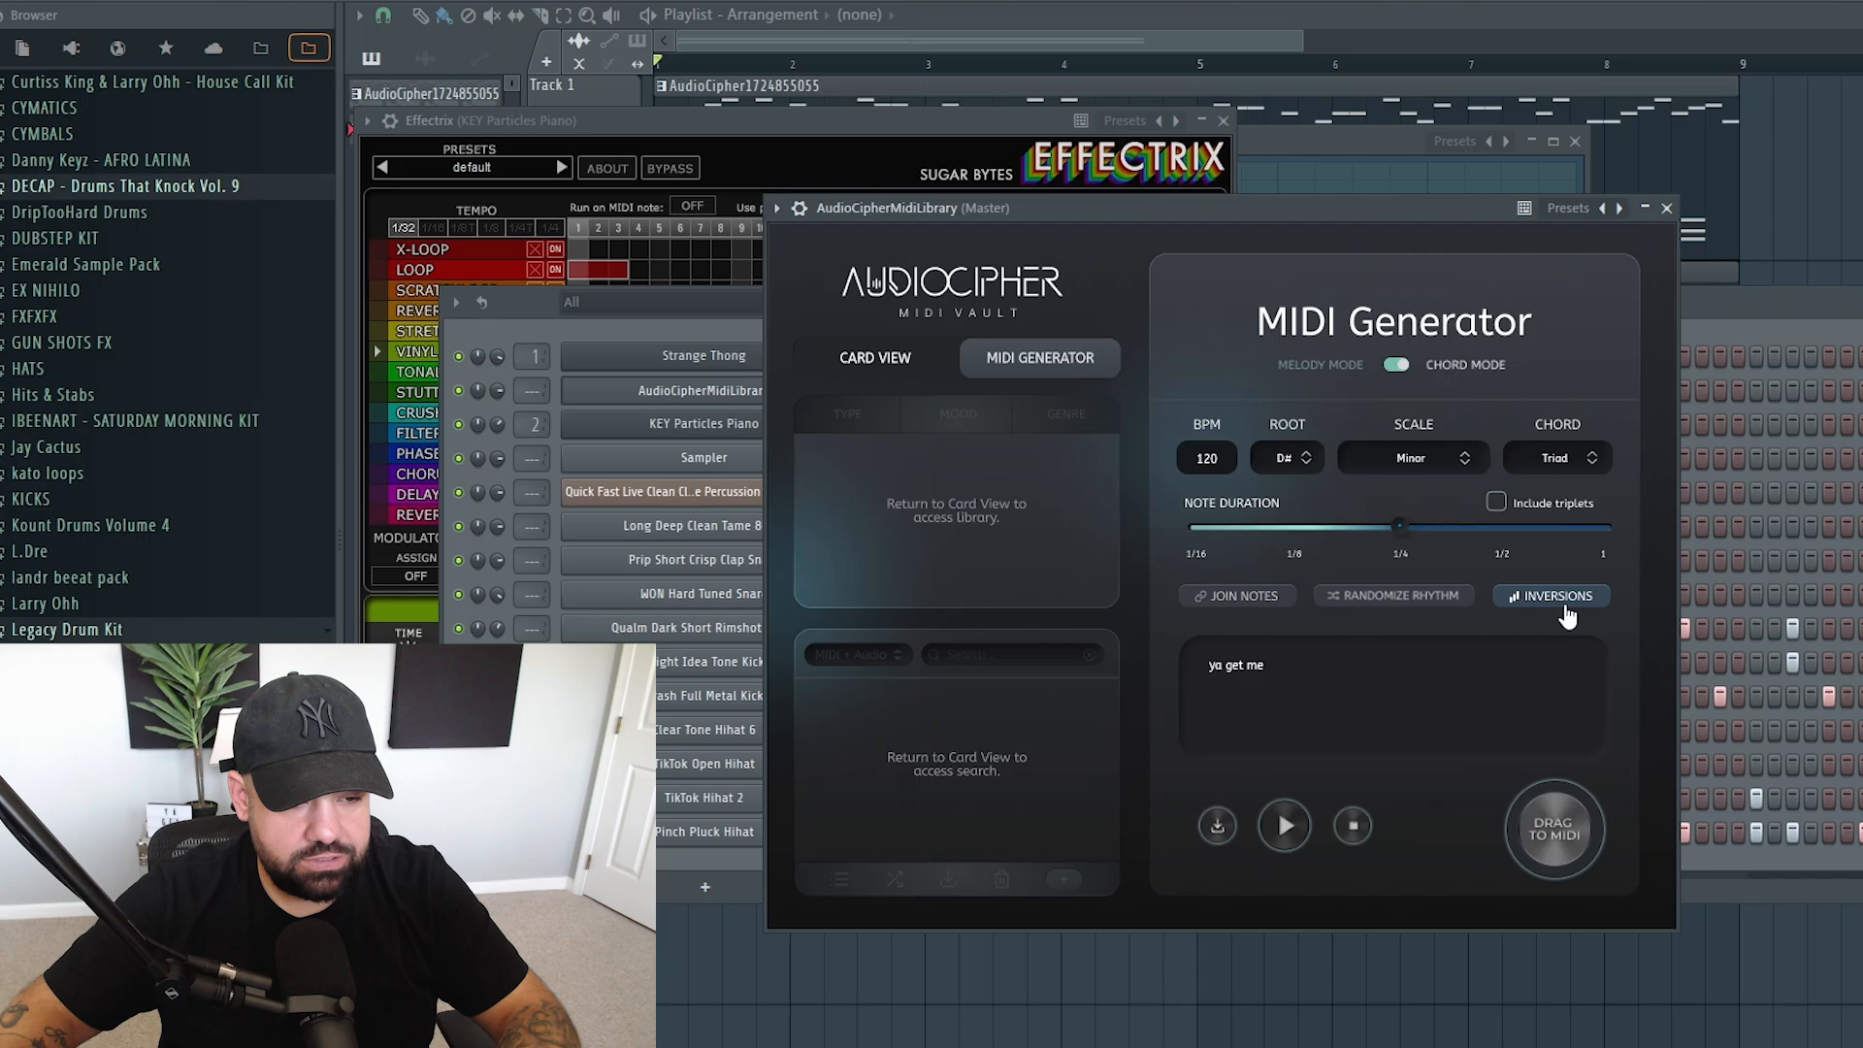
mouse_move(1236, 595)
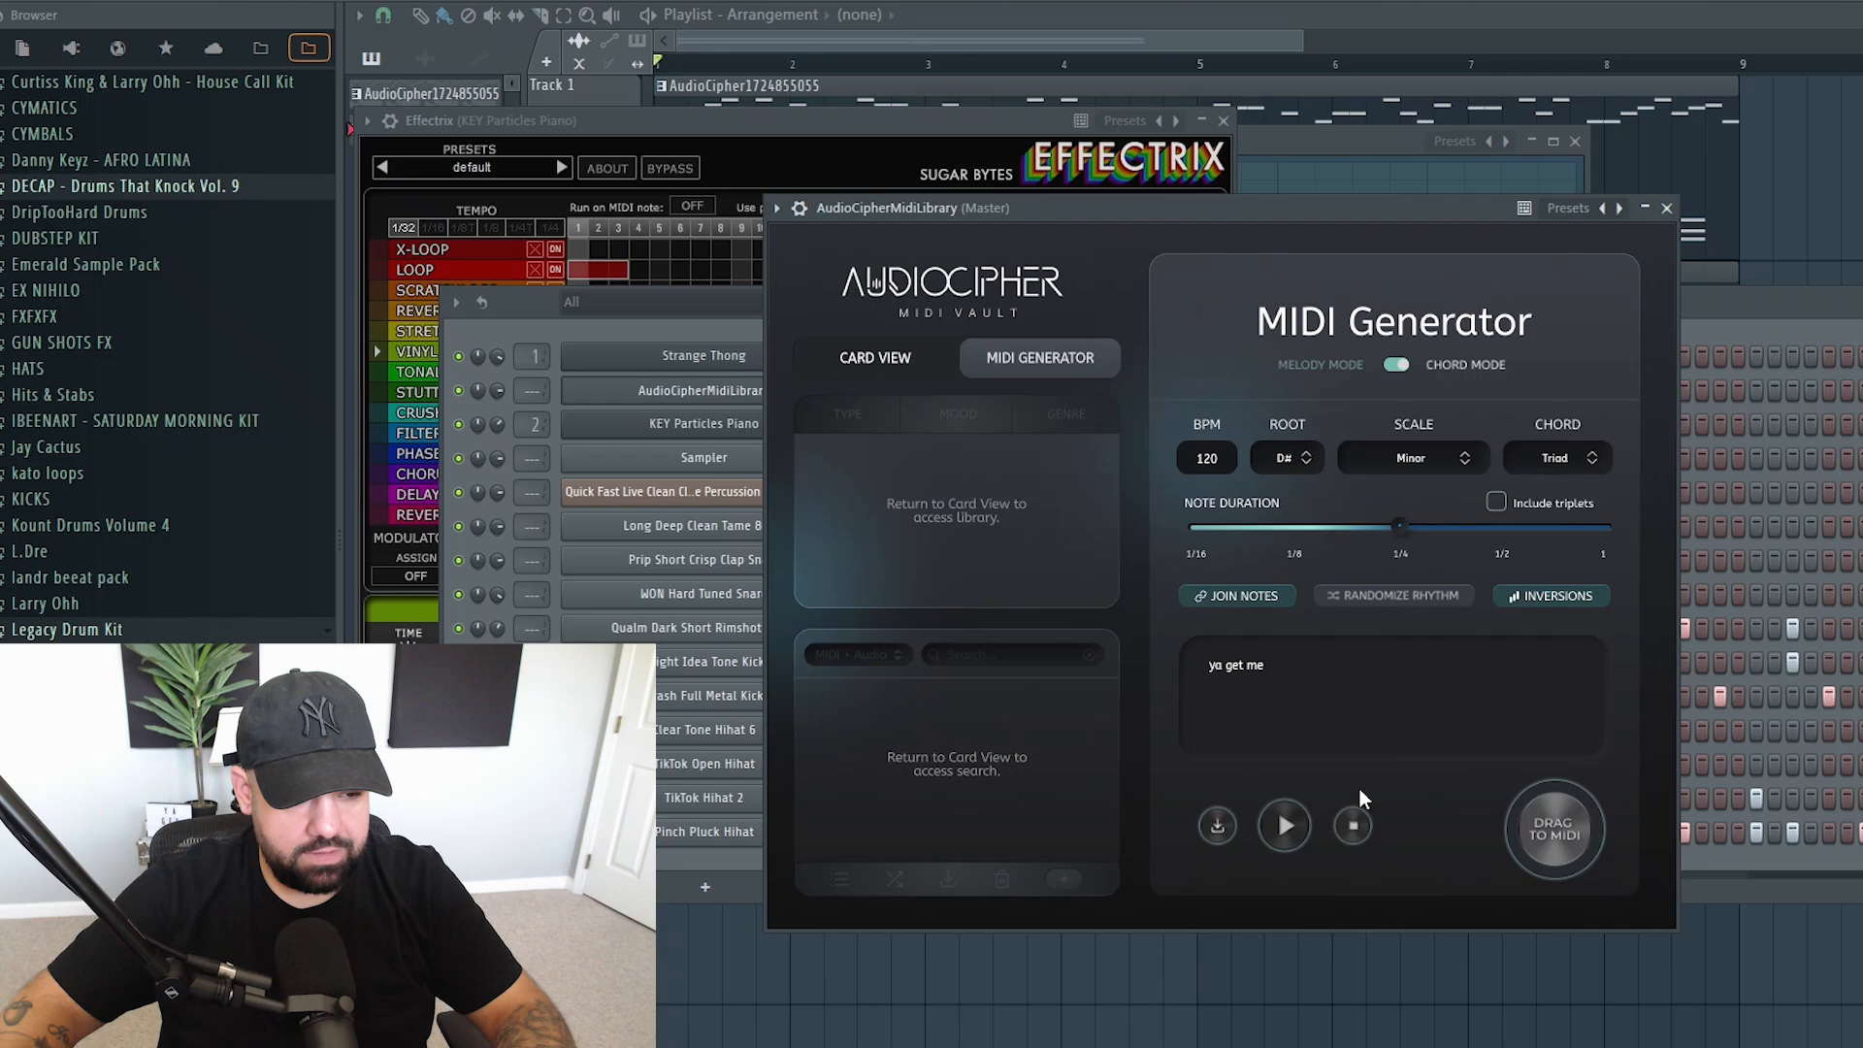
Audition the 'ya get me' melody twice and toggle Inversions on its notes
left_click(1283, 825)
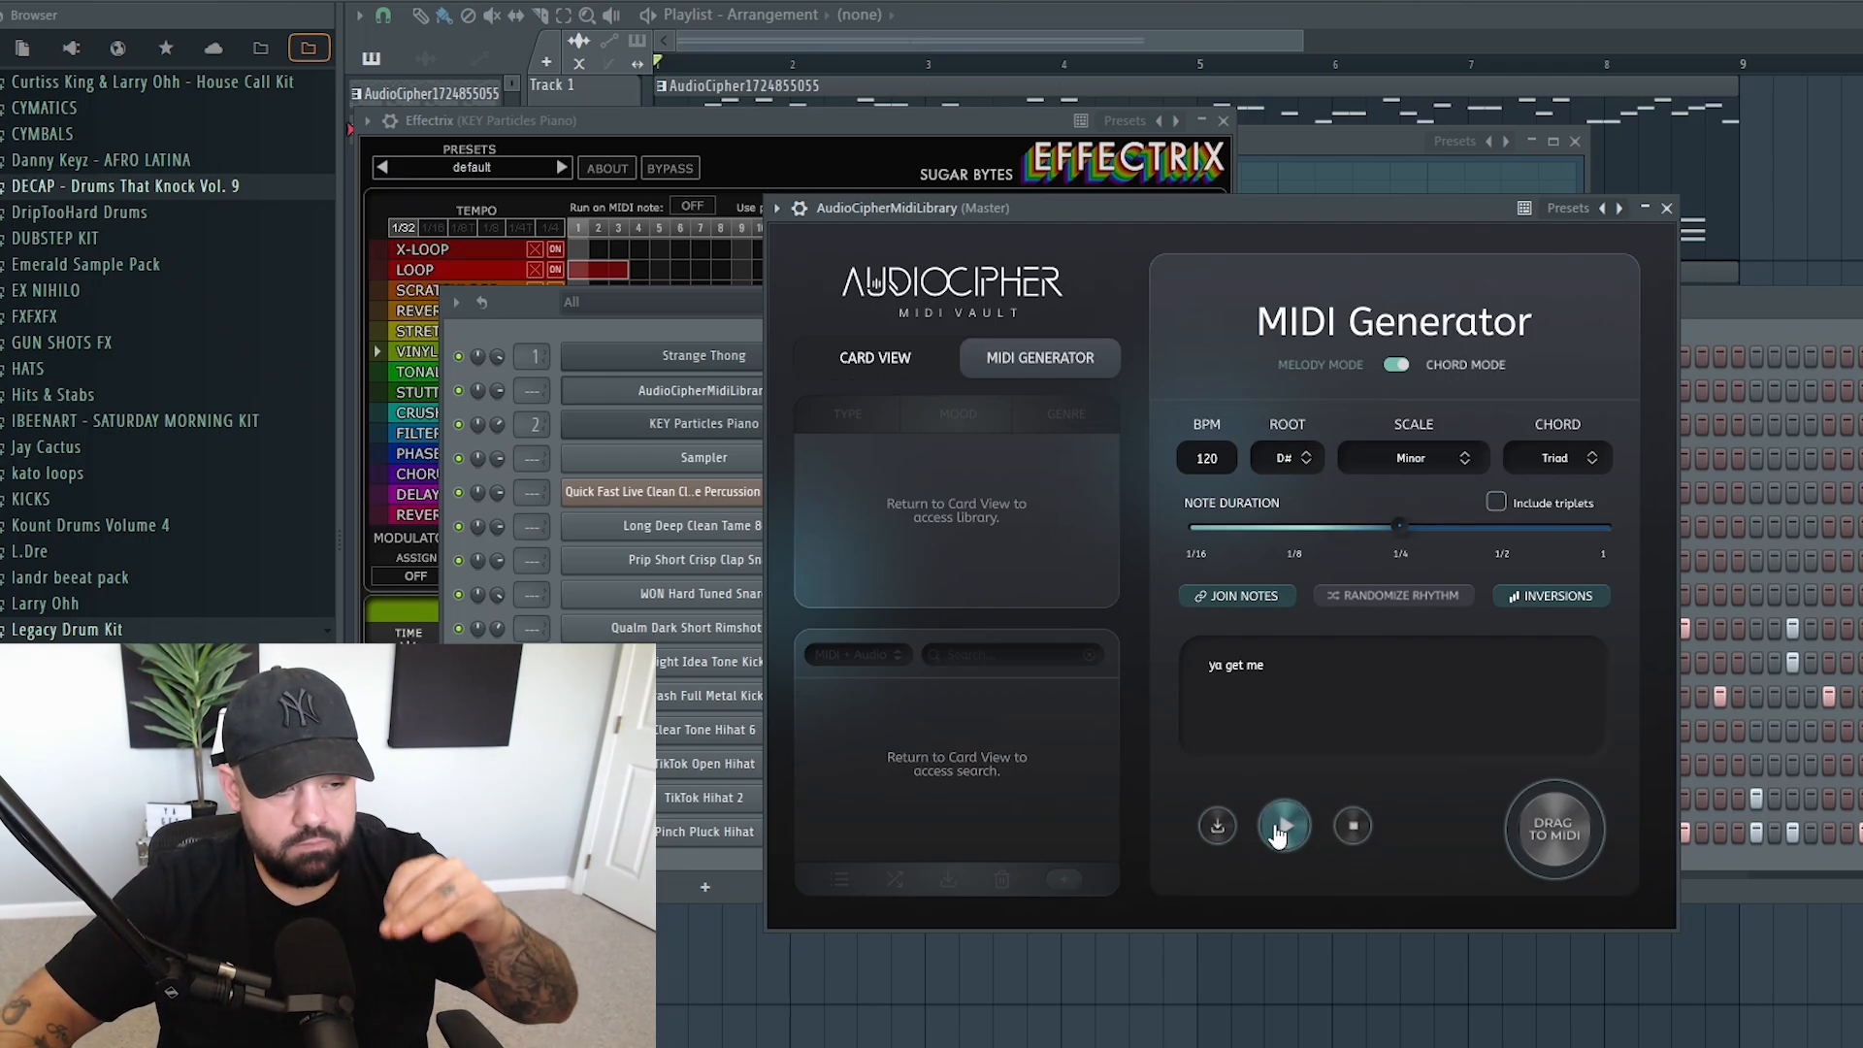
mouse_move(1366, 811)
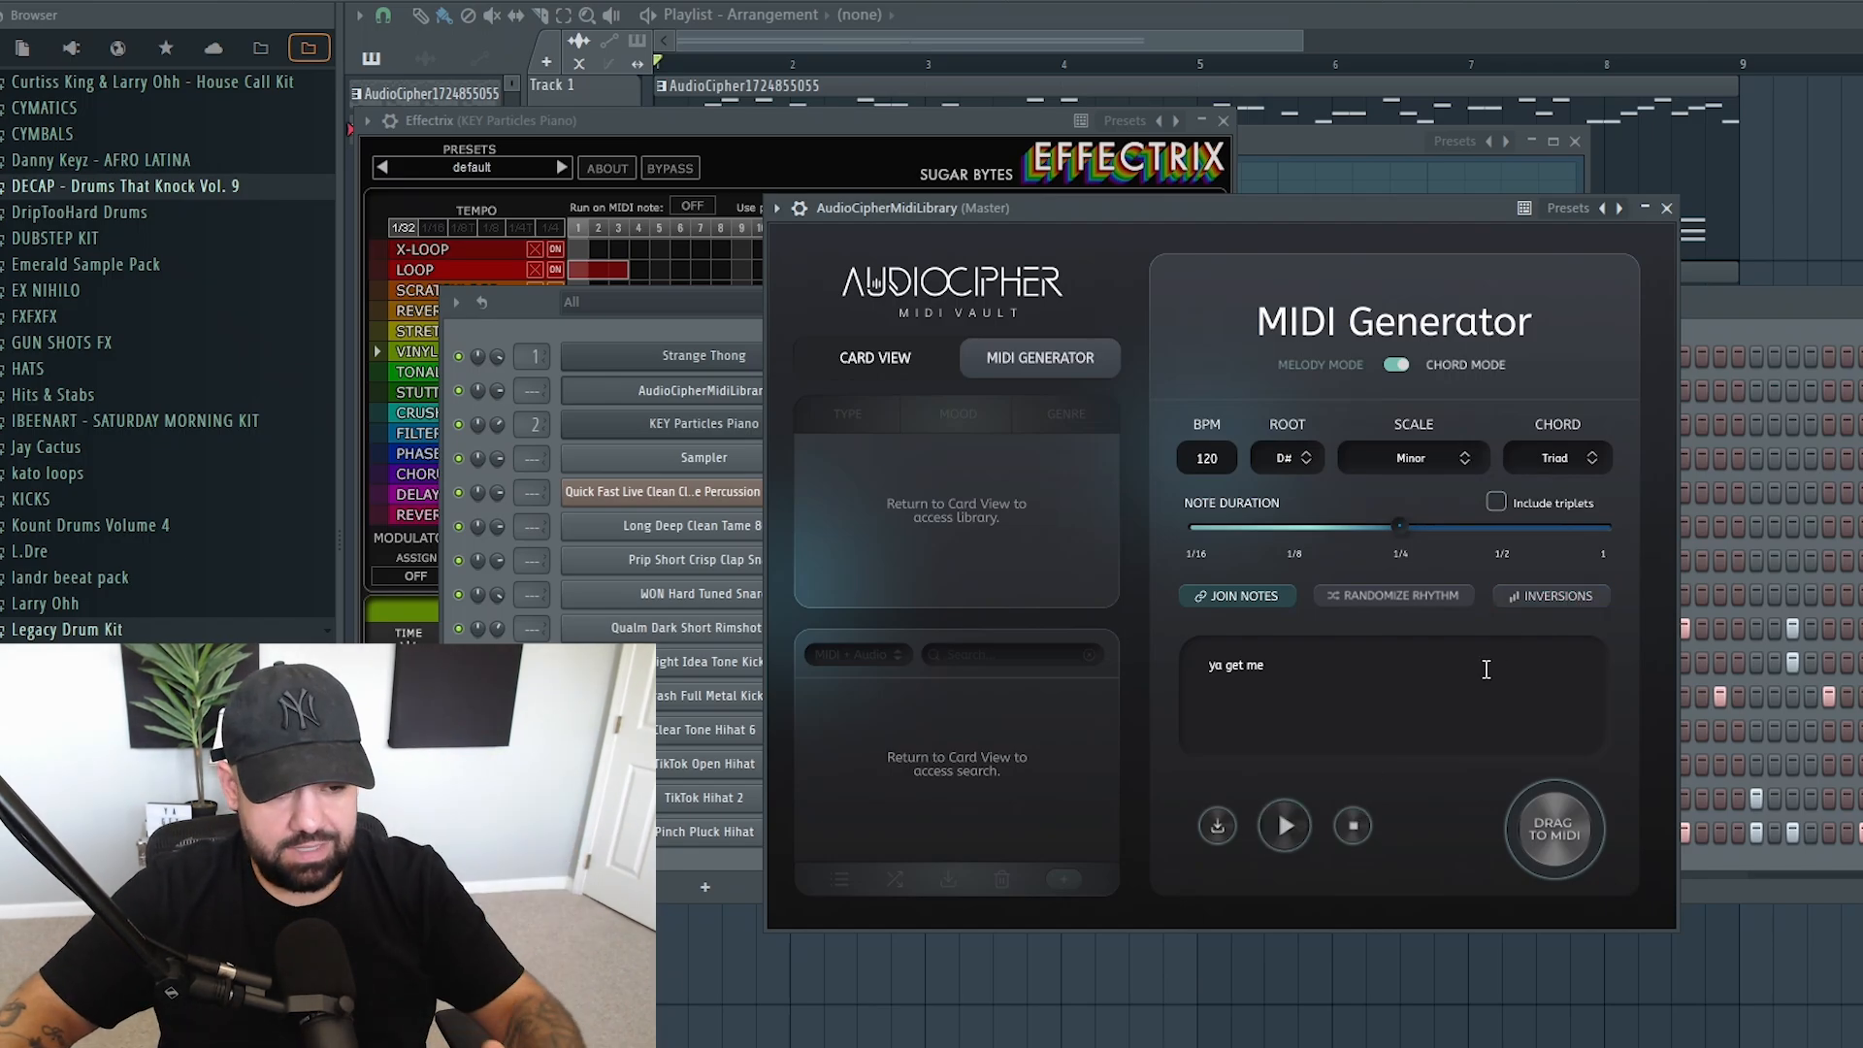
left_click(1285, 825)
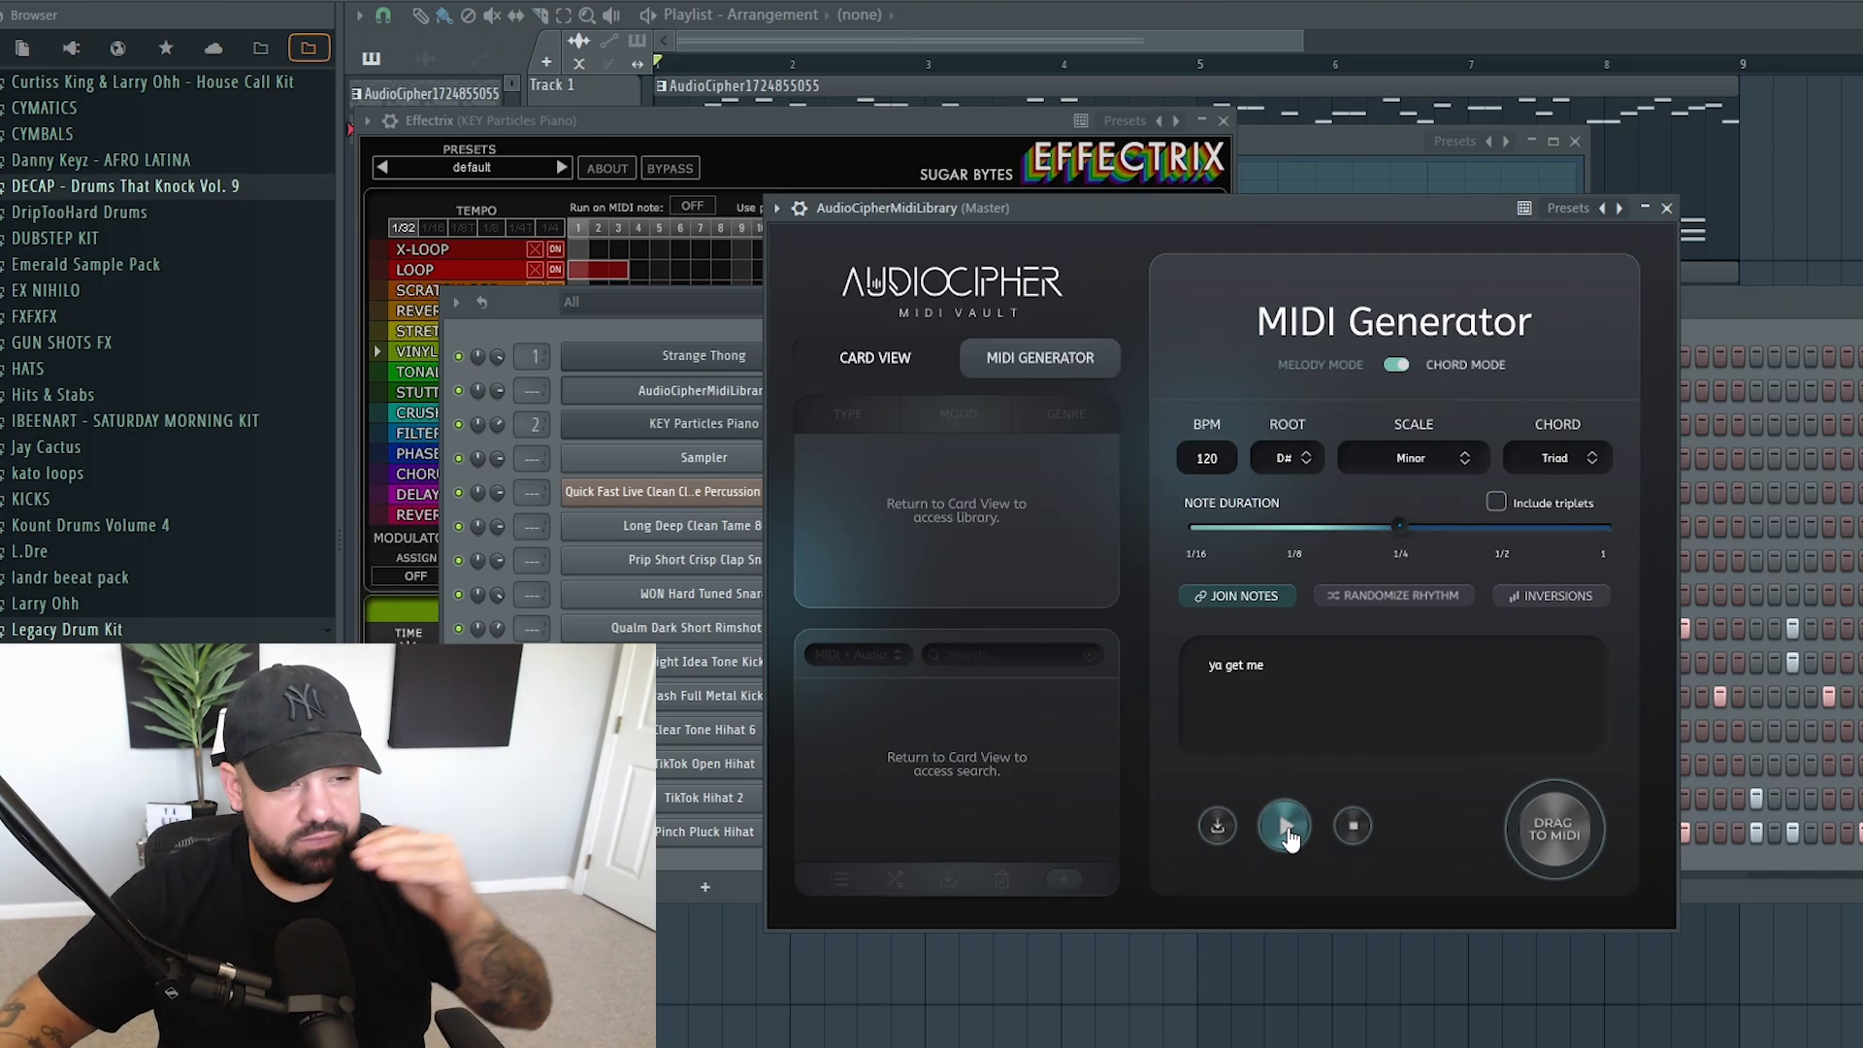
left_click(1283, 827)
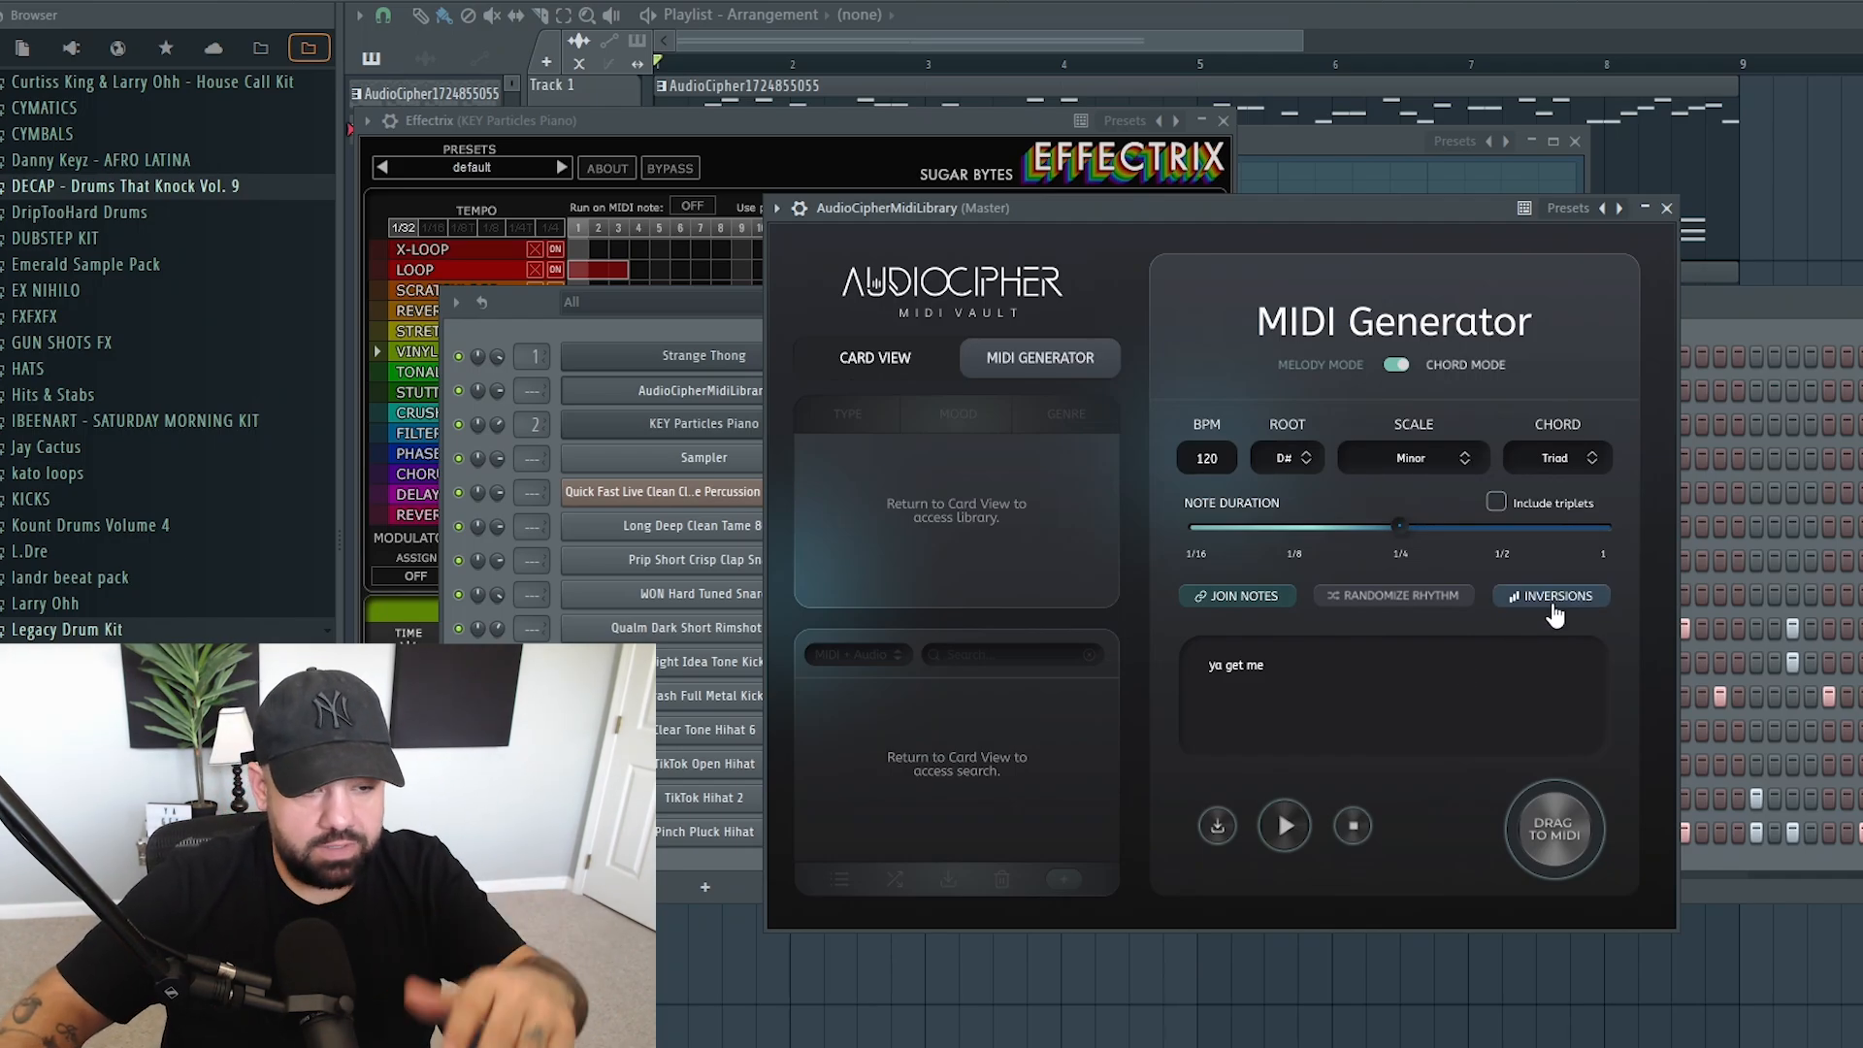
left_click(1285, 825)
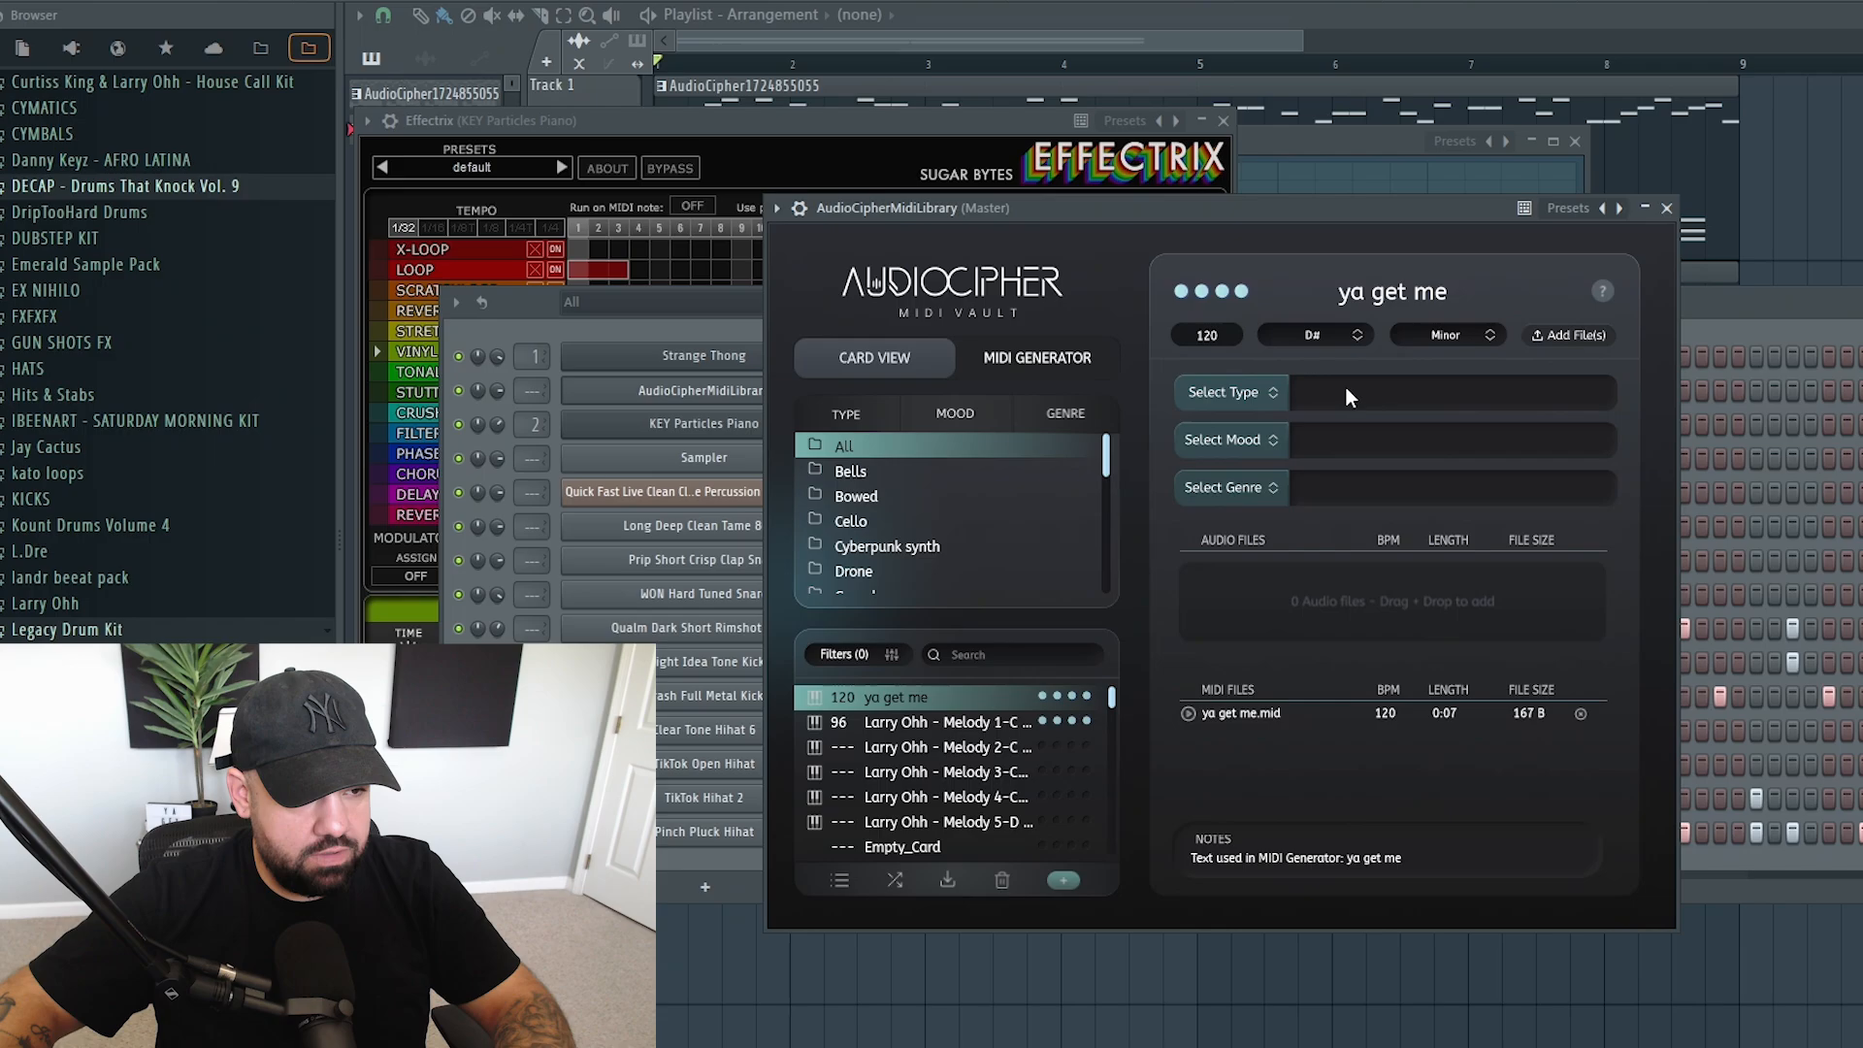
Tag the card with Bells and Keyboards types and a Bright mood, then reach the genre tags
left_click(1225, 392)
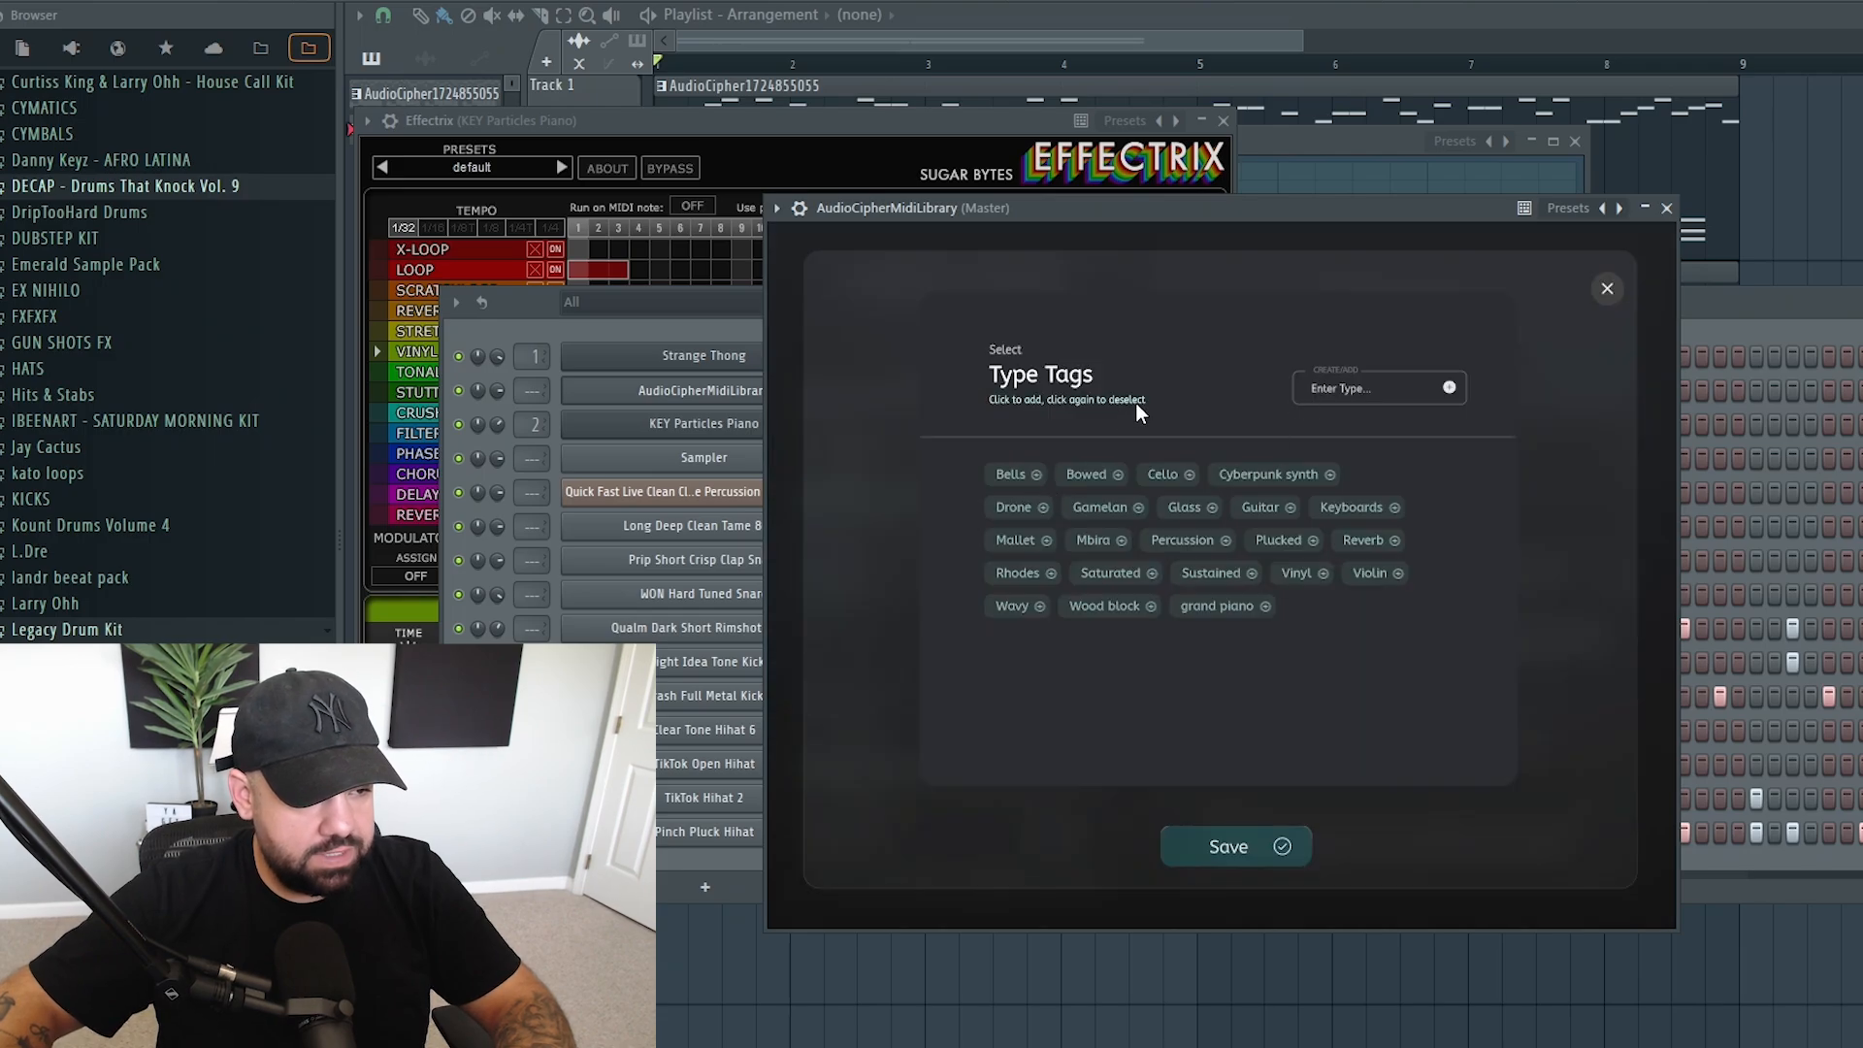
left_click(1009, 474)
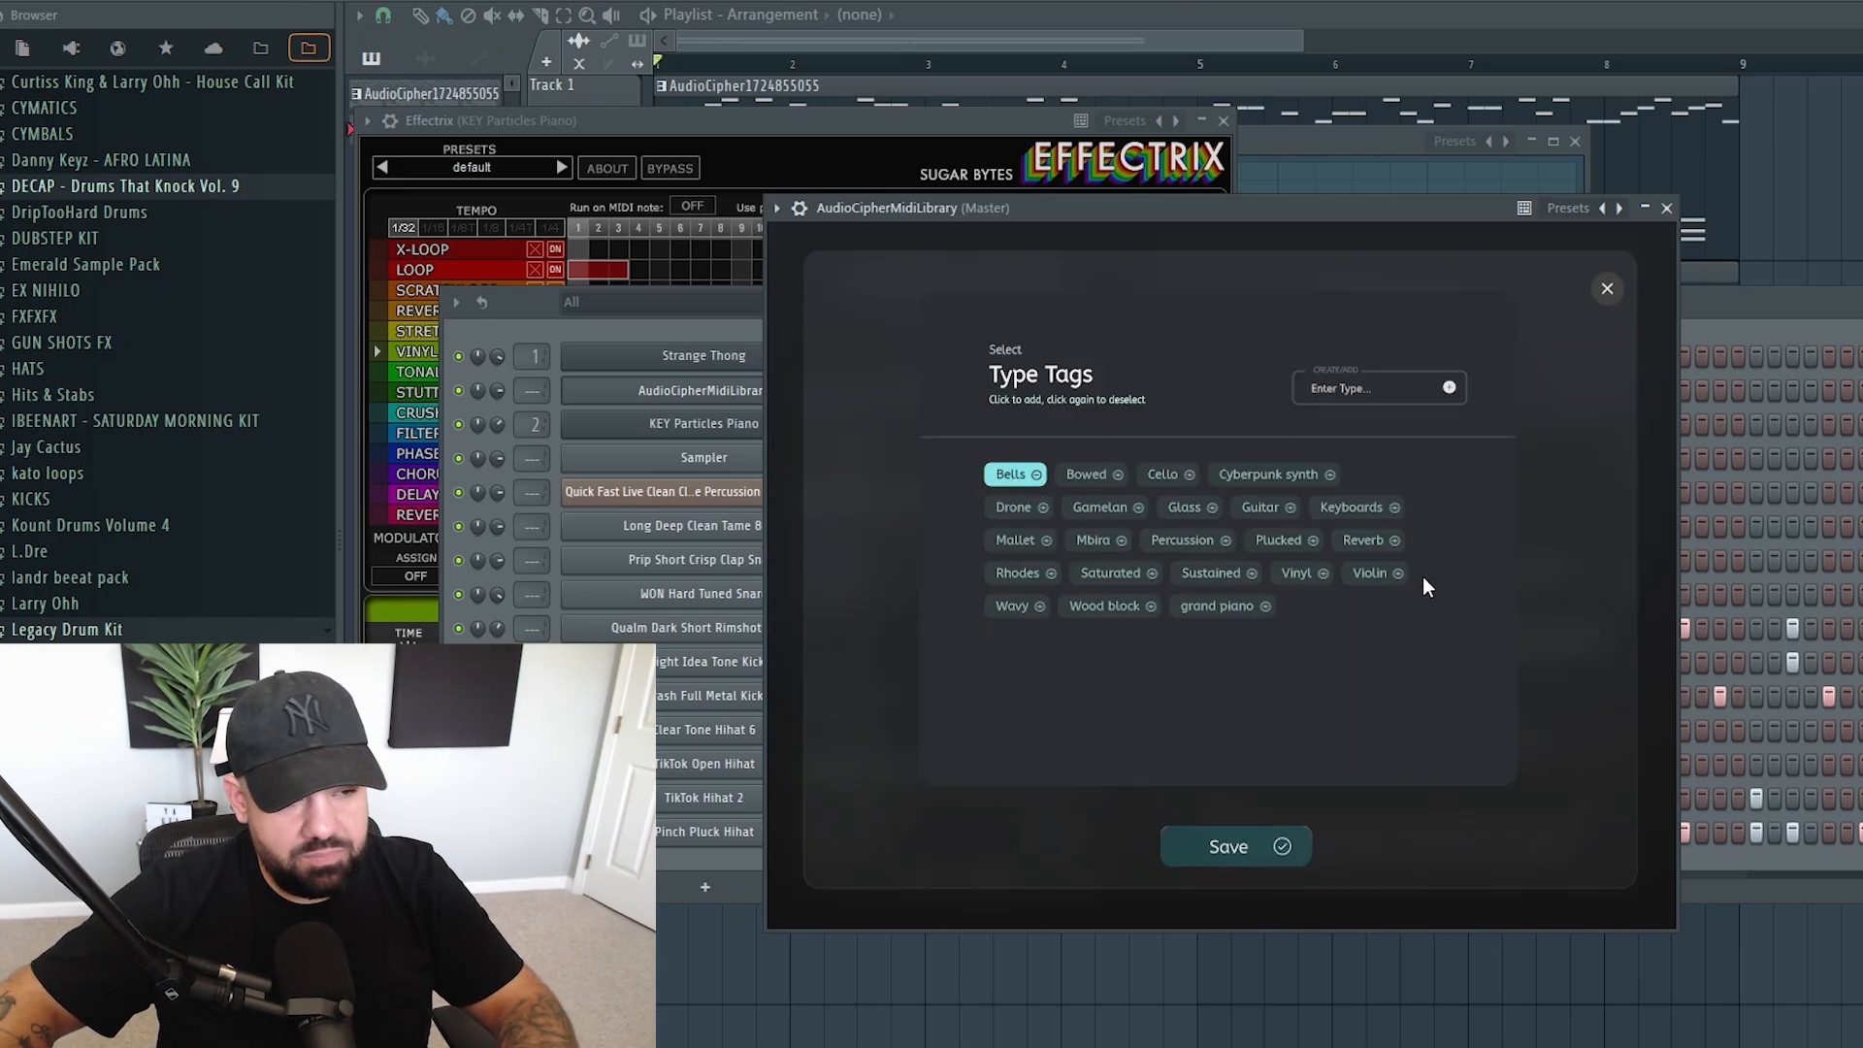
left_click(1351, 506)
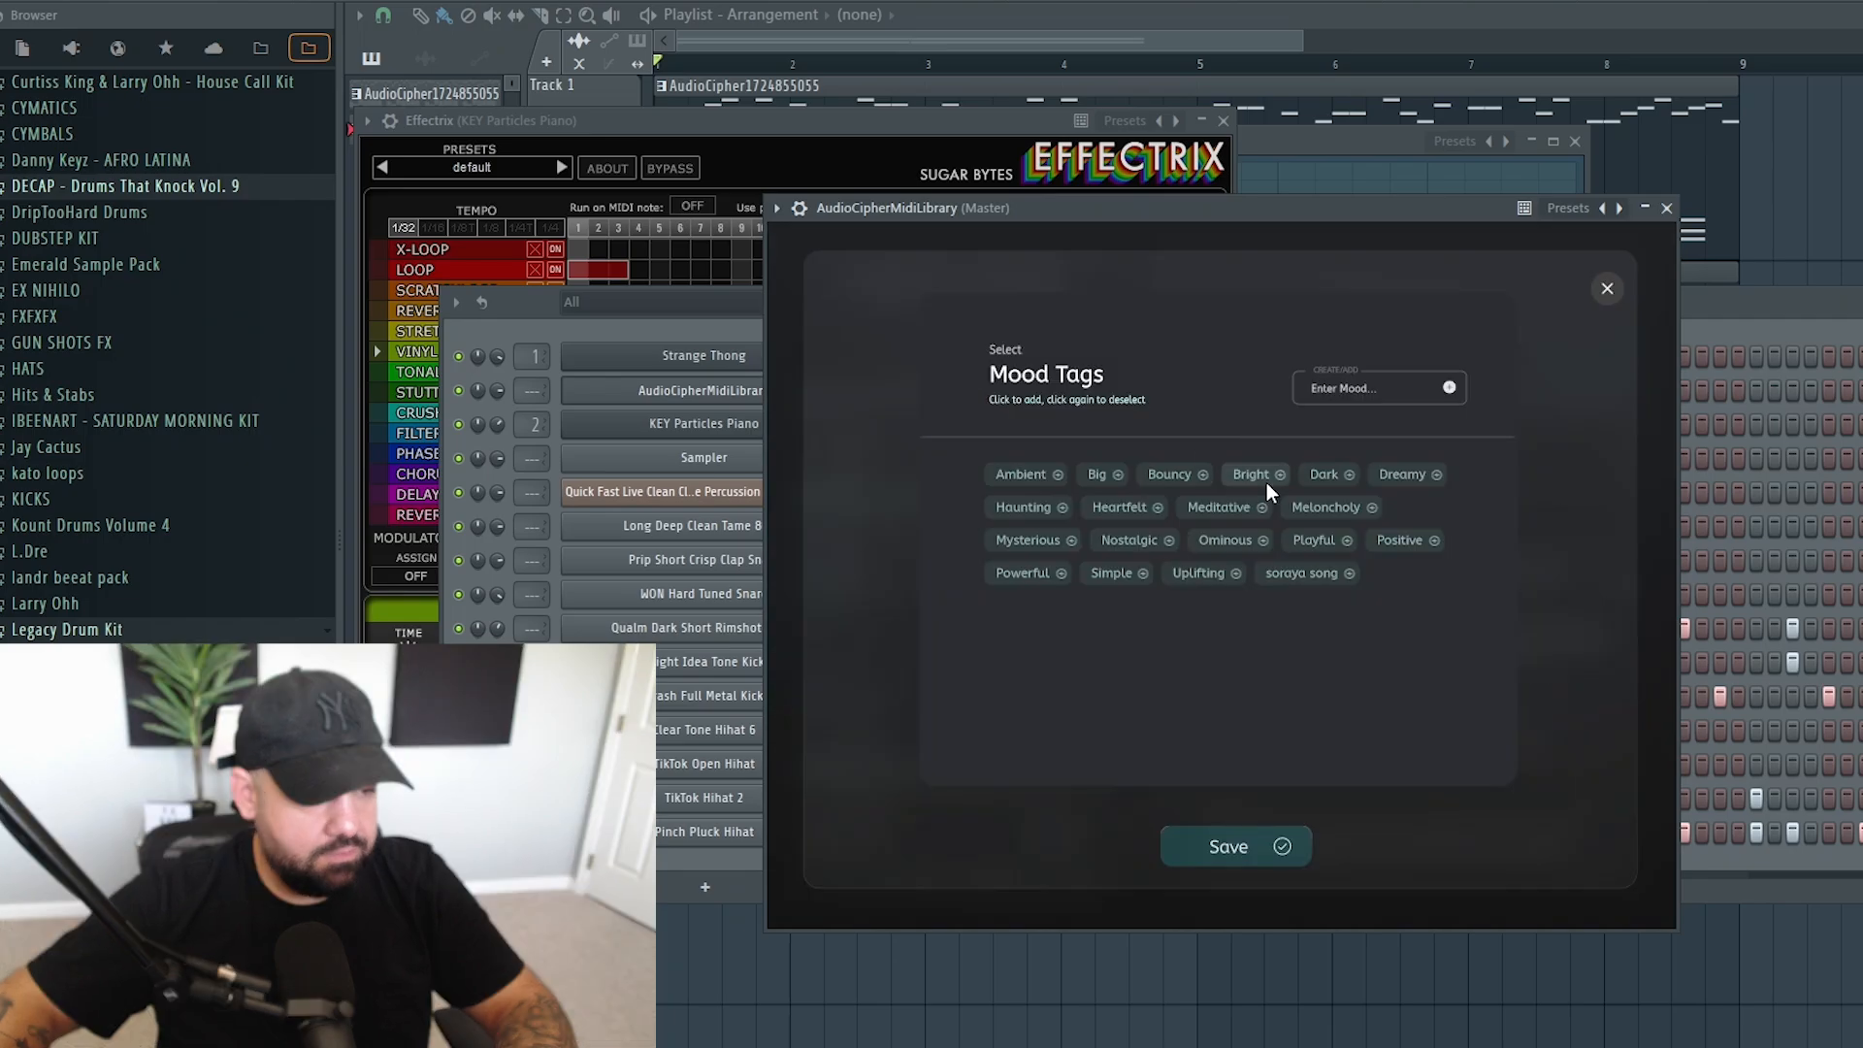
left_click(1399, 474)
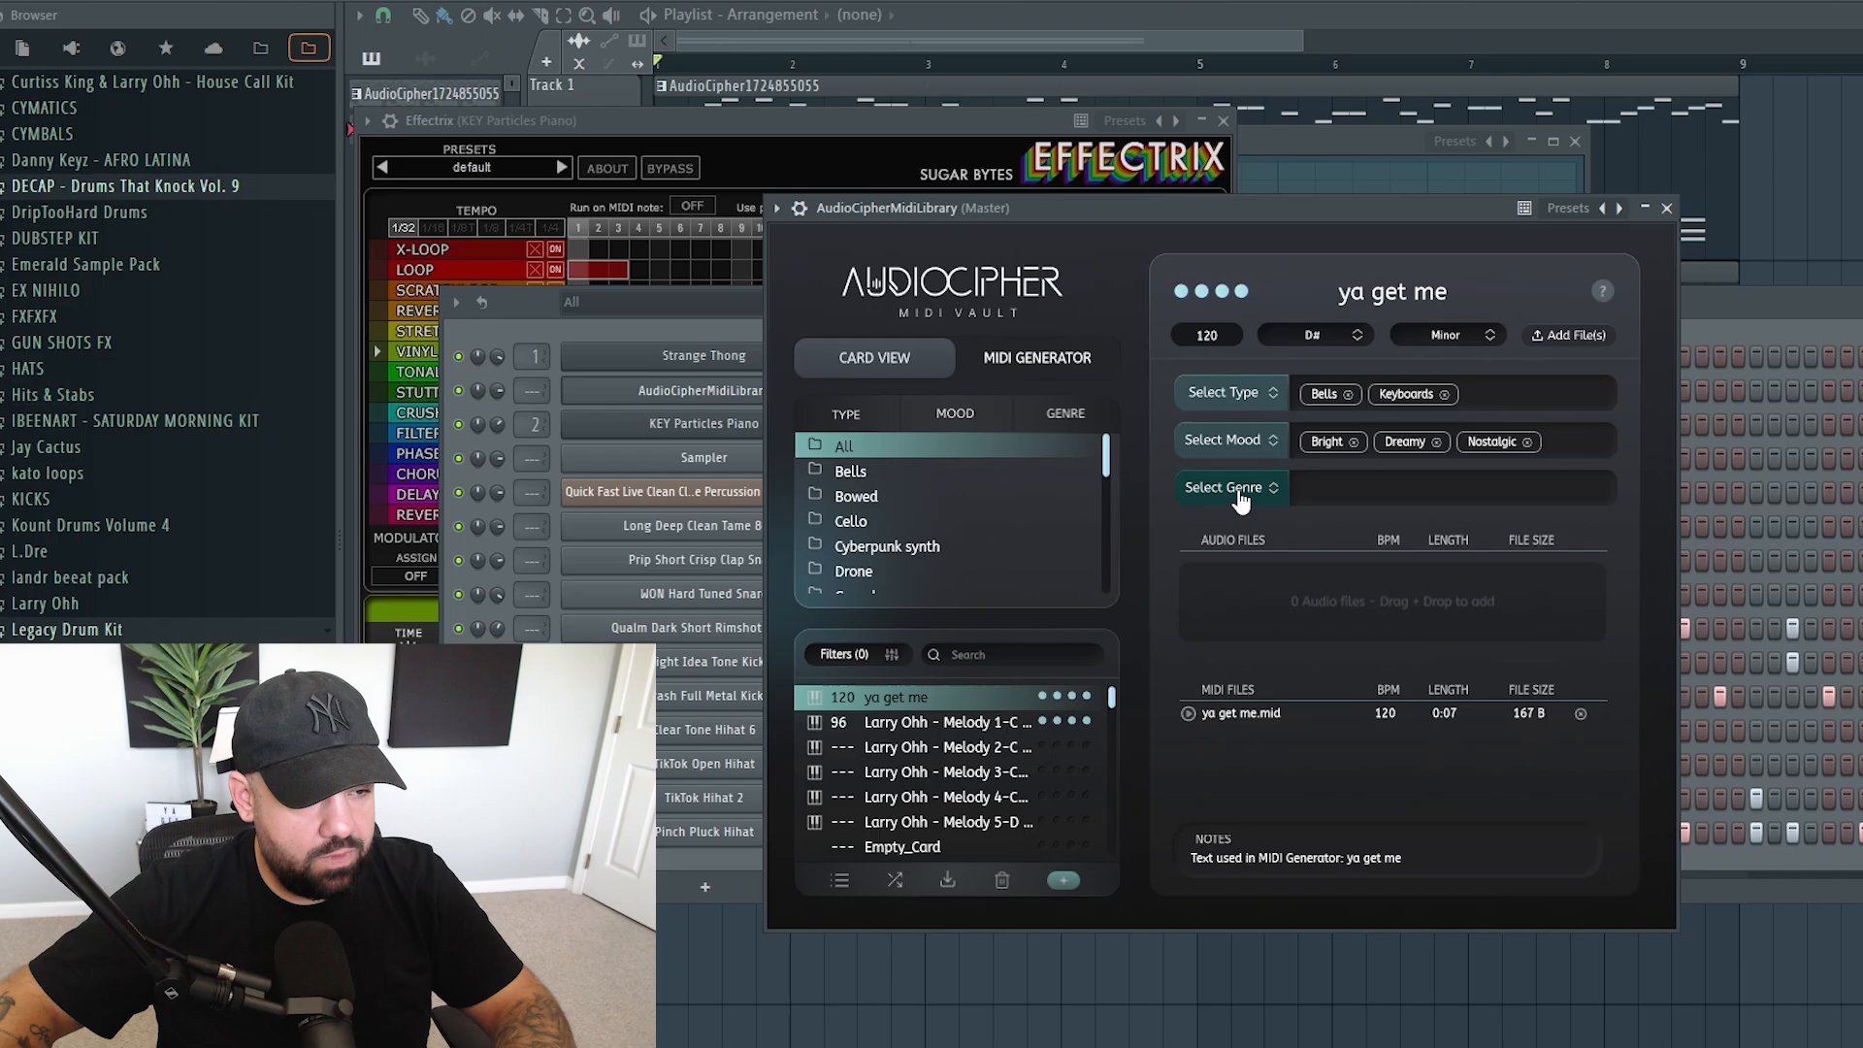
left_click(1231, 487)
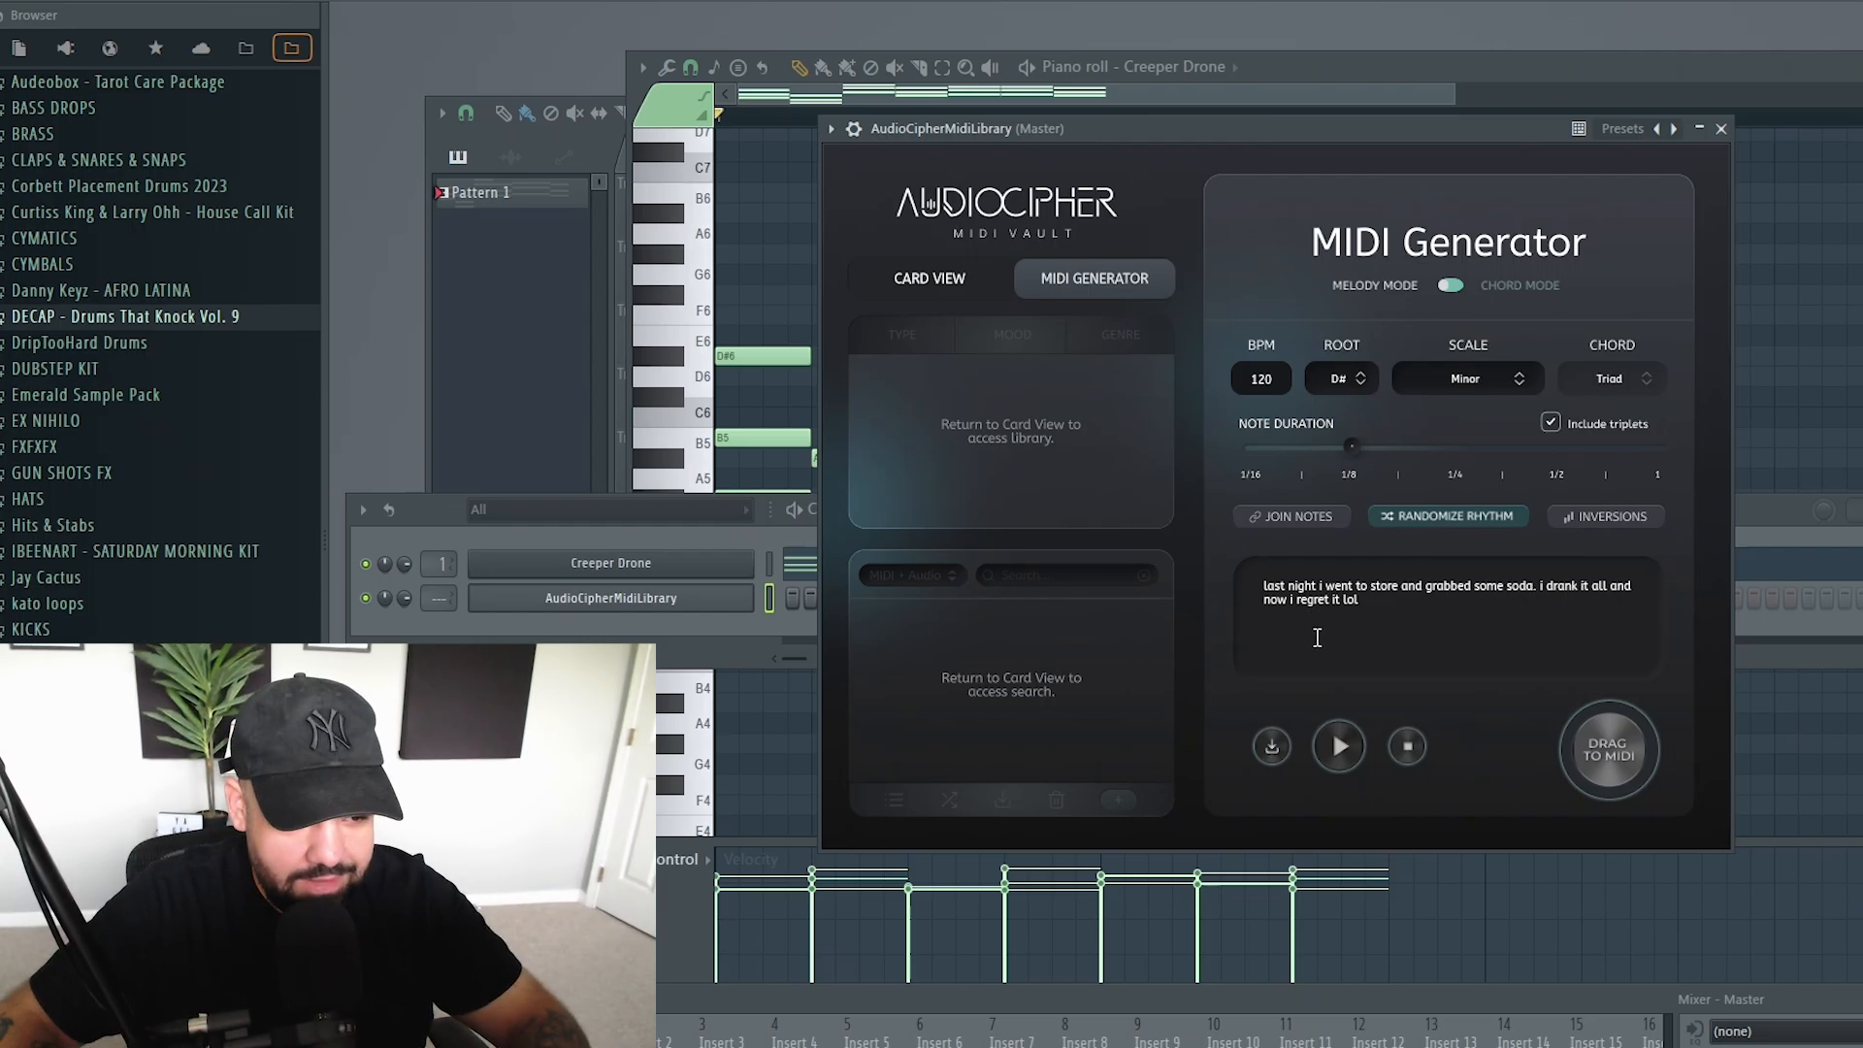
Preview the melody generated from the longer soda-story sentence
left_click(1337, 745)
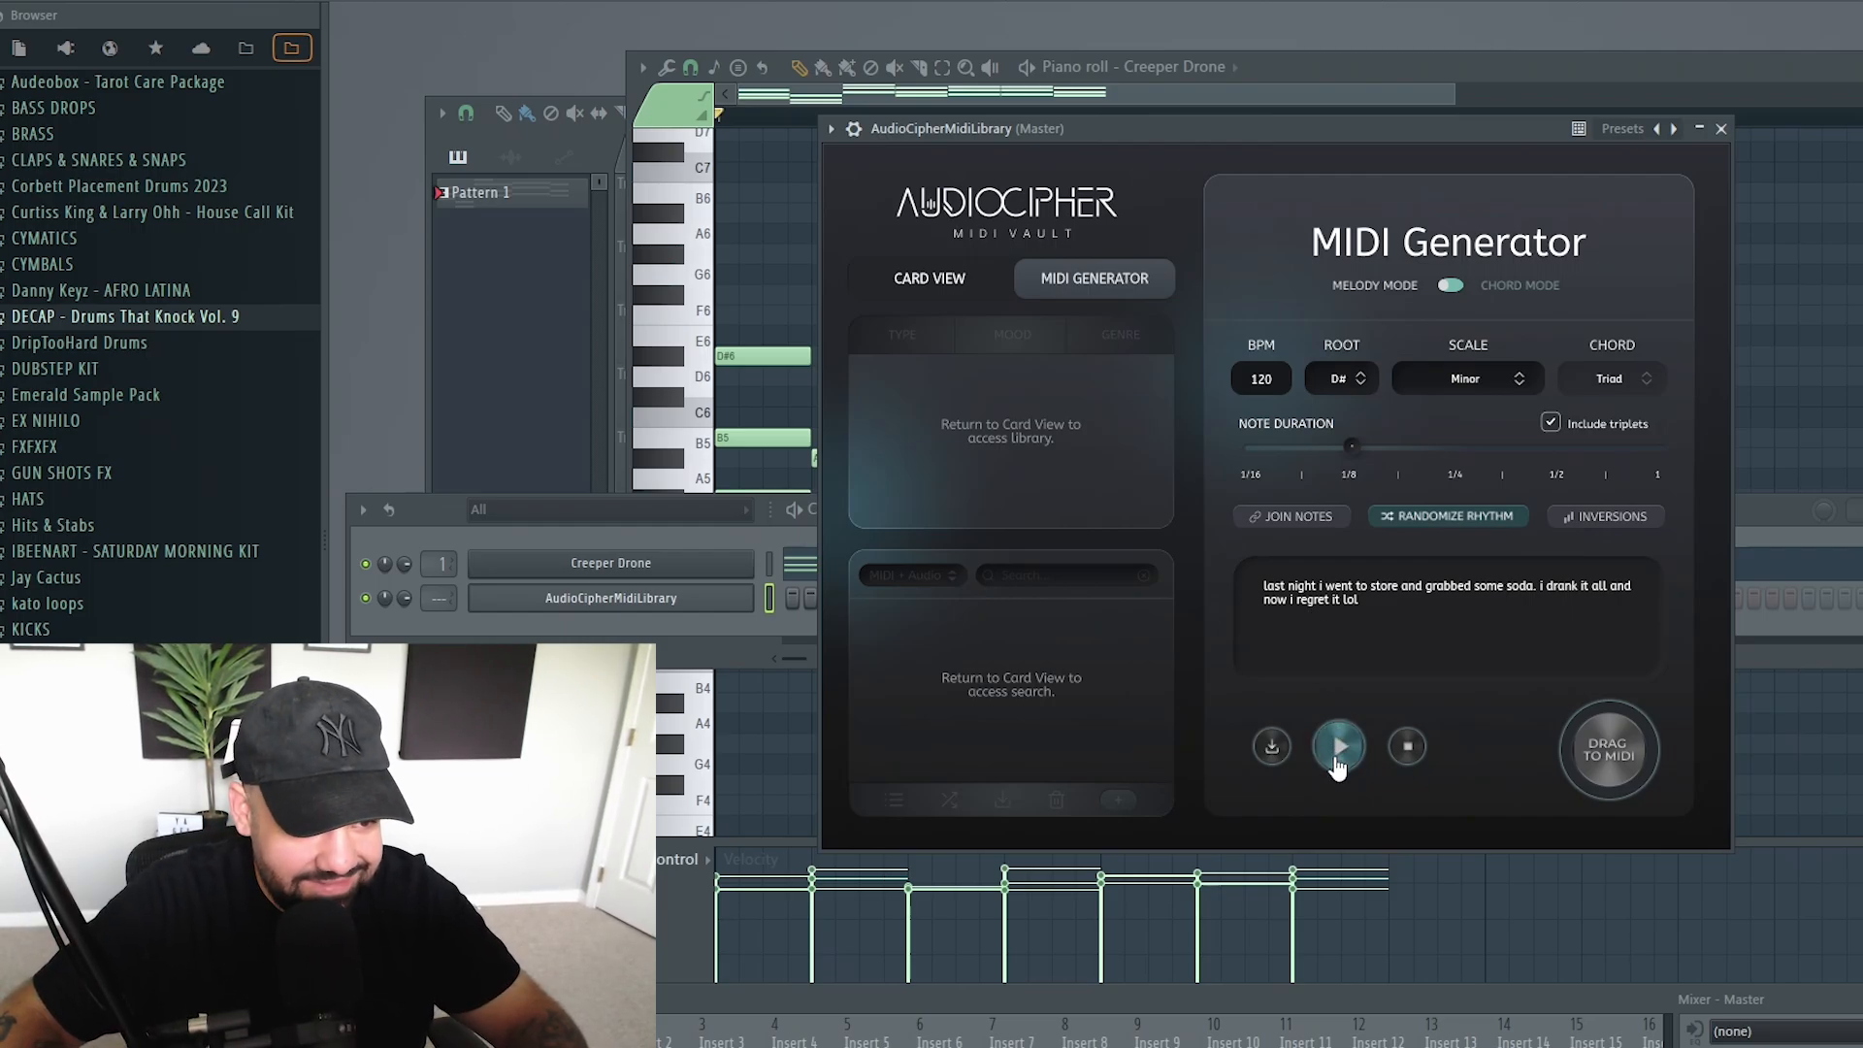
mouse_move(1306, 464)
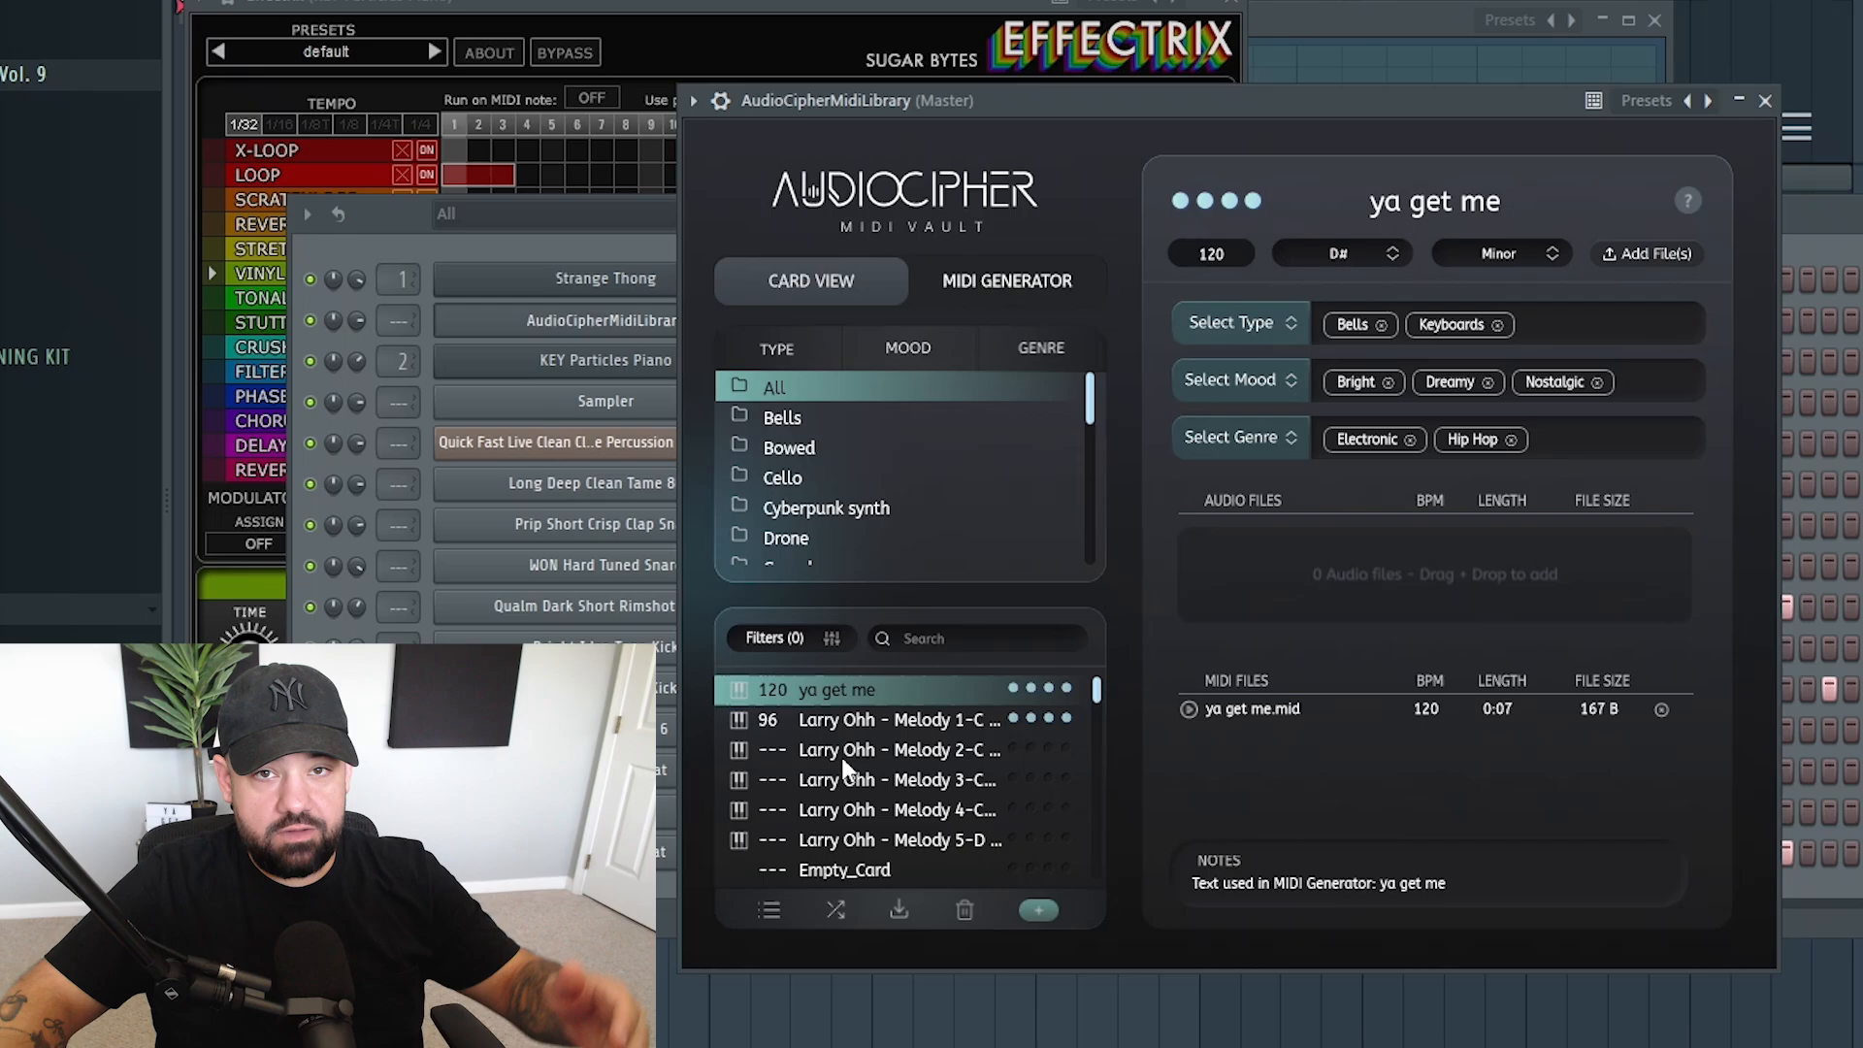
Browse the Larry Ohh Melody 2, 'ya get me' and Melody 1 cards, then list folders by mood
left_click(896, 750)
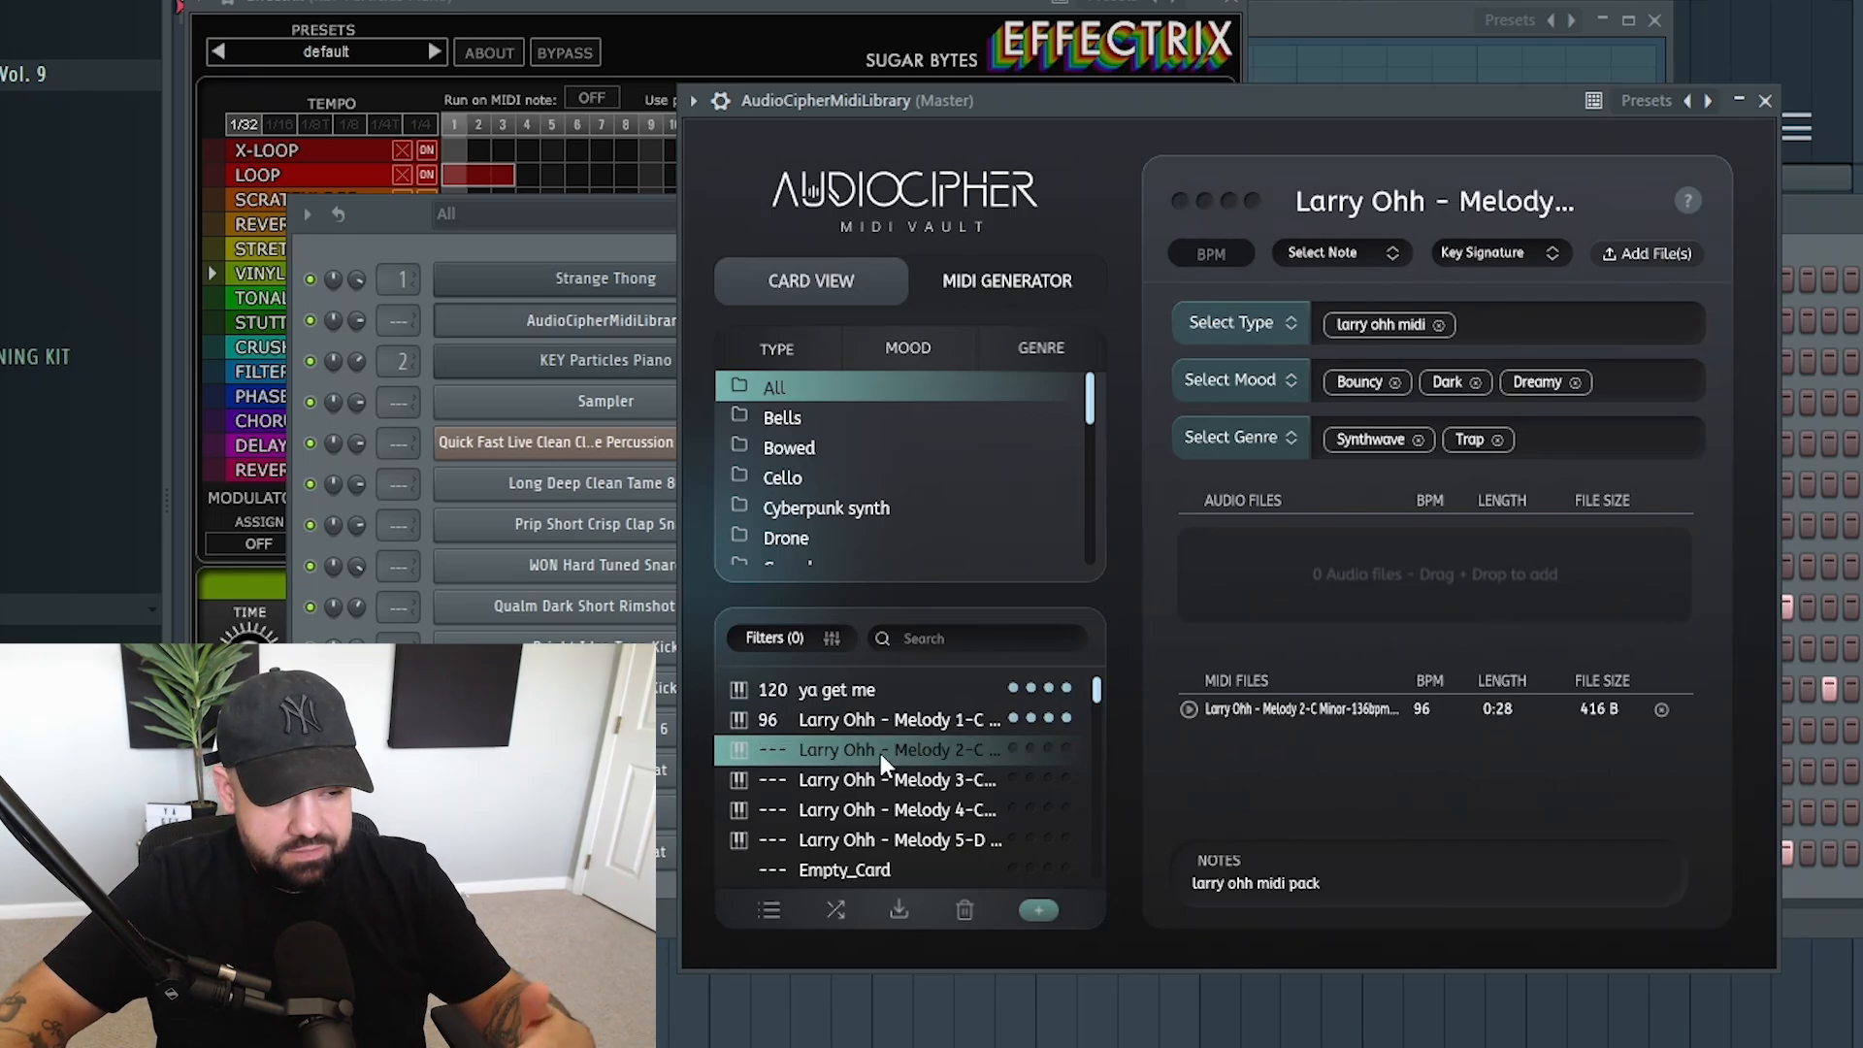
mouse_move(893, 762)
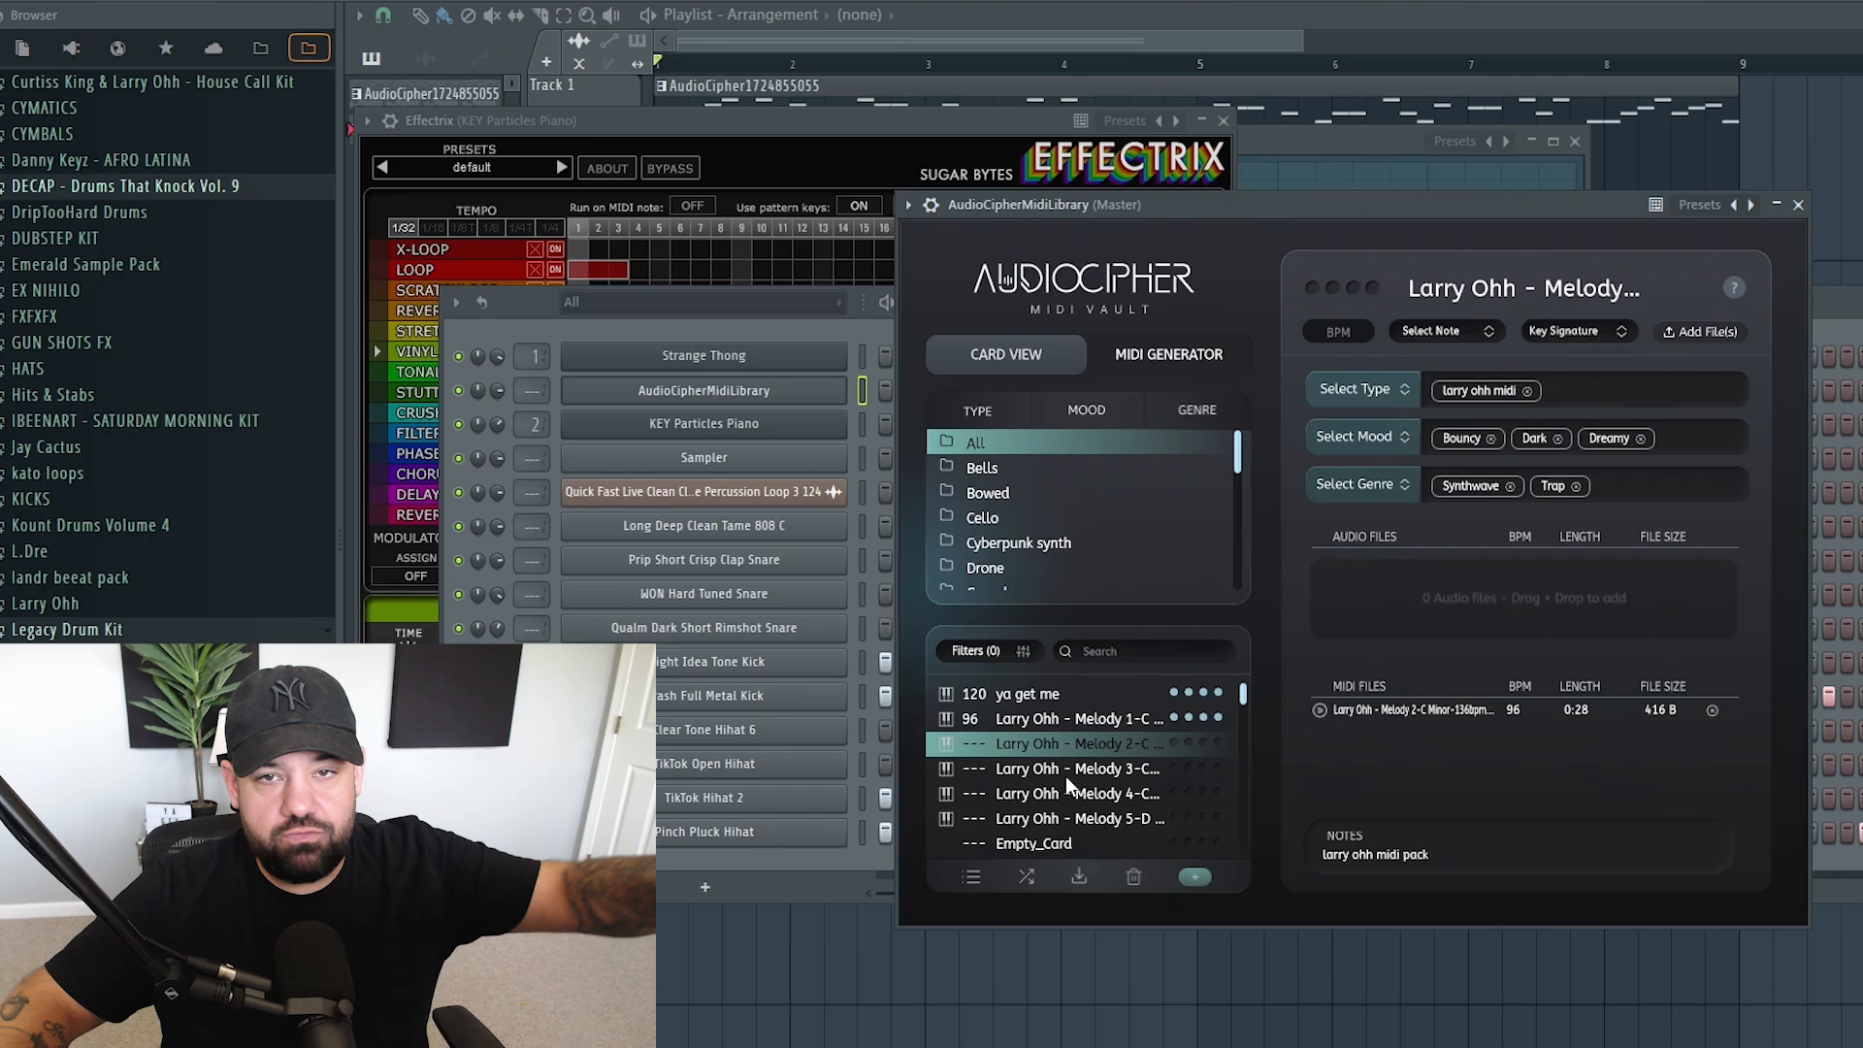
left_click(1046, 693)
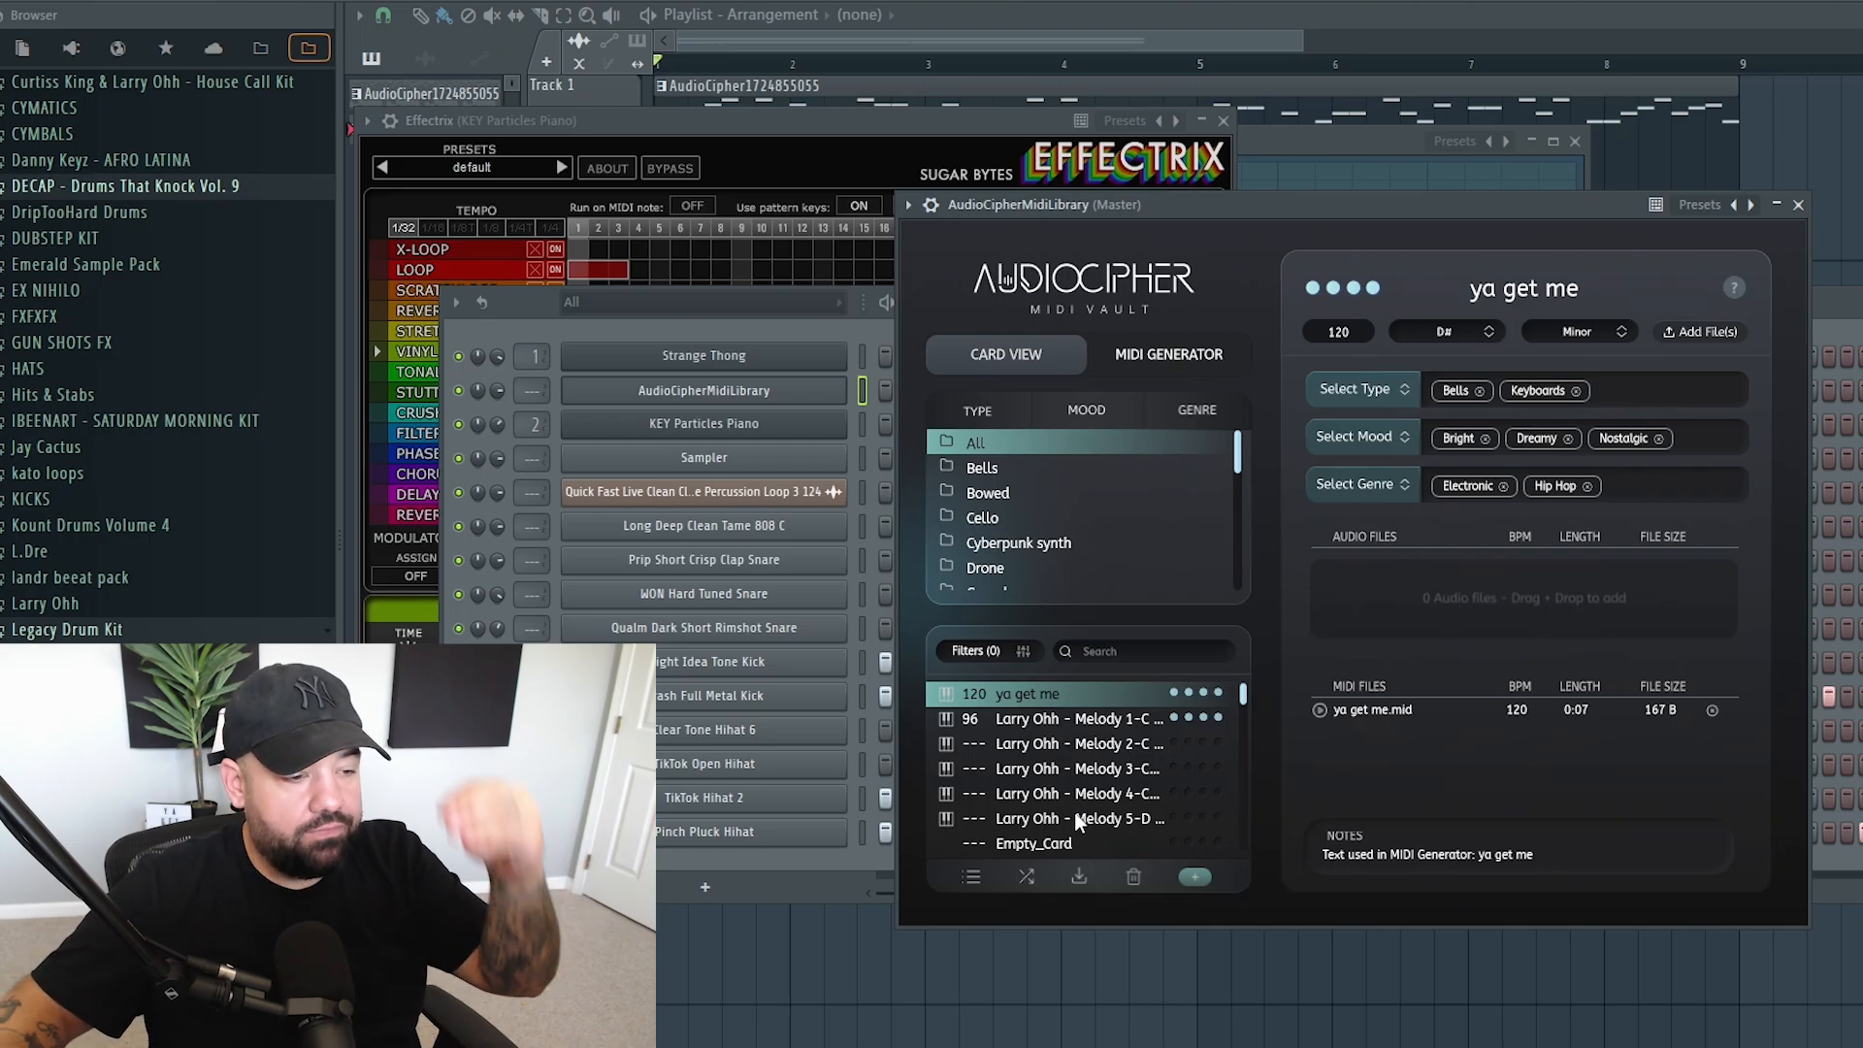
left_click(1070, 718)
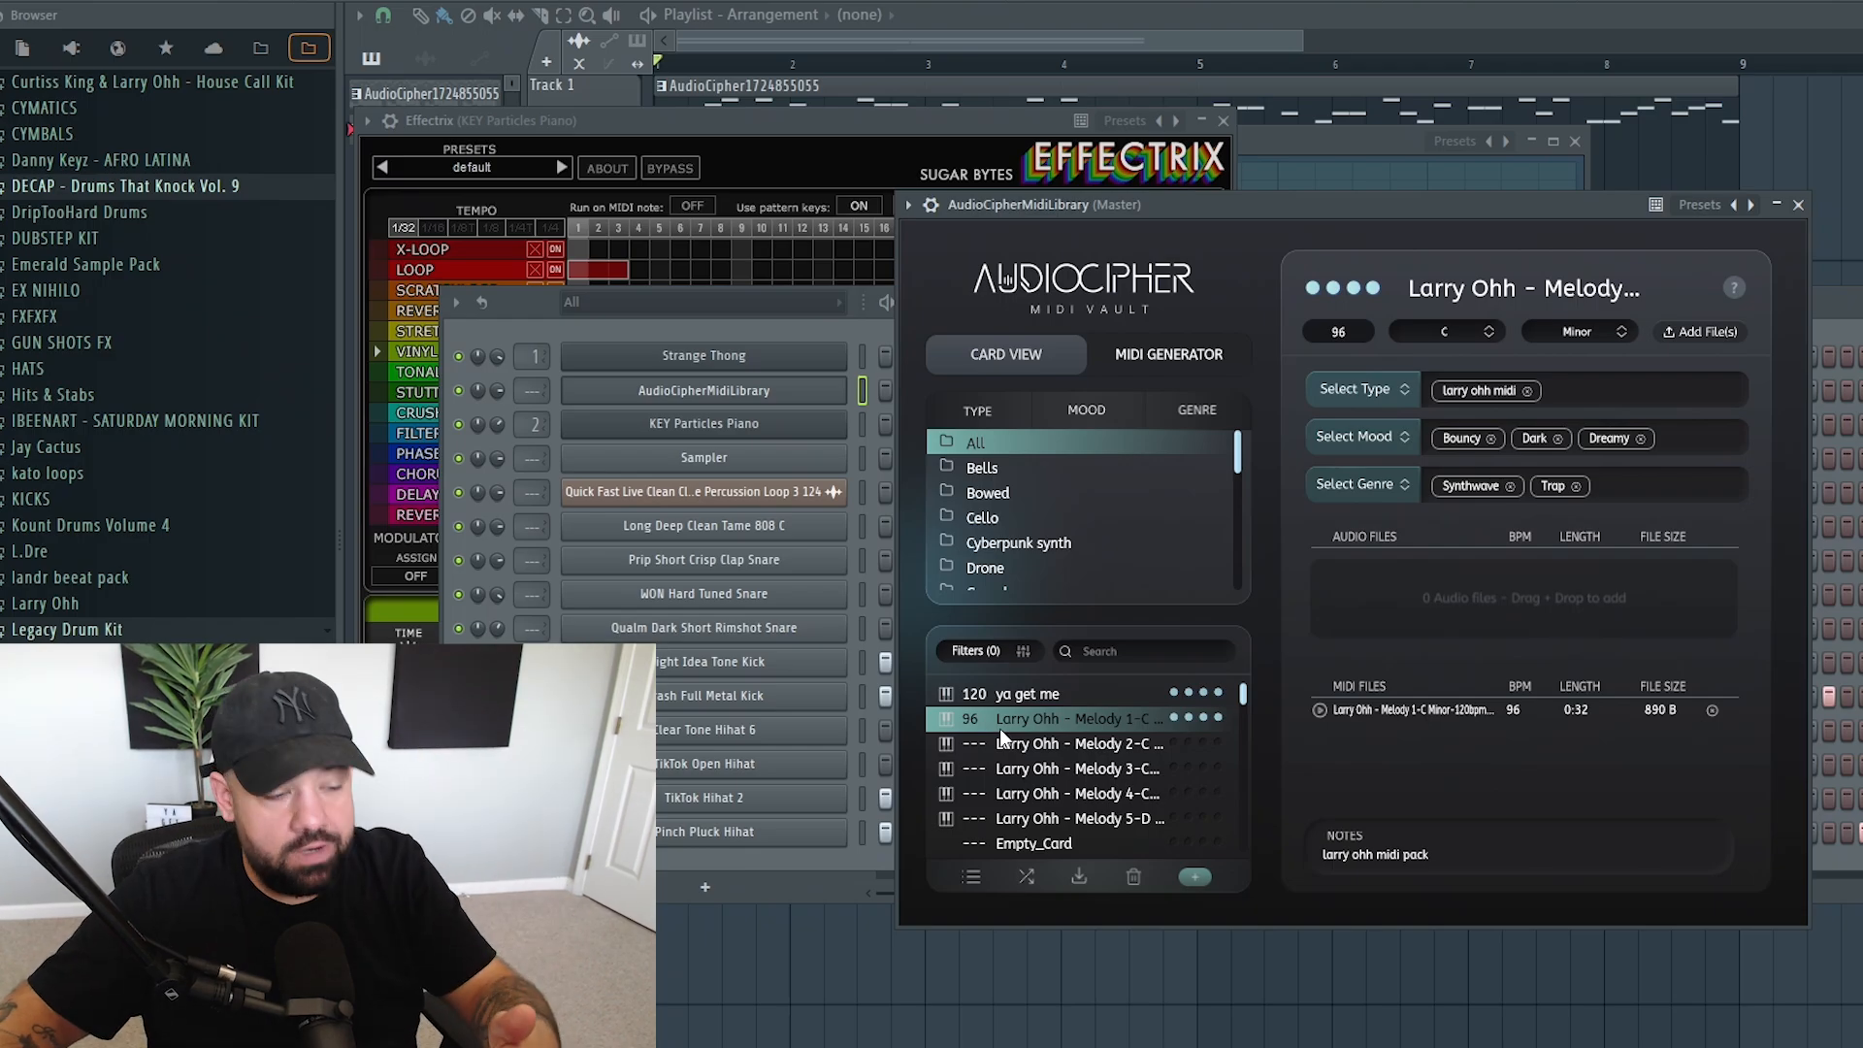
left_click(1035, 695)
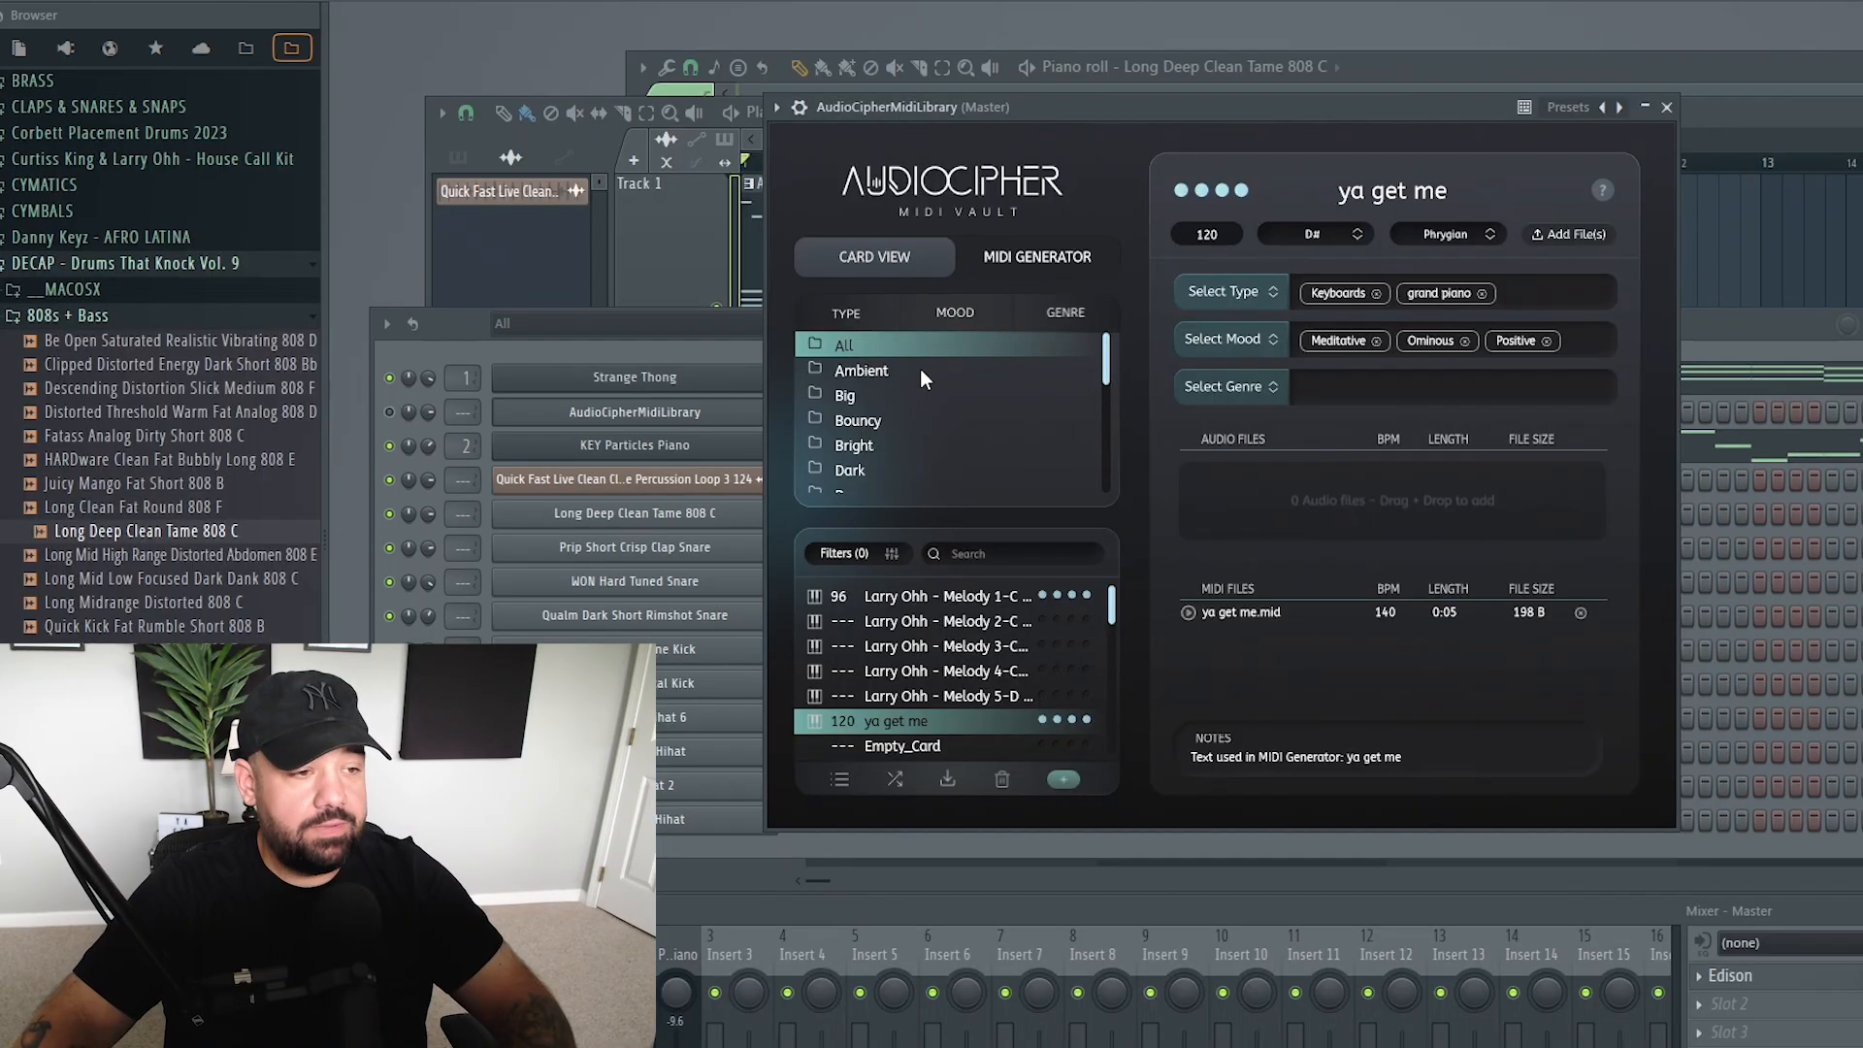
List card folders by genre and bring up the Filters Selected dialog for scale, BPM and content
left_click(844, 311)
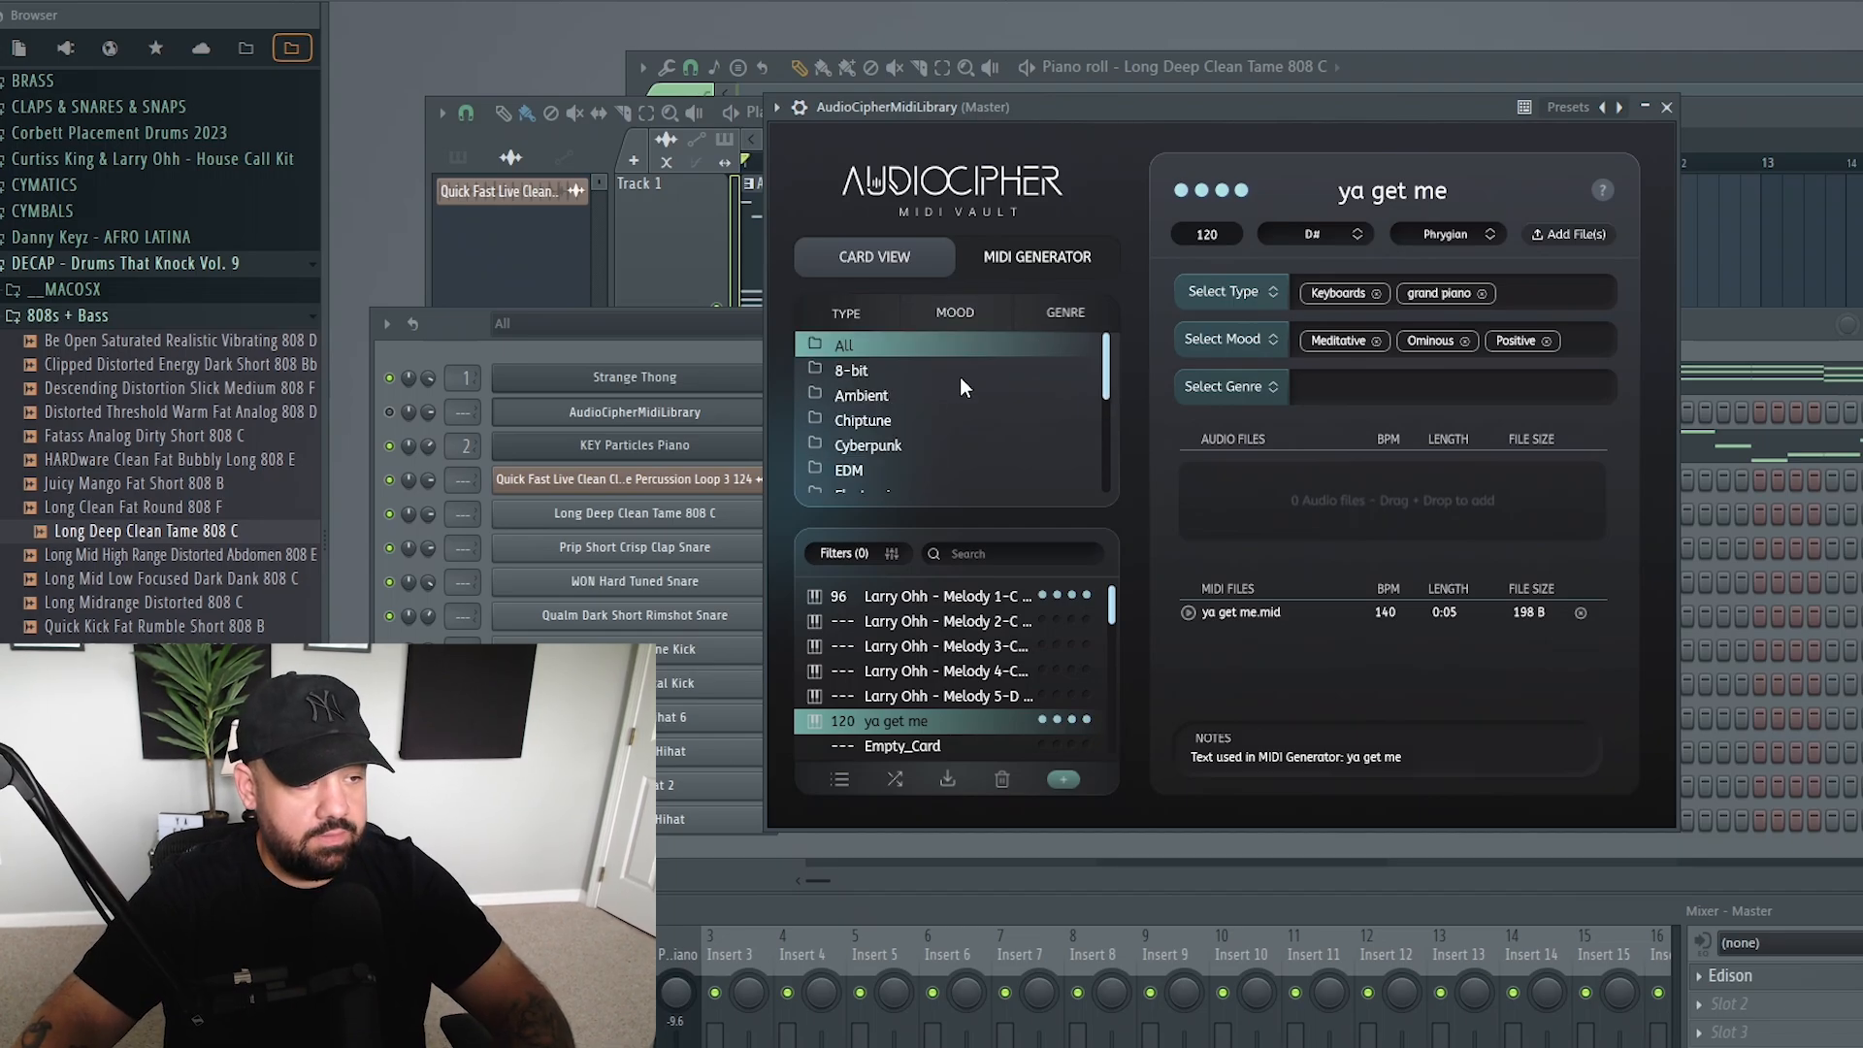
left_click(845, 553)
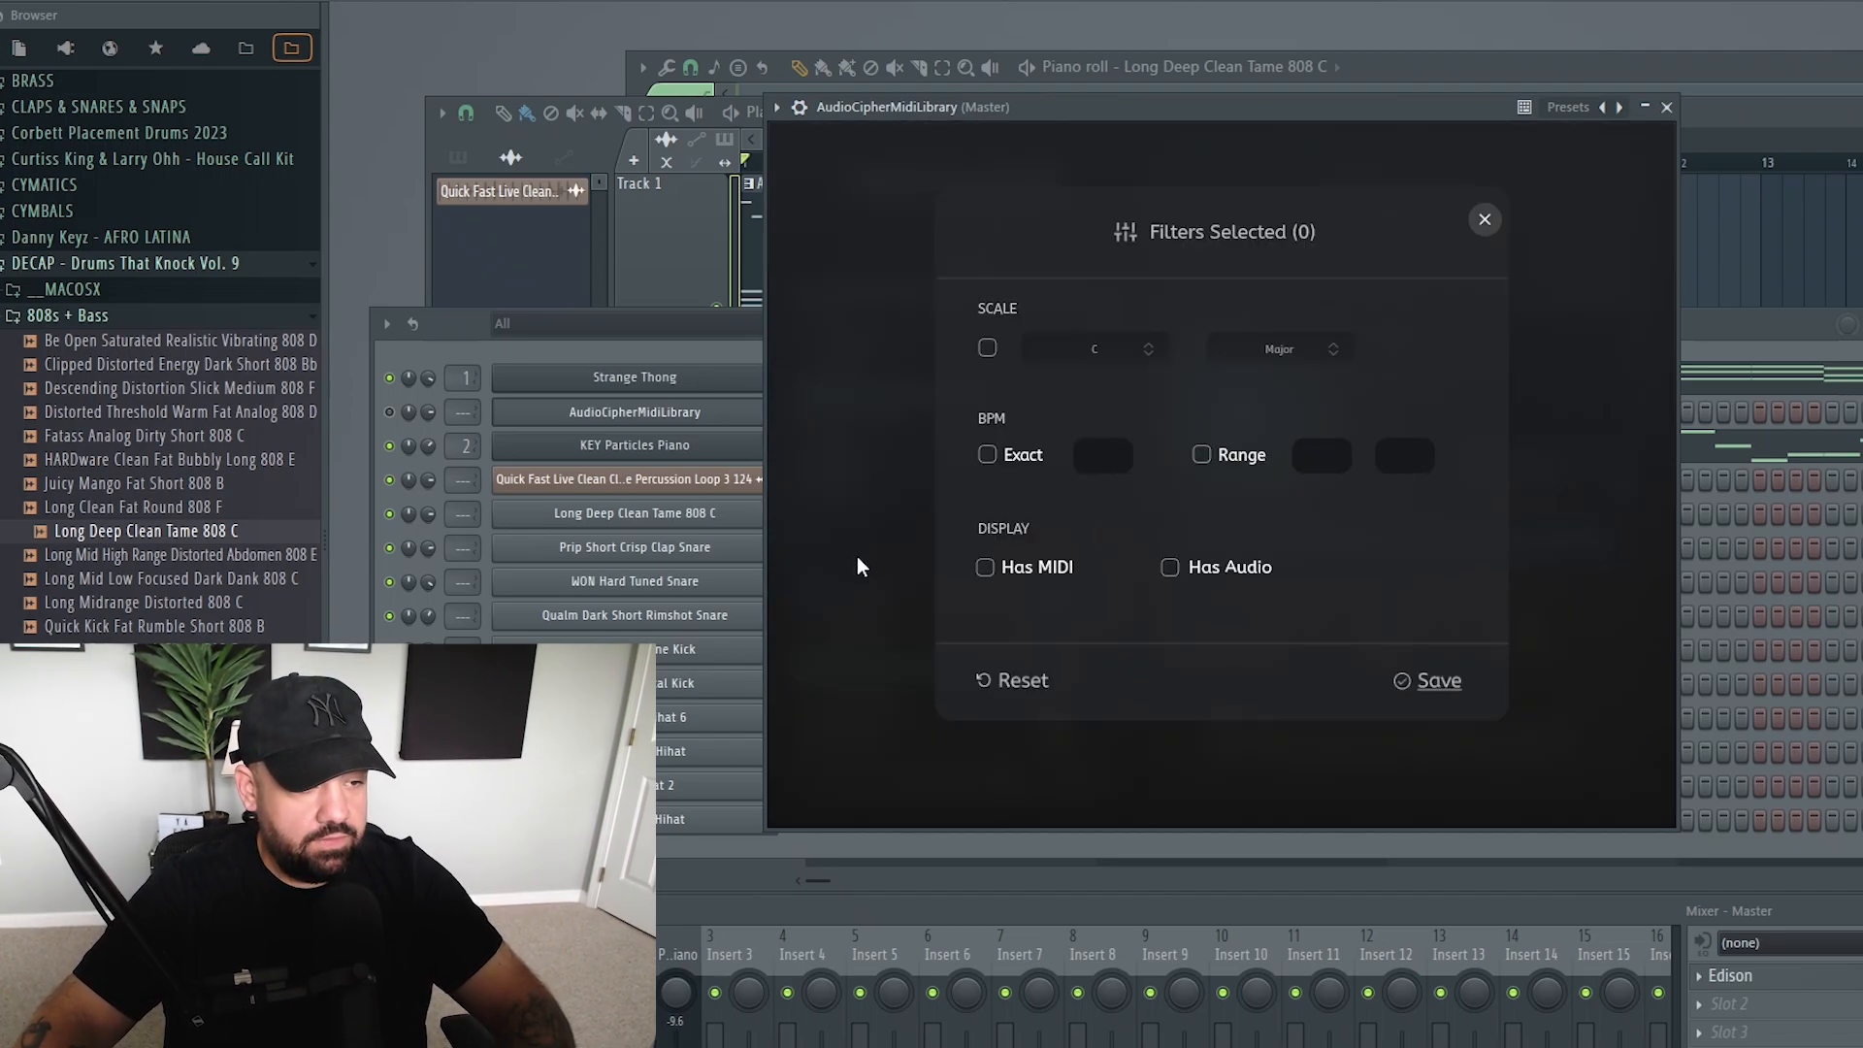
mouse_move(1153, 444)
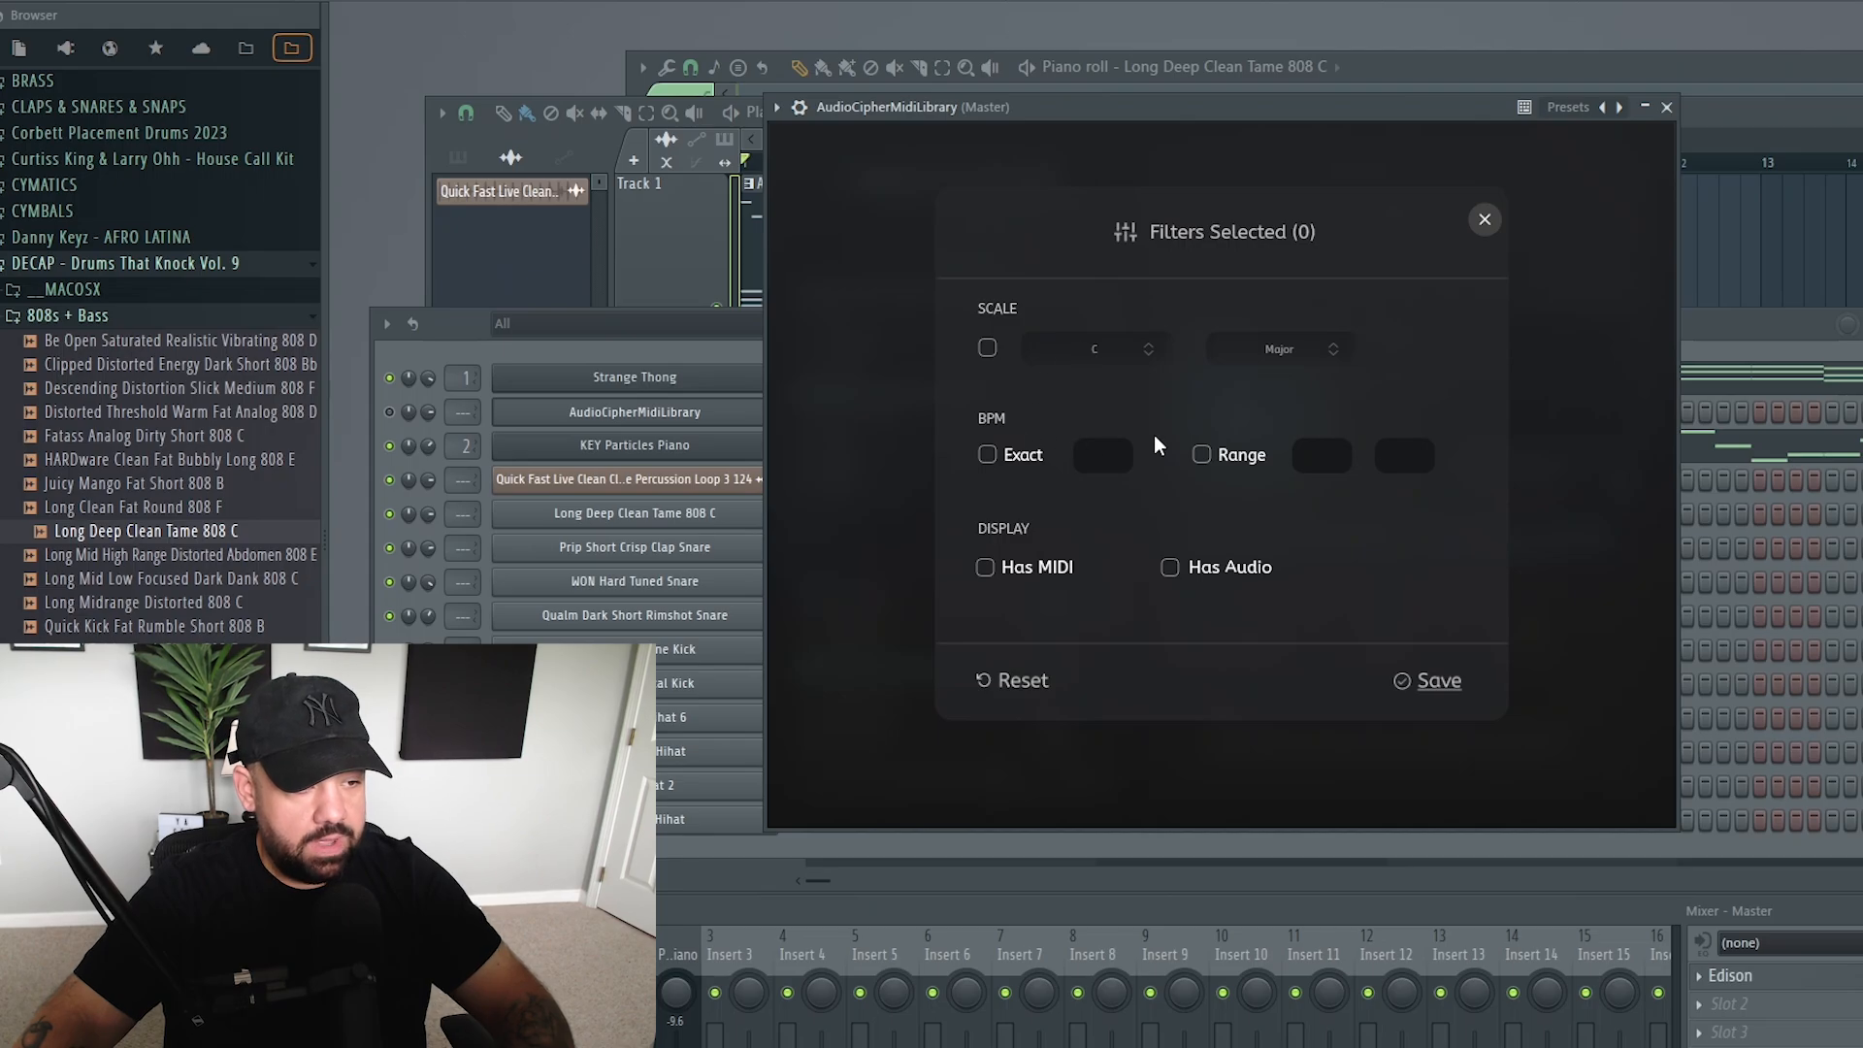
mouse_move(1190, 574)
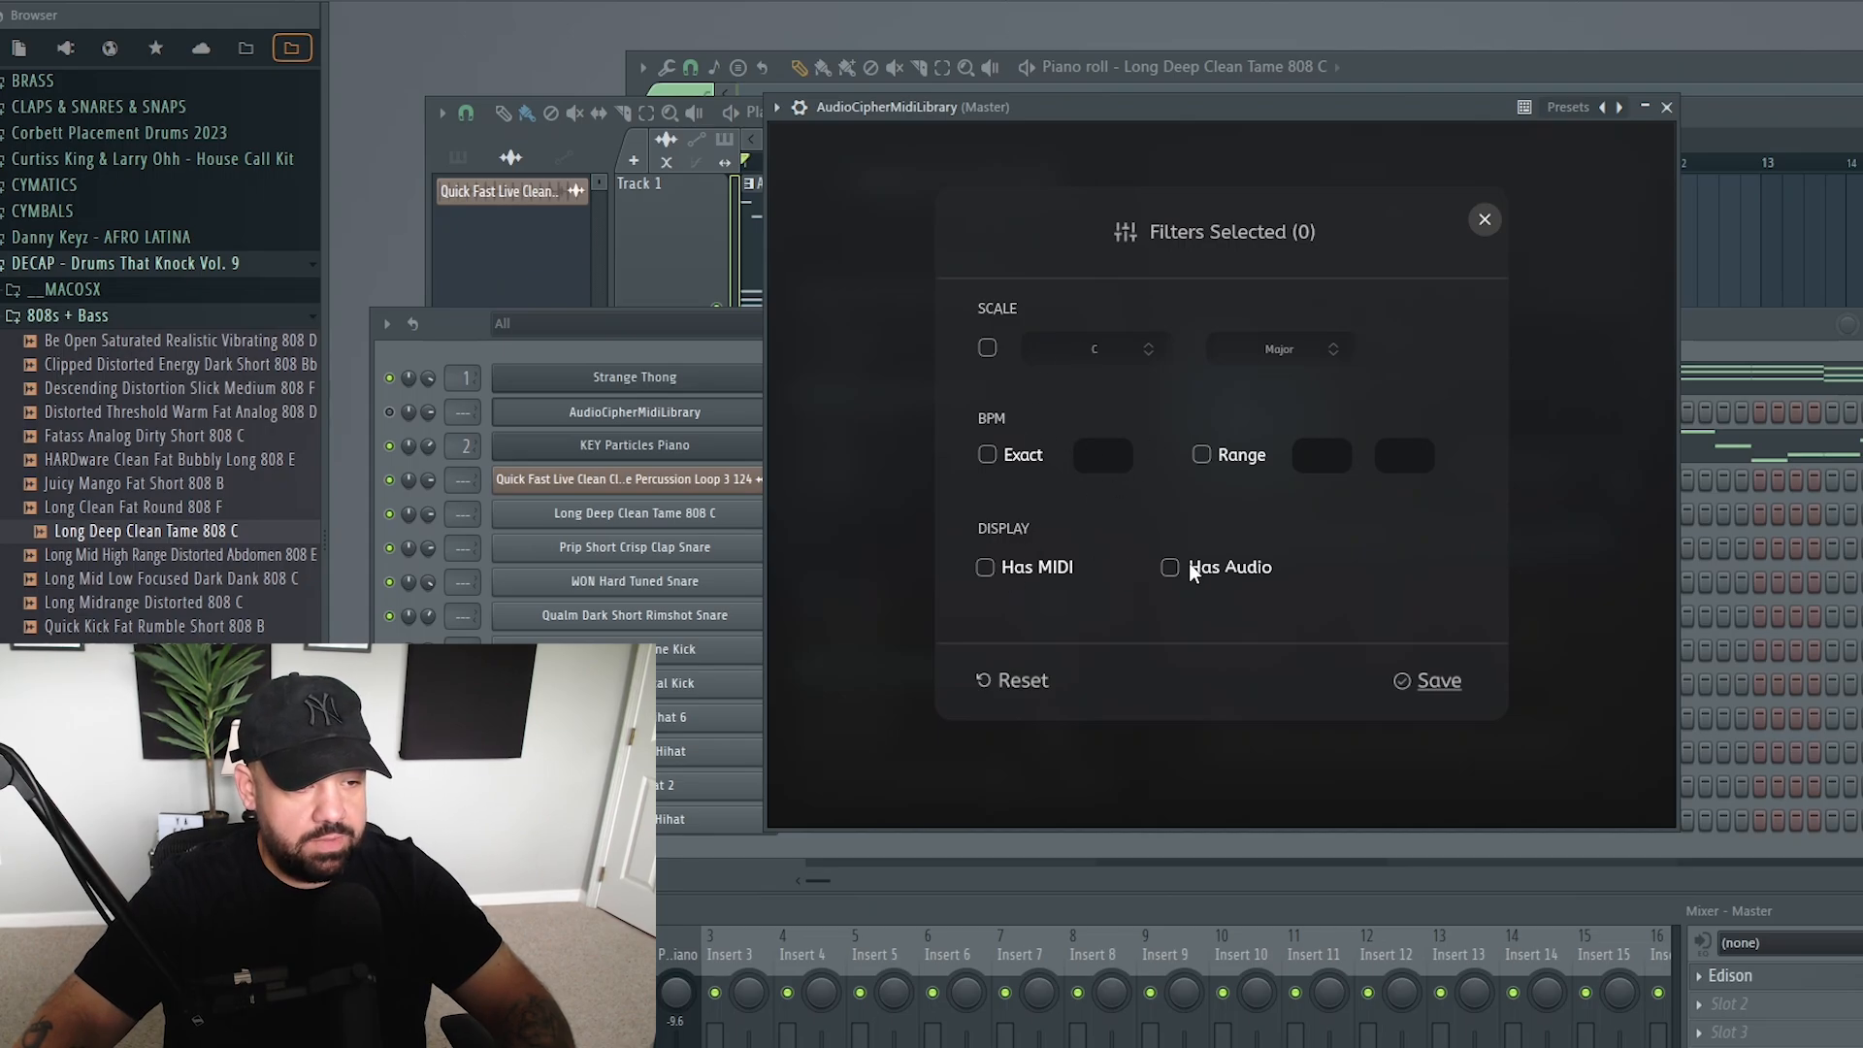
left_click(1483, 220)
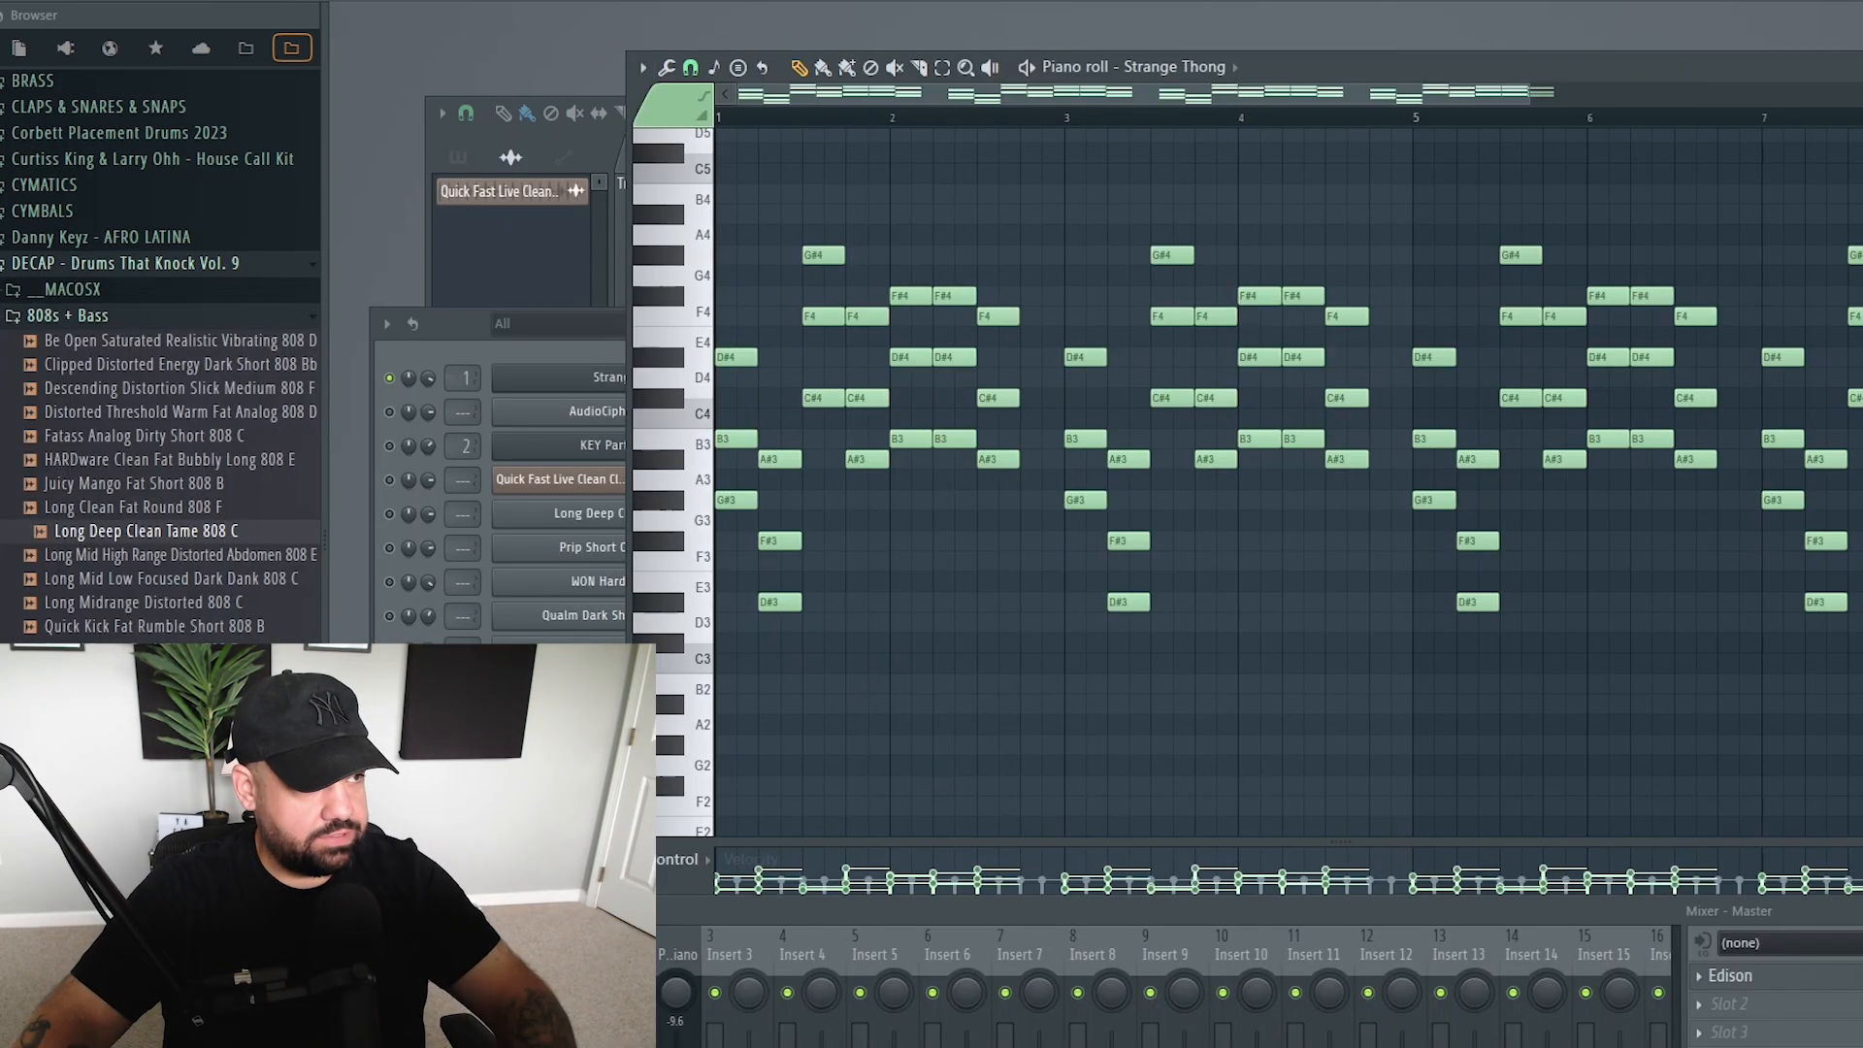
Enlarge the mixer, view Fairy Sparkle's Parametric EQ 2, then KEY Particles Piano's Effectrix
left_click(759, 93)
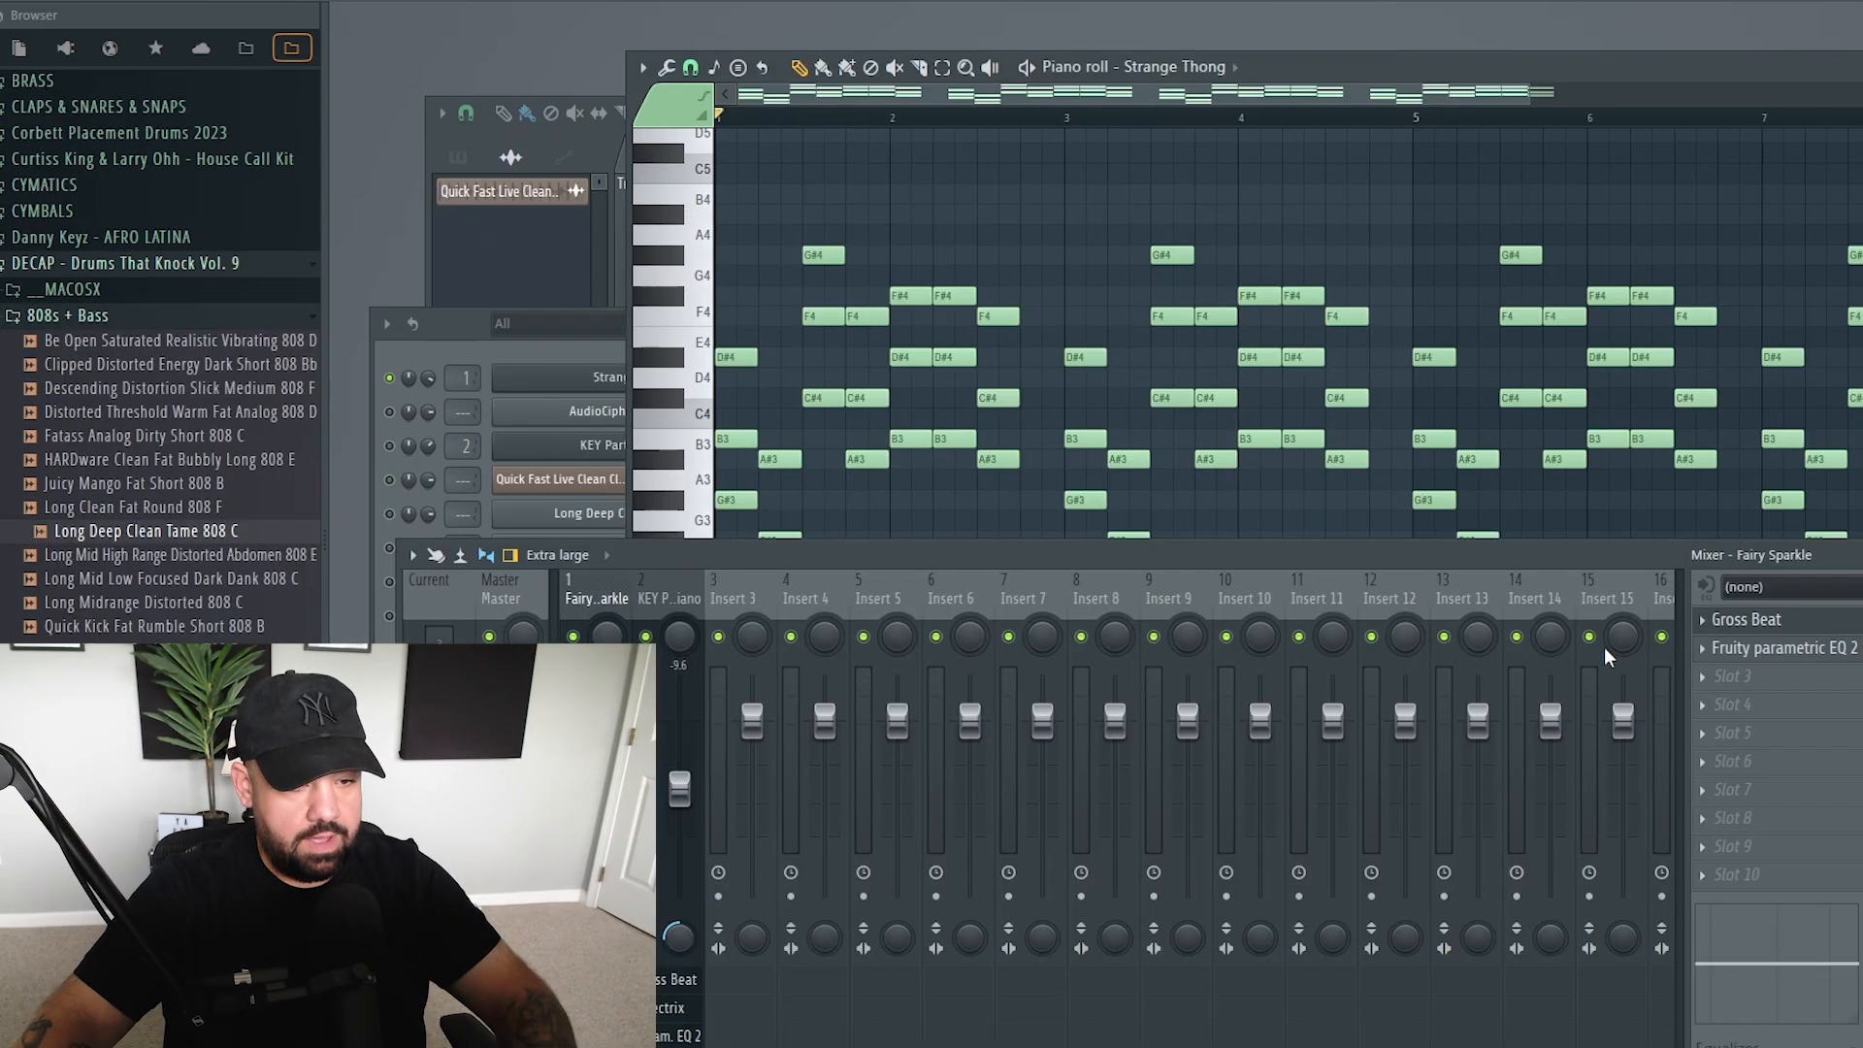
left_click(1787, 649)
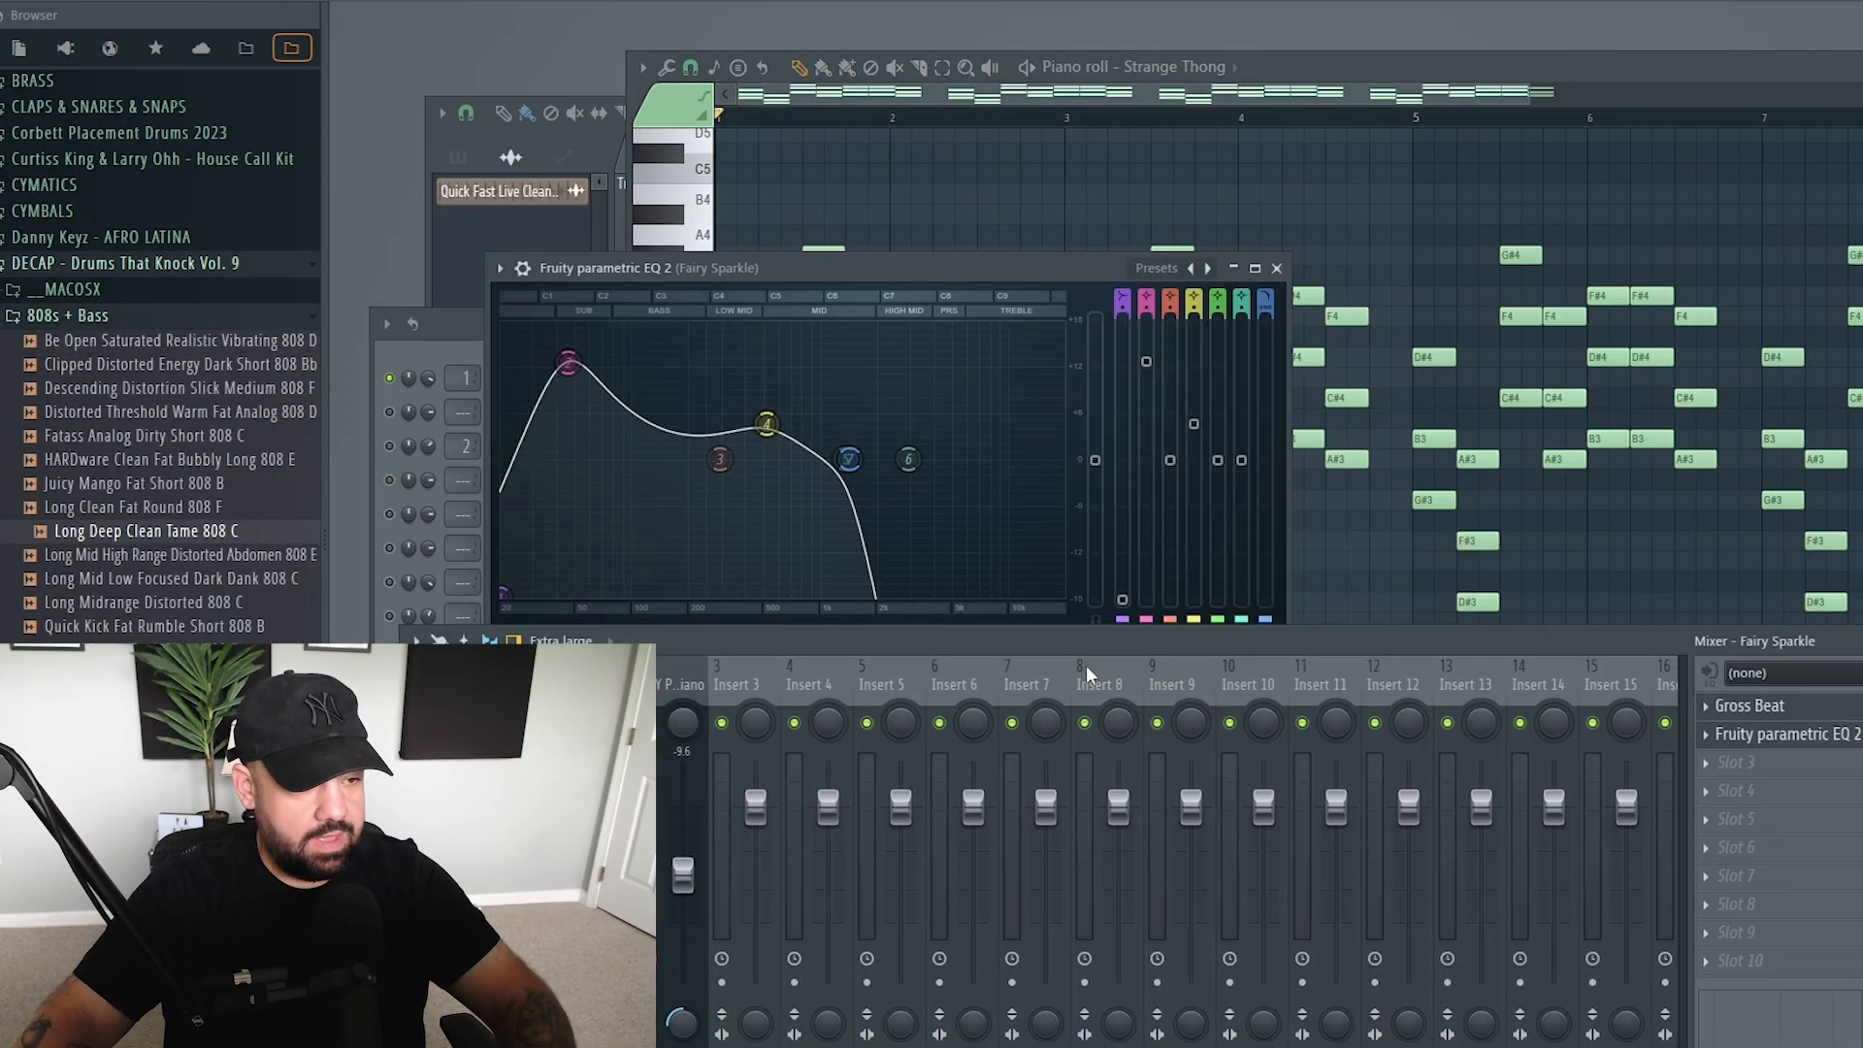
left_click(1277, 268)
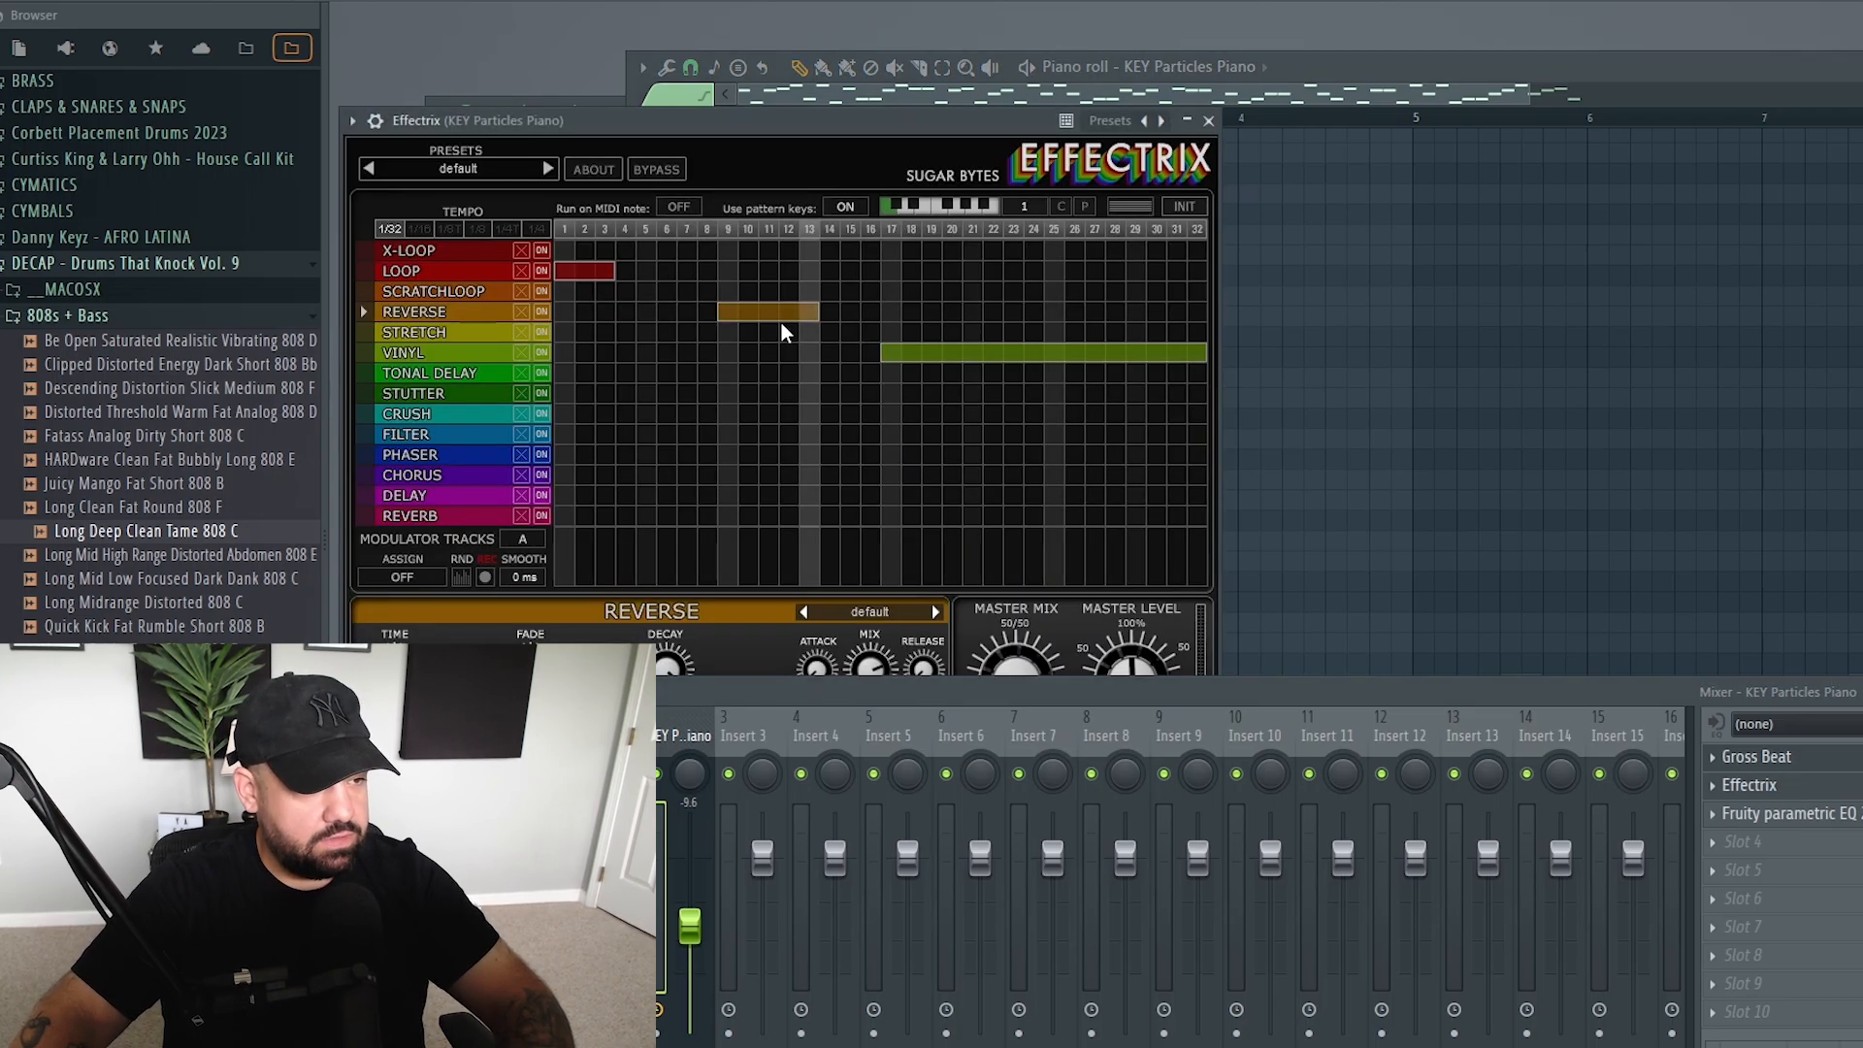
Close the Effectrix window to reveal the Playlist with the AudioCipher clip and Pattern 2
left_click(404, 351)
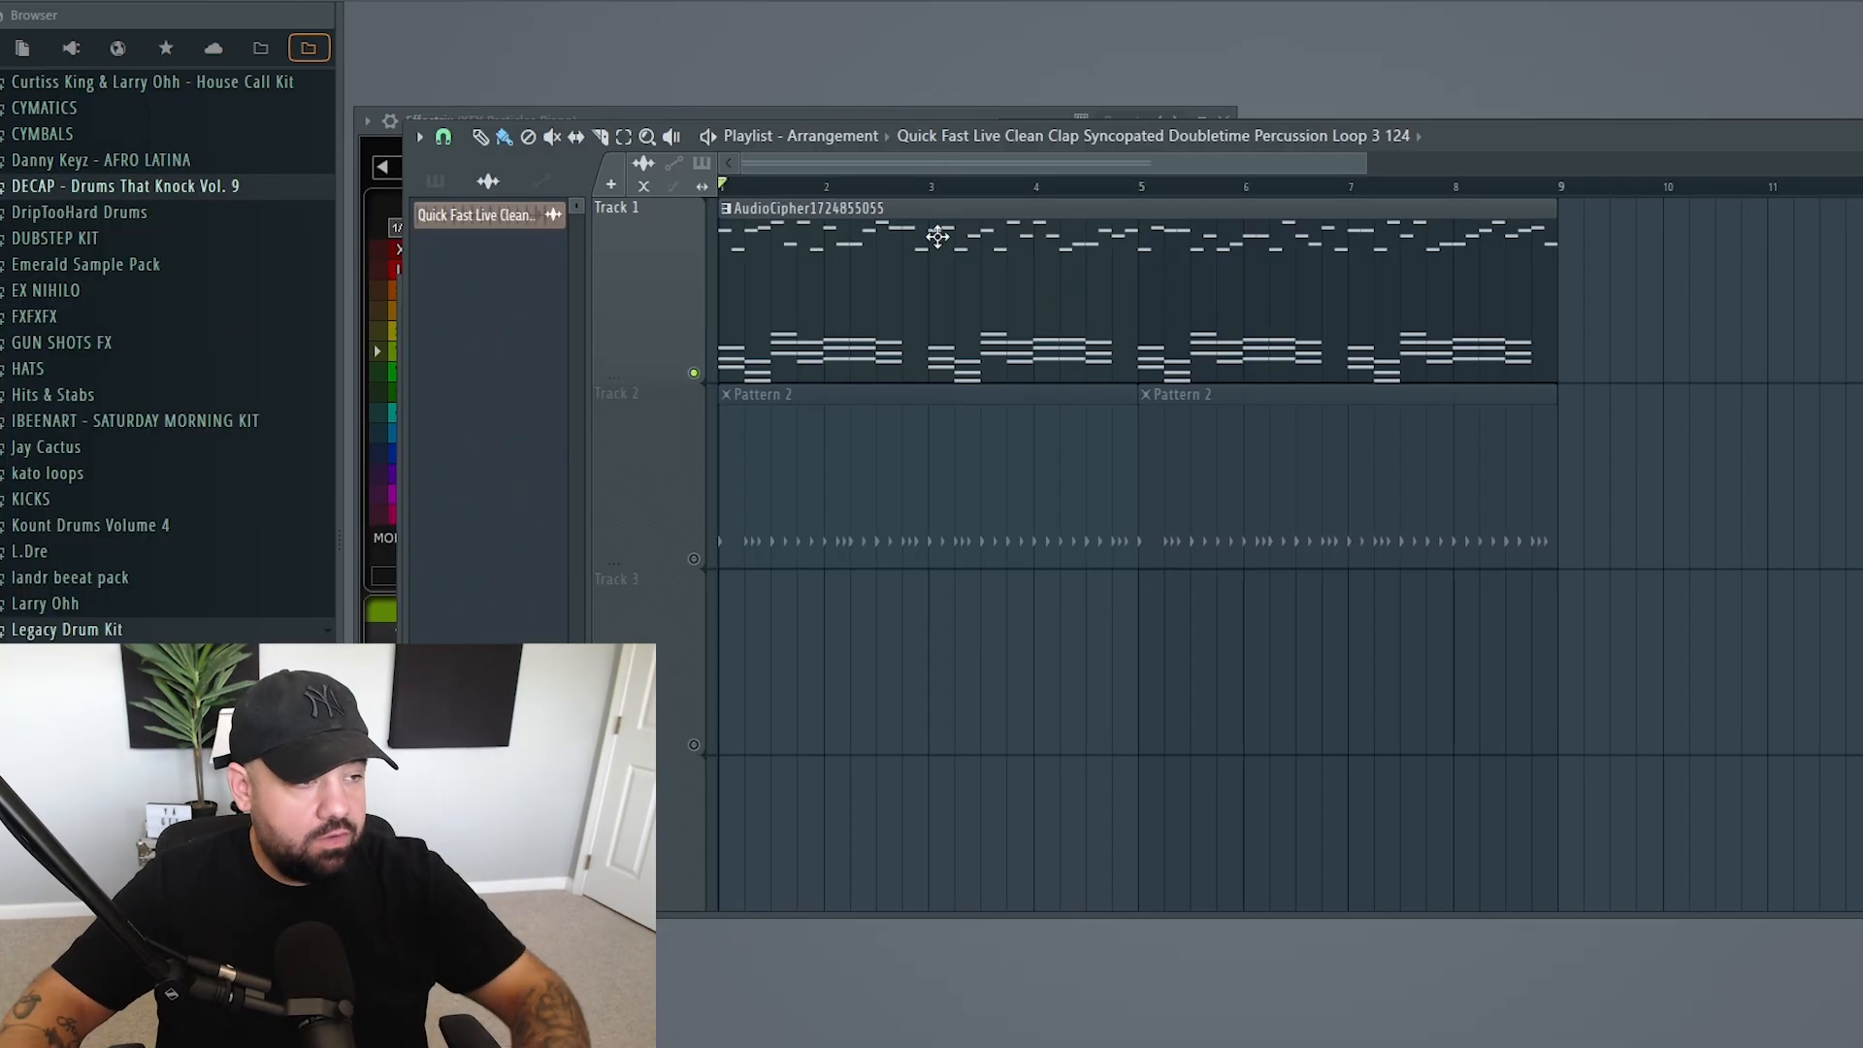
mouse_move(815, 295)
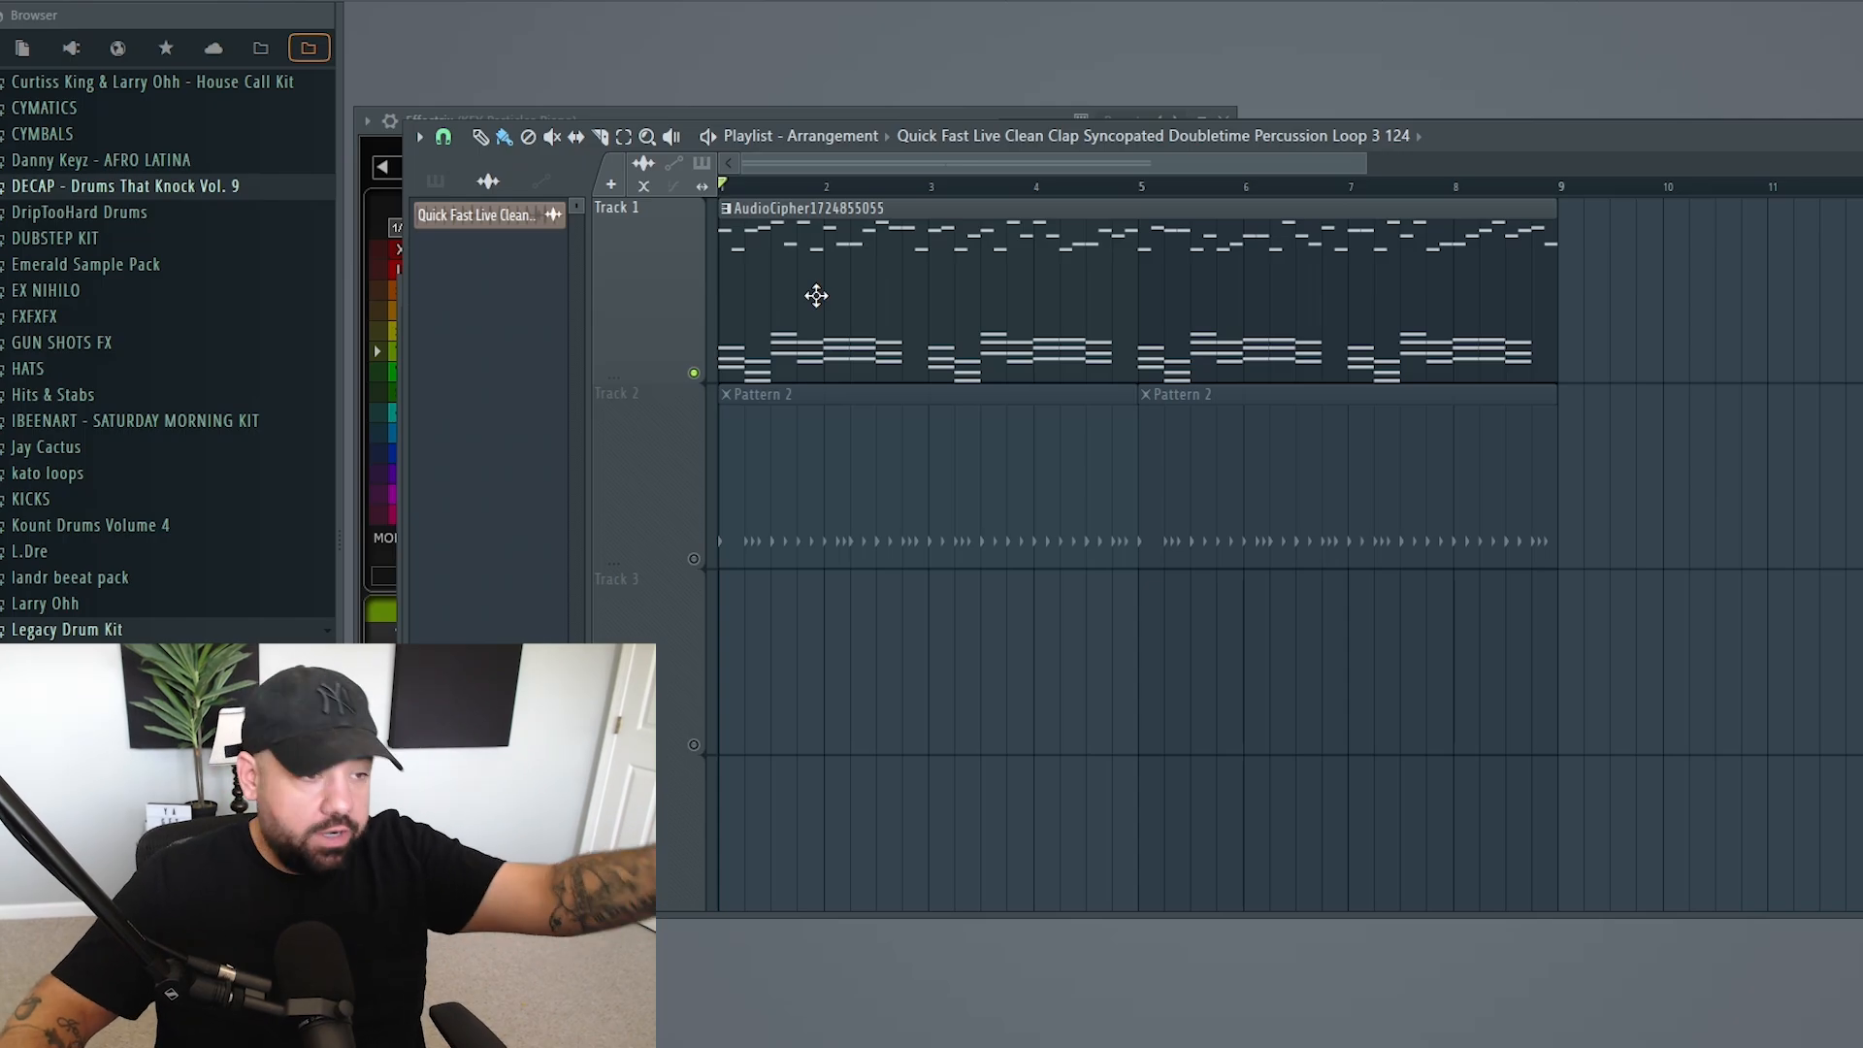
Consolidate Track 1 into an audio clip from the track start
right_click(618, 208)
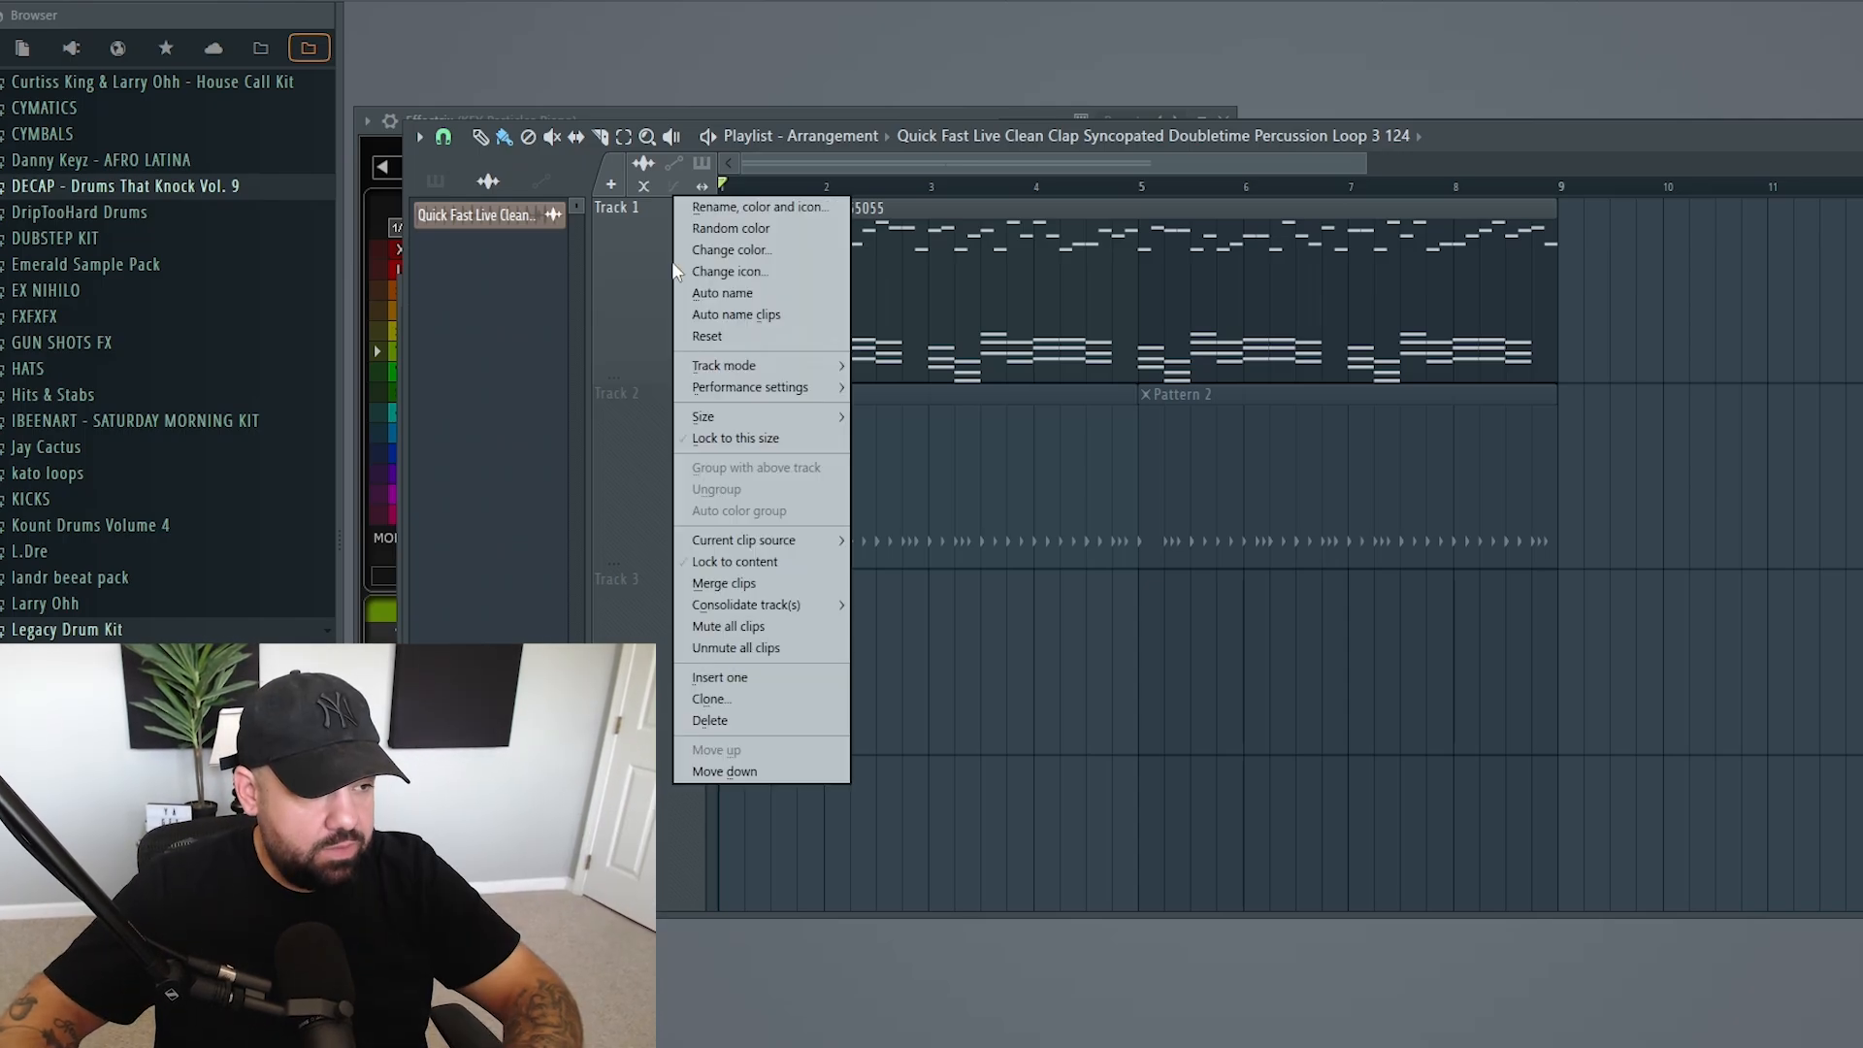
mouse_move(757, 606)
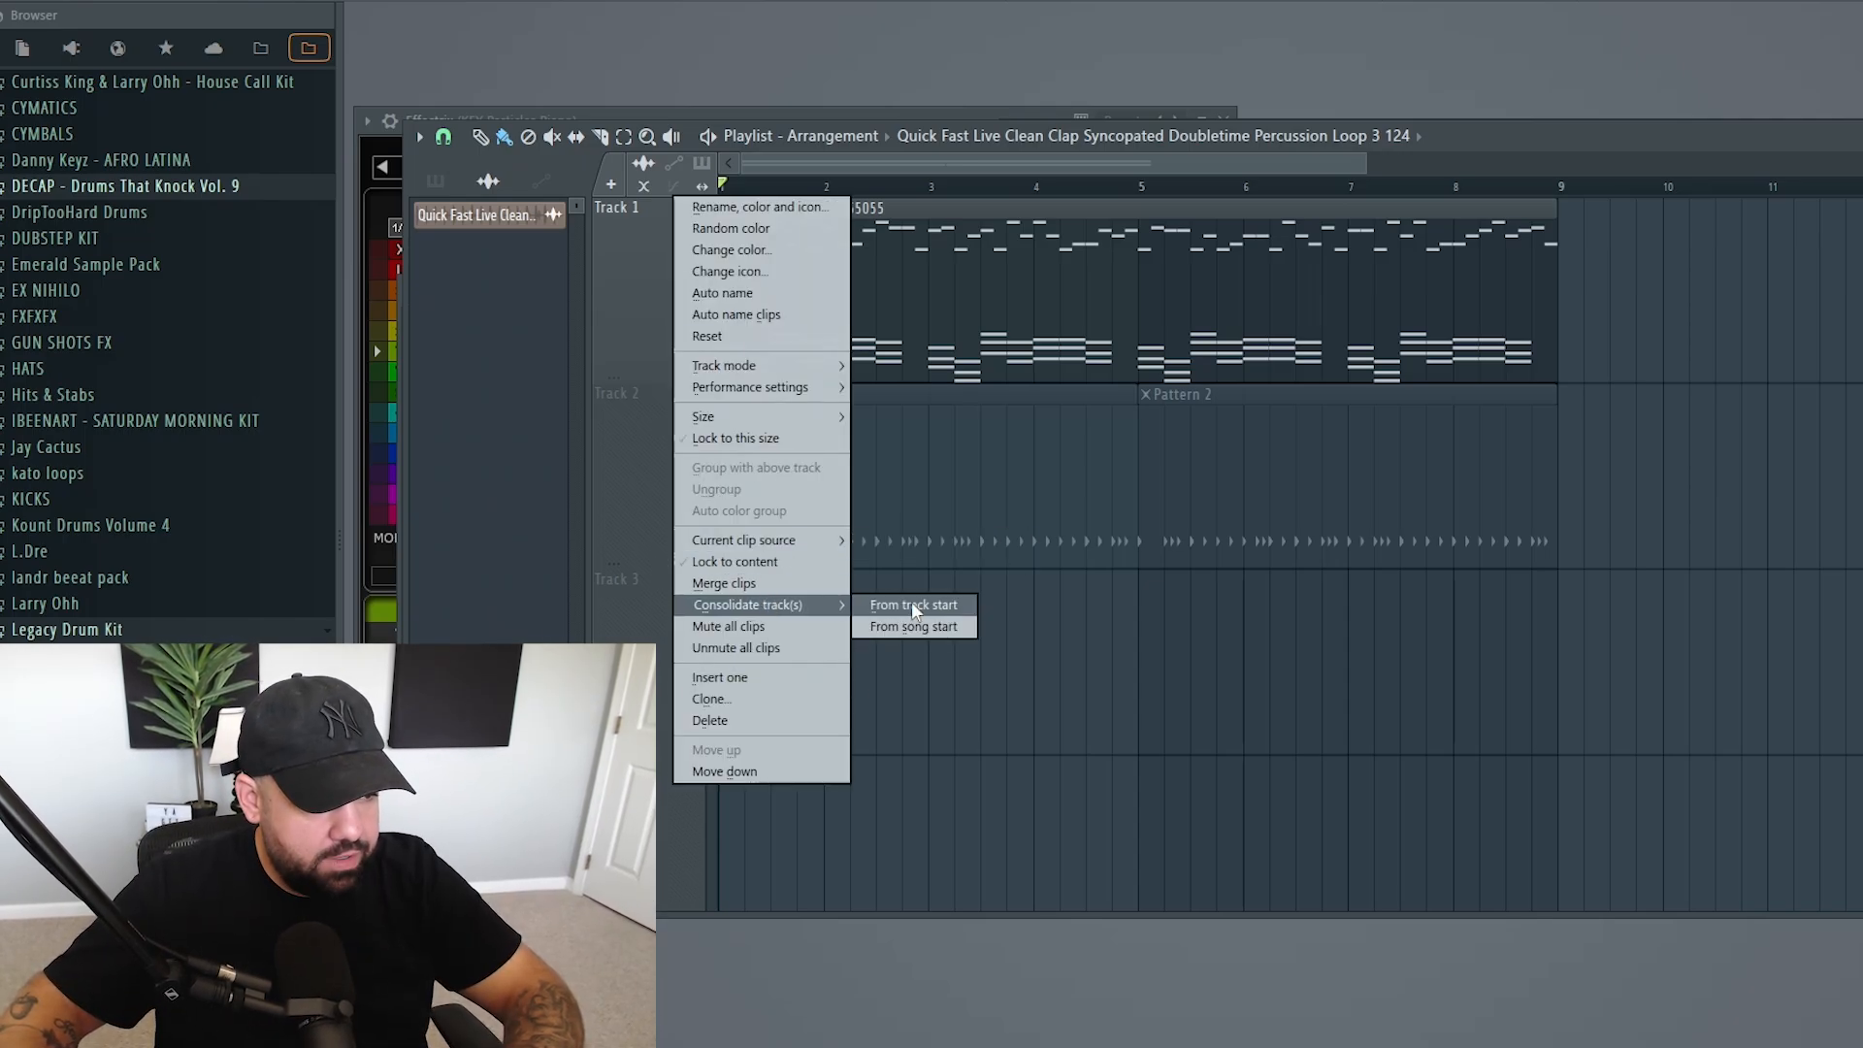
left_click(913, 627)
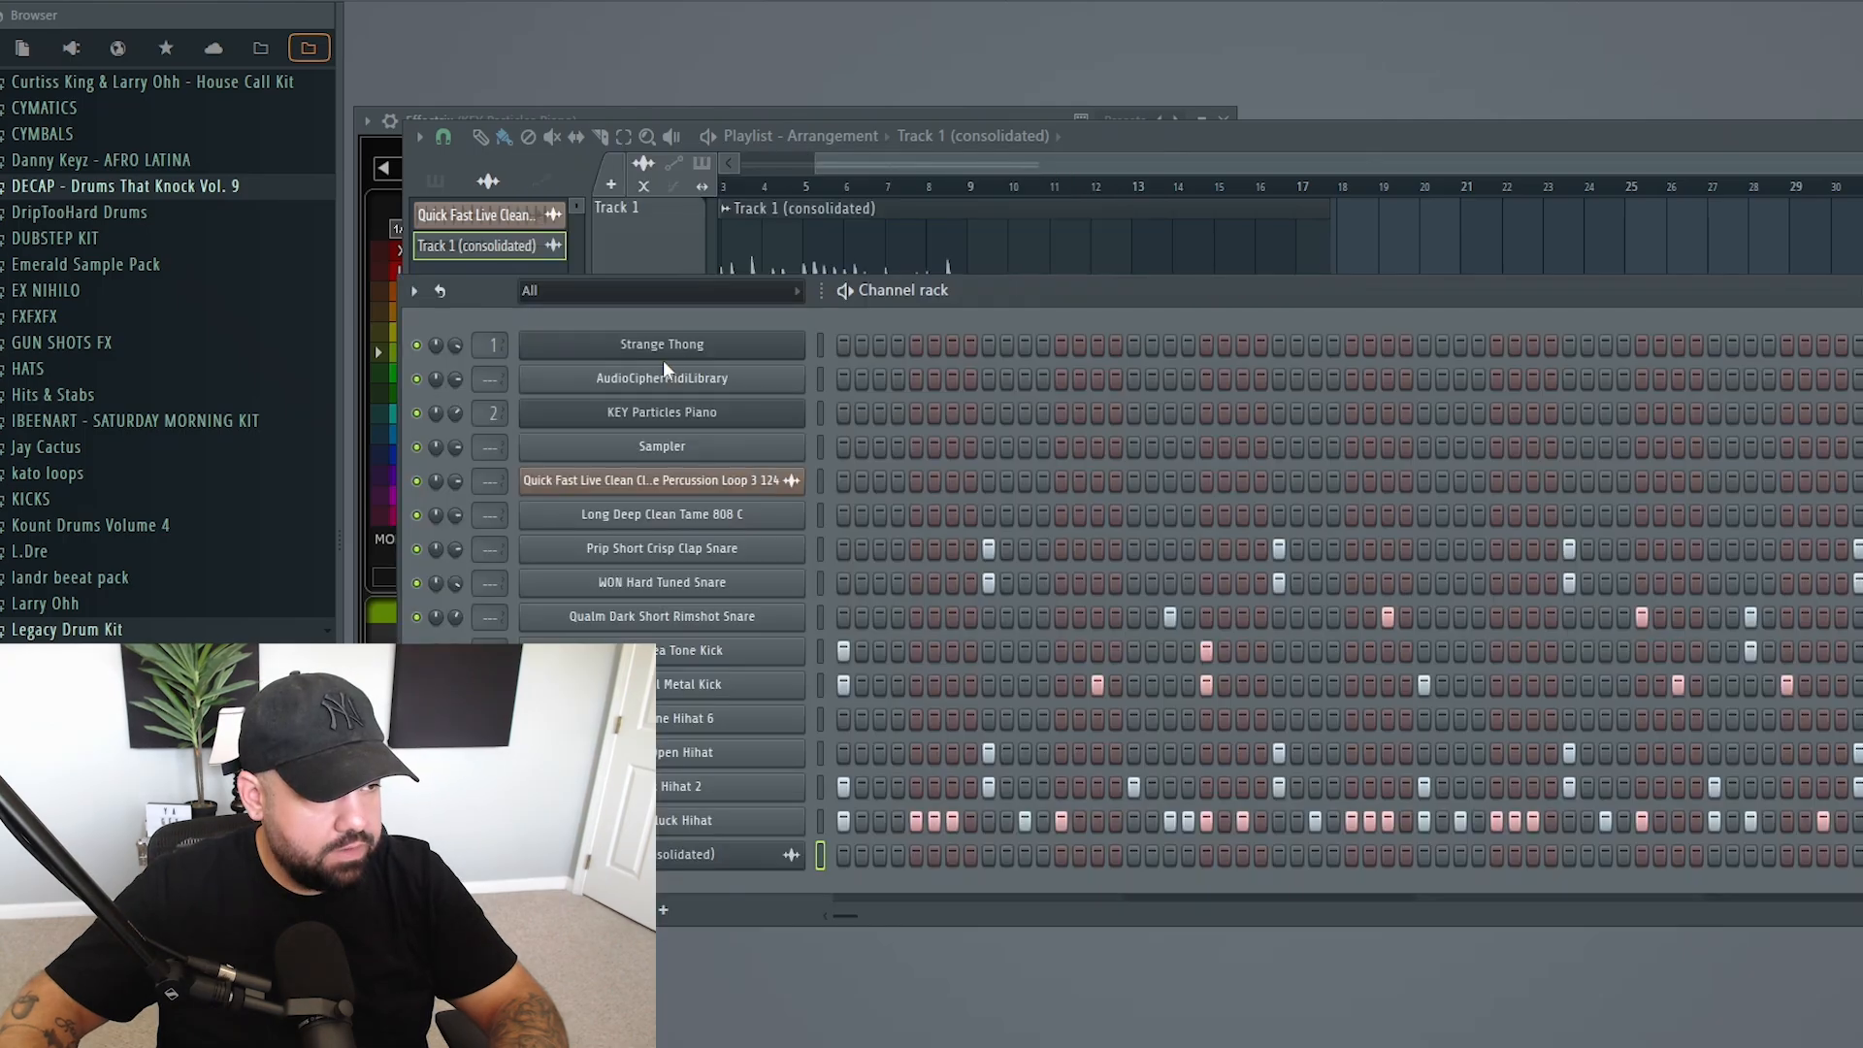
Bring up the AudioCipher MIDI Vault to add Track 1 (consolidated).wav to the 'ya get me' card
left_click(662, 379)
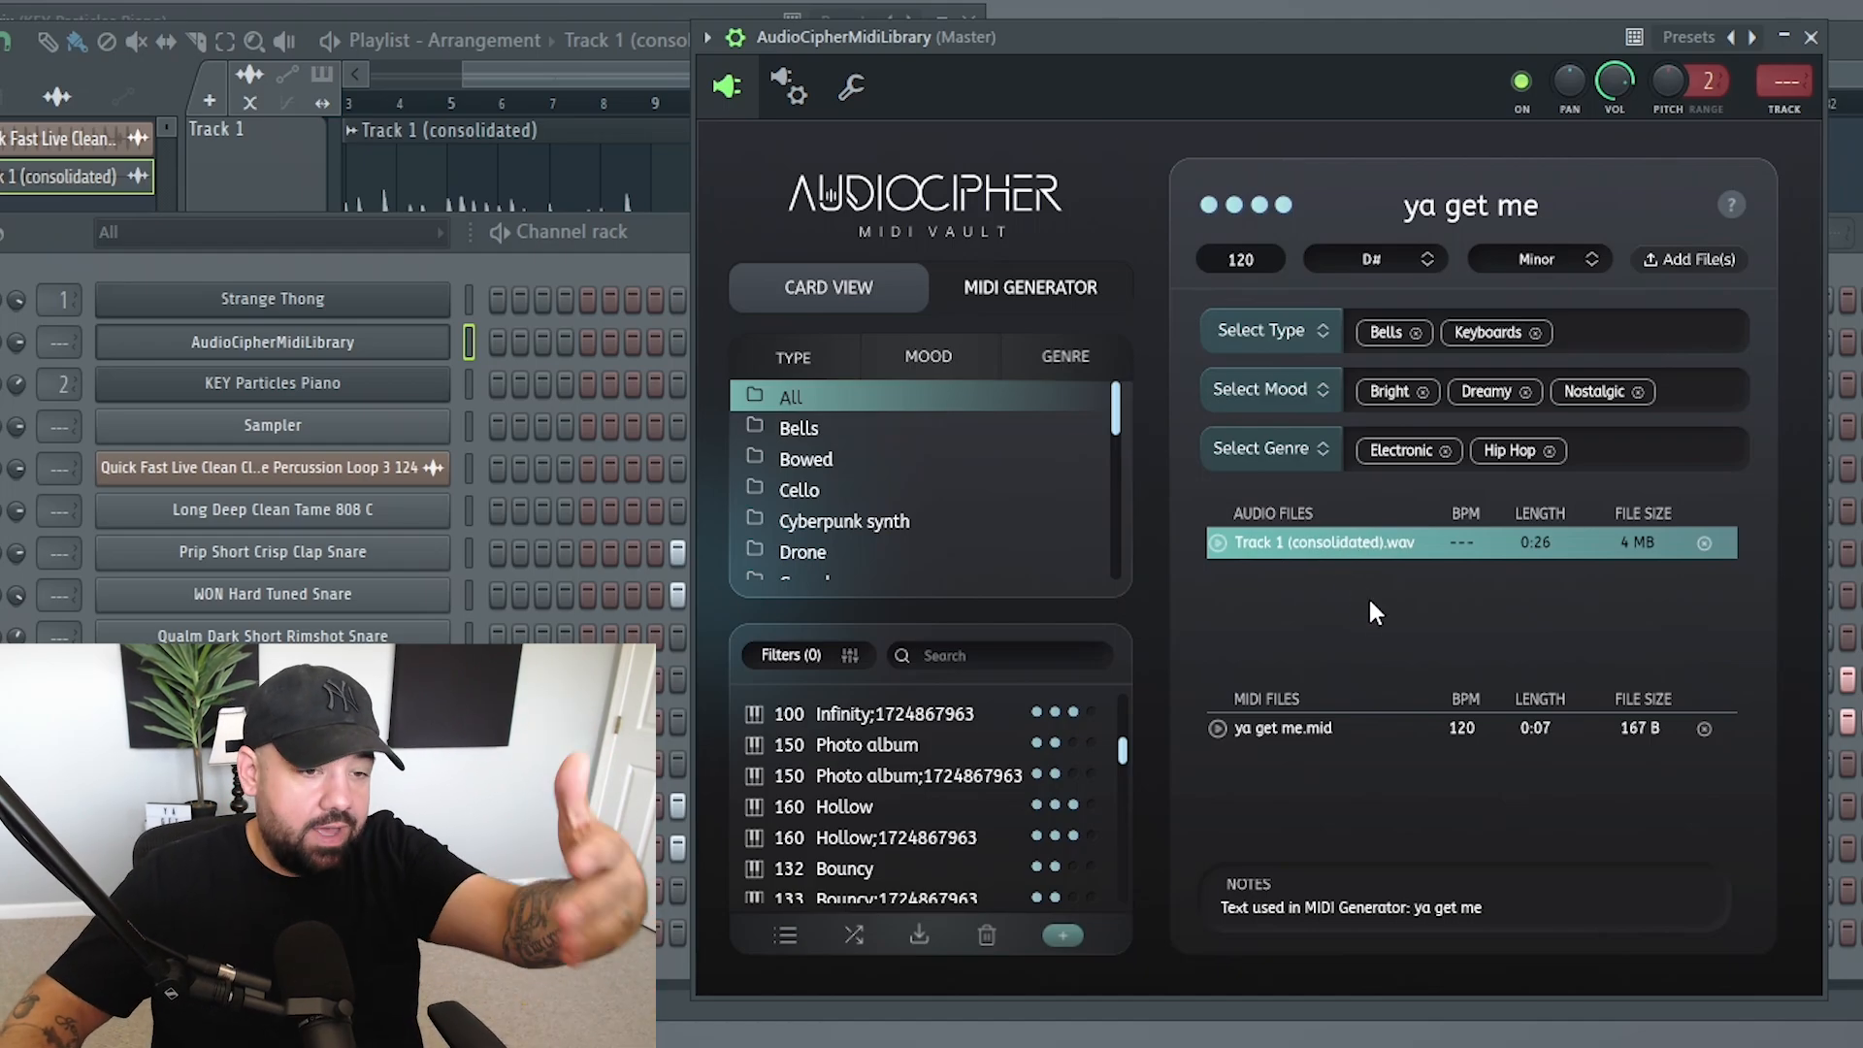
mouse_move(1368, 643)
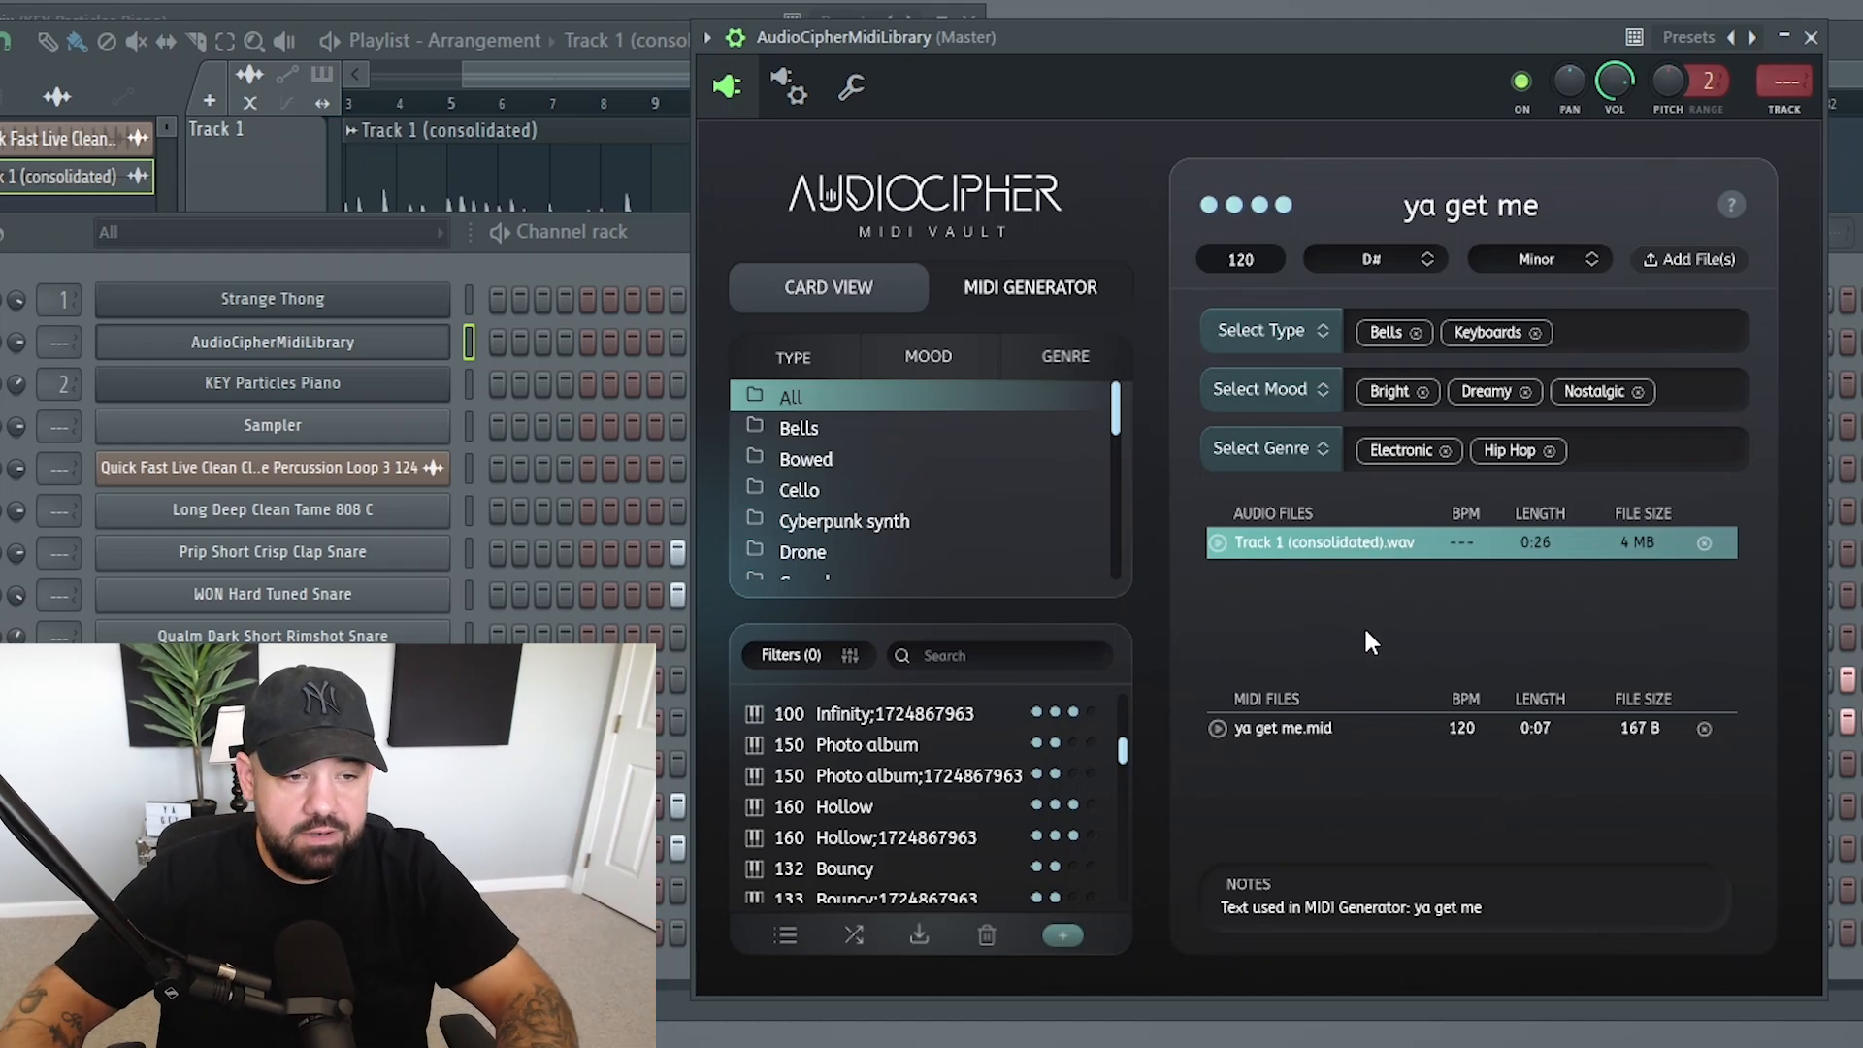